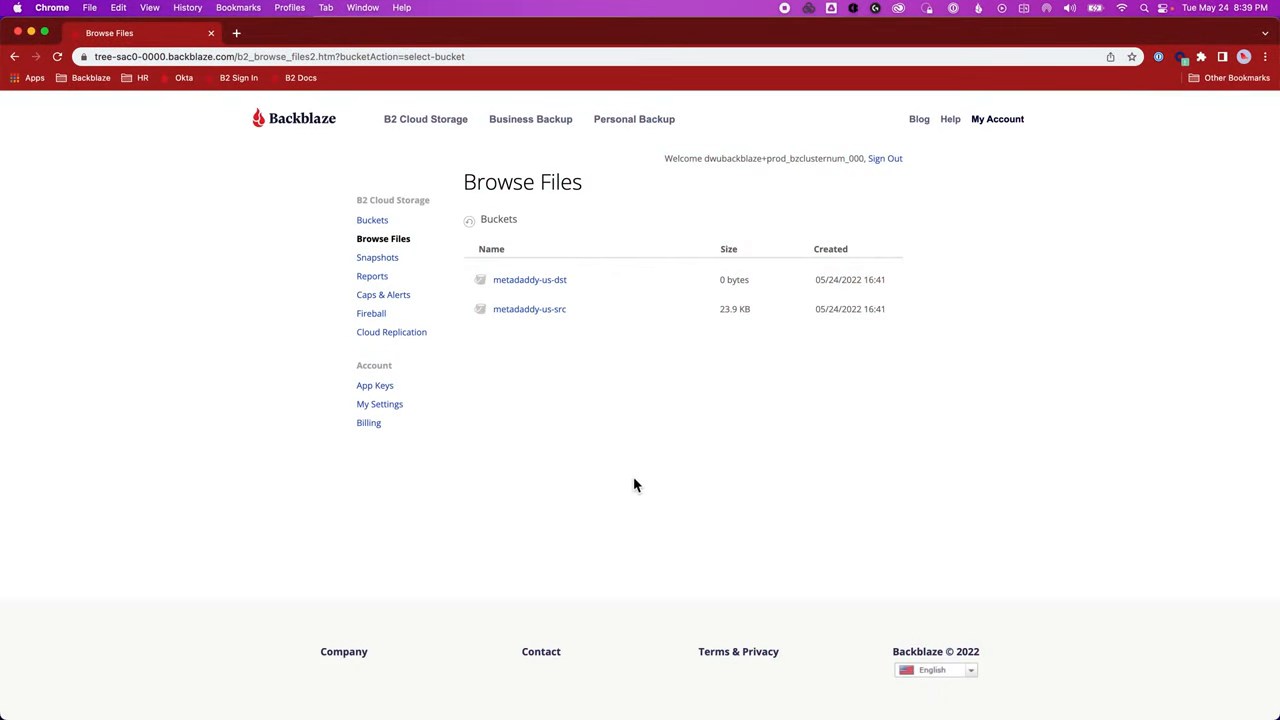
{"action": "mouse_move", "coordinate": [627, 480]}
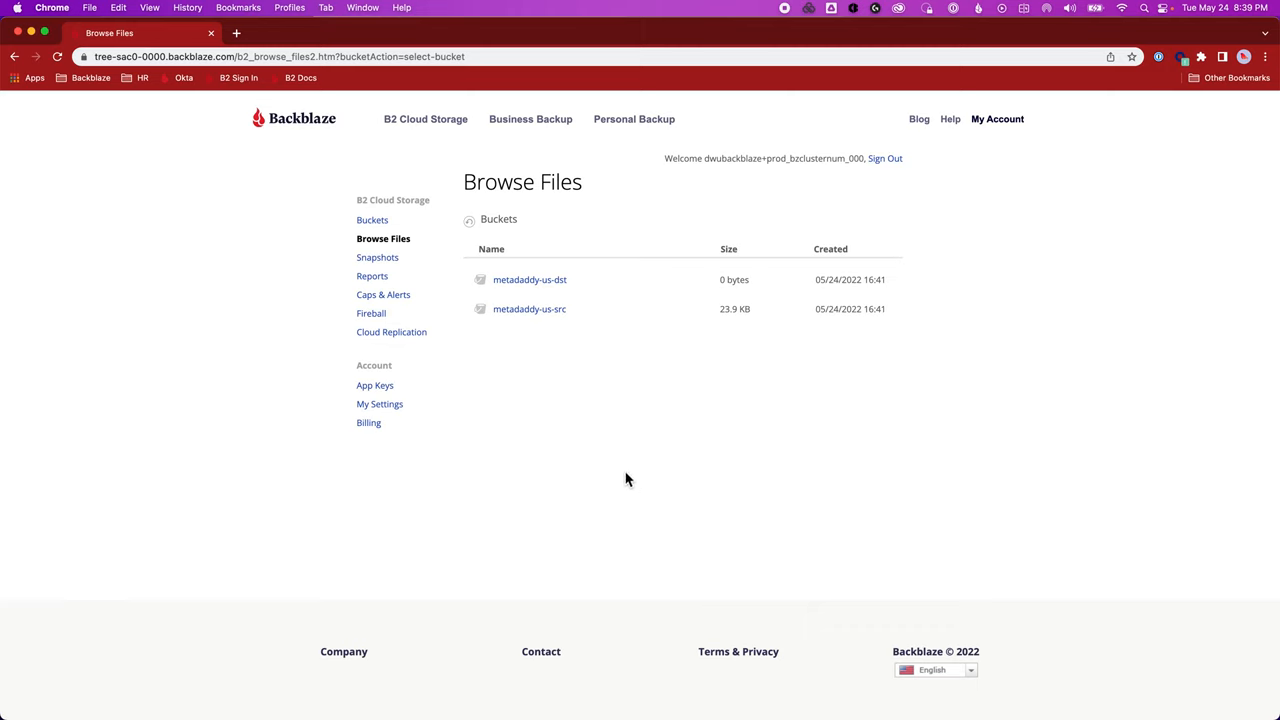
{"action": "mouse_move", "coordinate": [638, 289]}
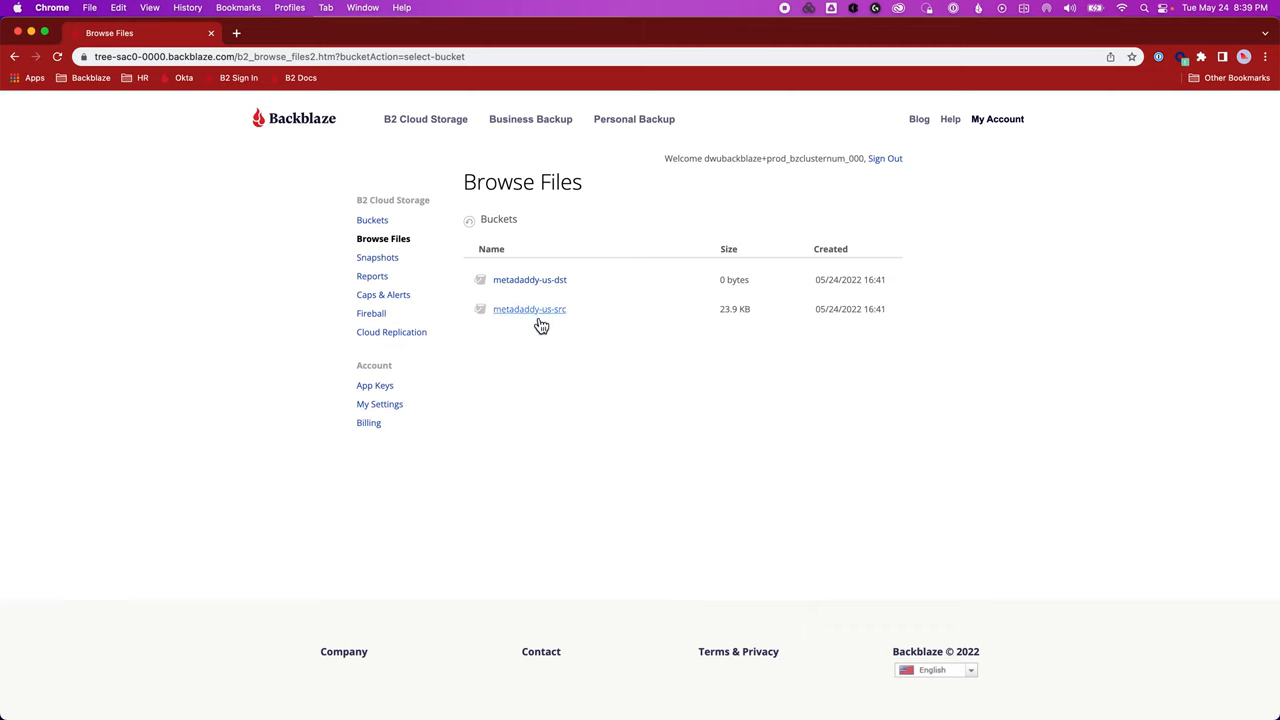
View hello.txt and smiley.png in metadaddy-us-src, then open the empty metadaddy-us-dst bucket
{"action": "left_click", "coordinate": [529, 308]}
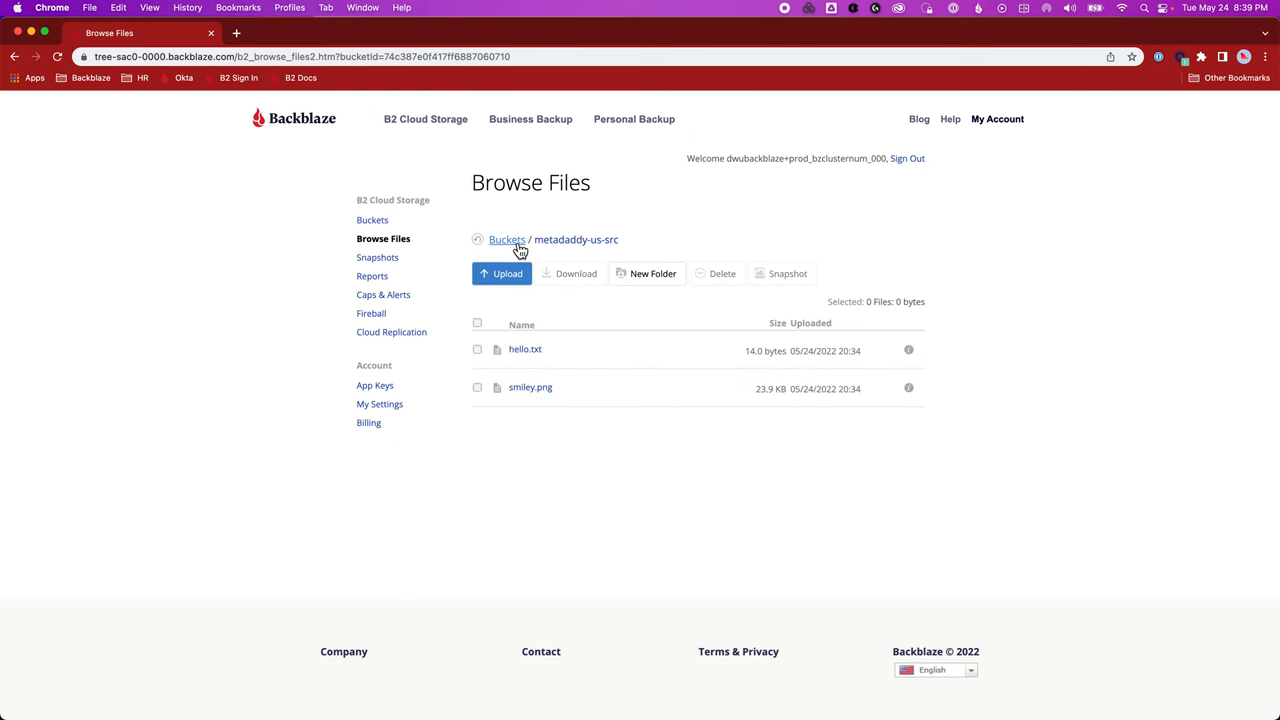
{"action": "left_click", "coordinate": [506, 239]}
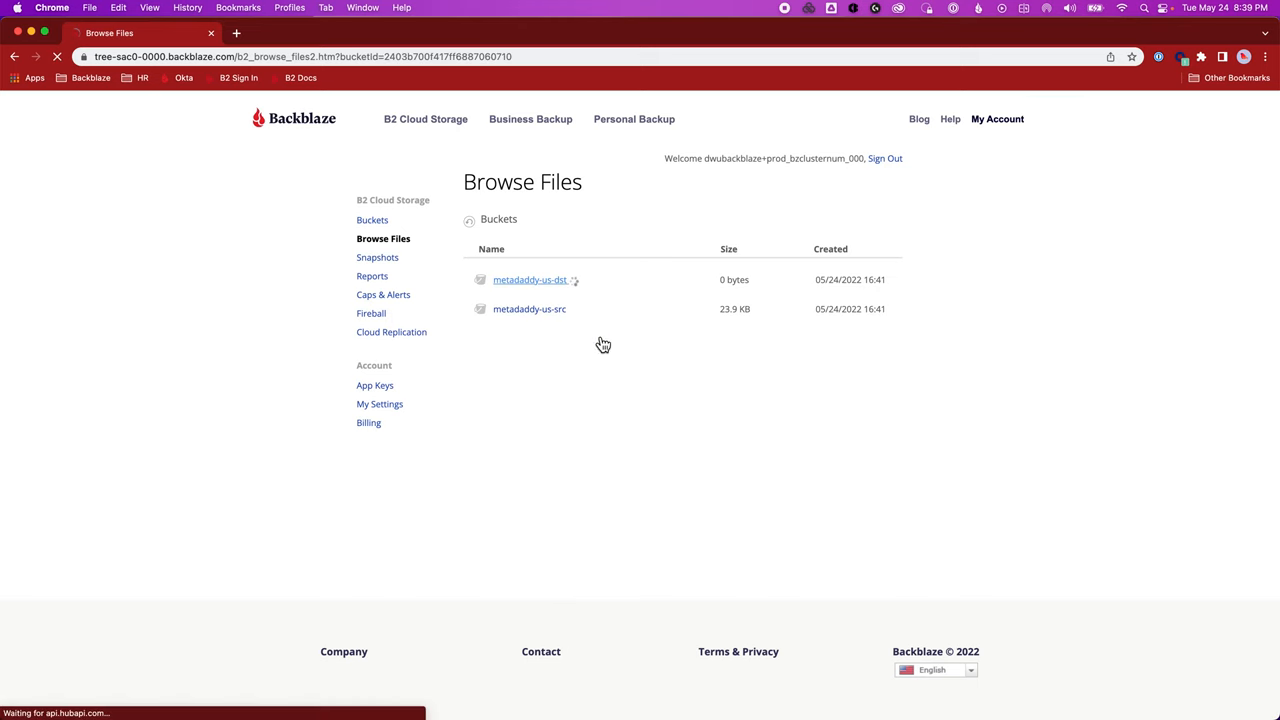
{"action": "left_click", "coordinate": [529, 279]}
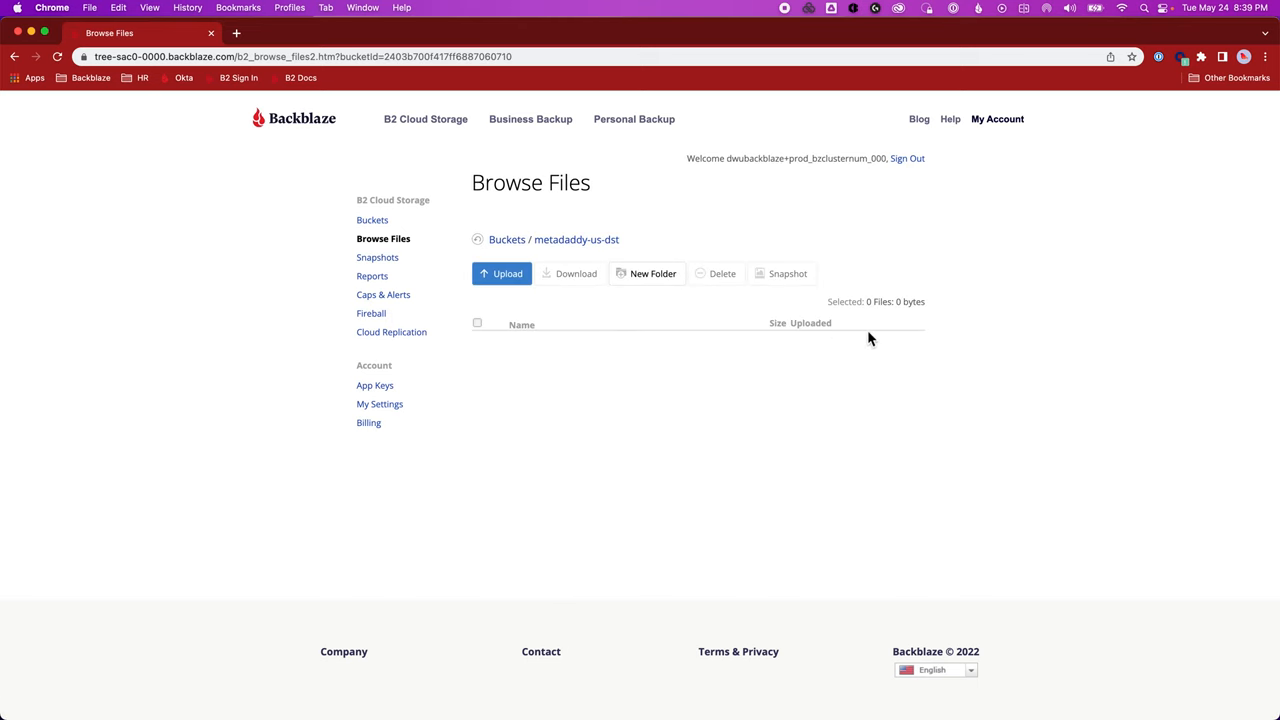
{"action": "mouse_move", "coordinate": [391, 332]}
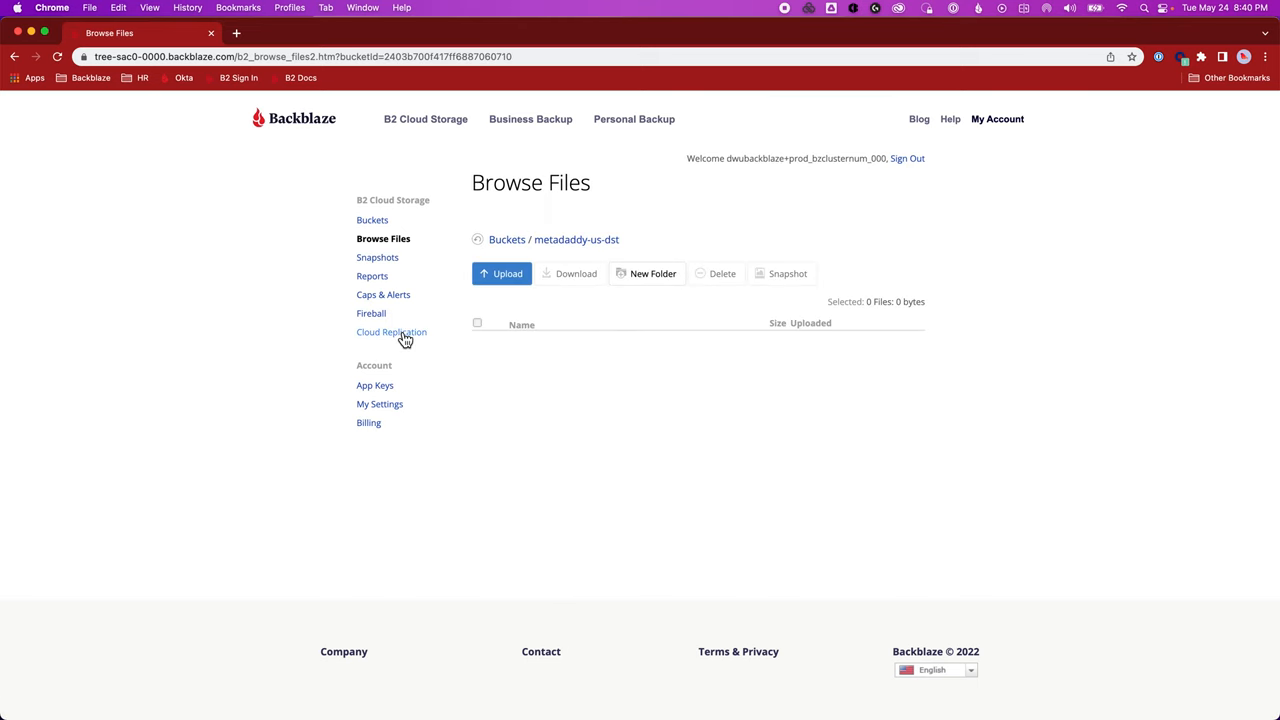
Create replication-us-west copying metadaddy-us-src to metadaddy-us-dst in the US West region
{"action": "left_click", "coordinate": [391, 332]}
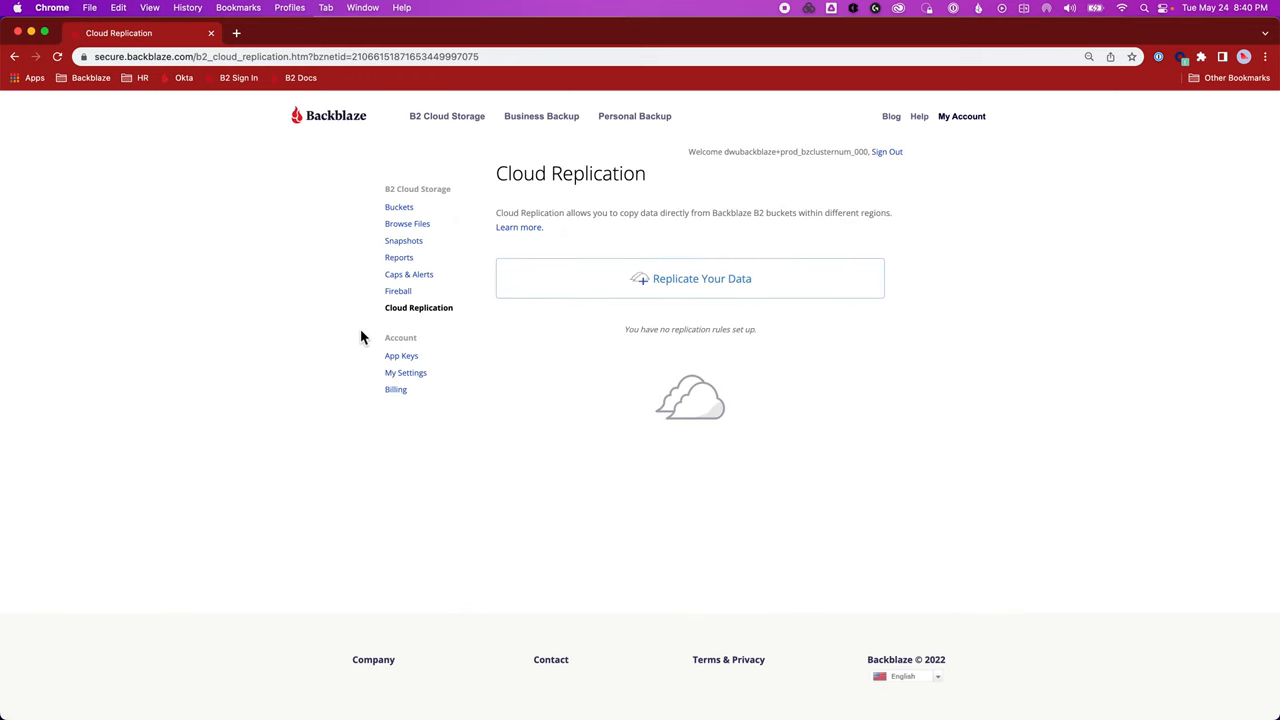
{"action": "left_click", "coordinate": [690, 278]}
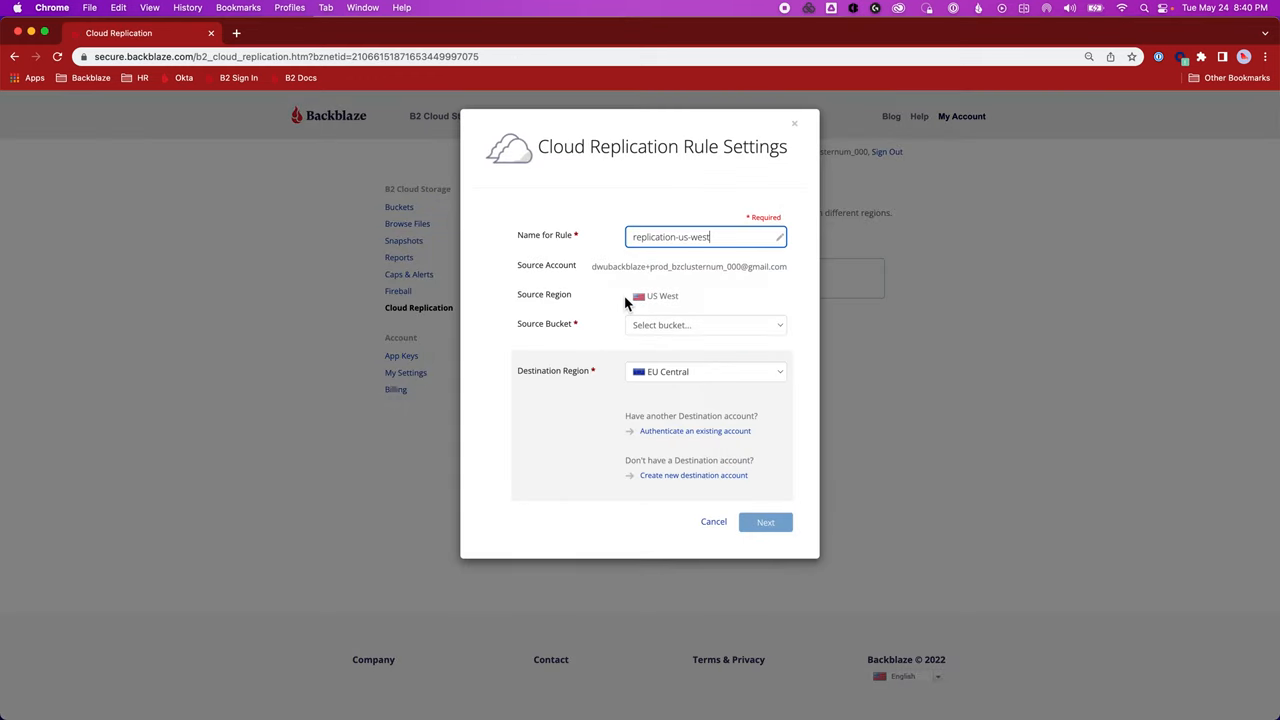
{"action": "mouse_move", "coordinate": [622, 266]}
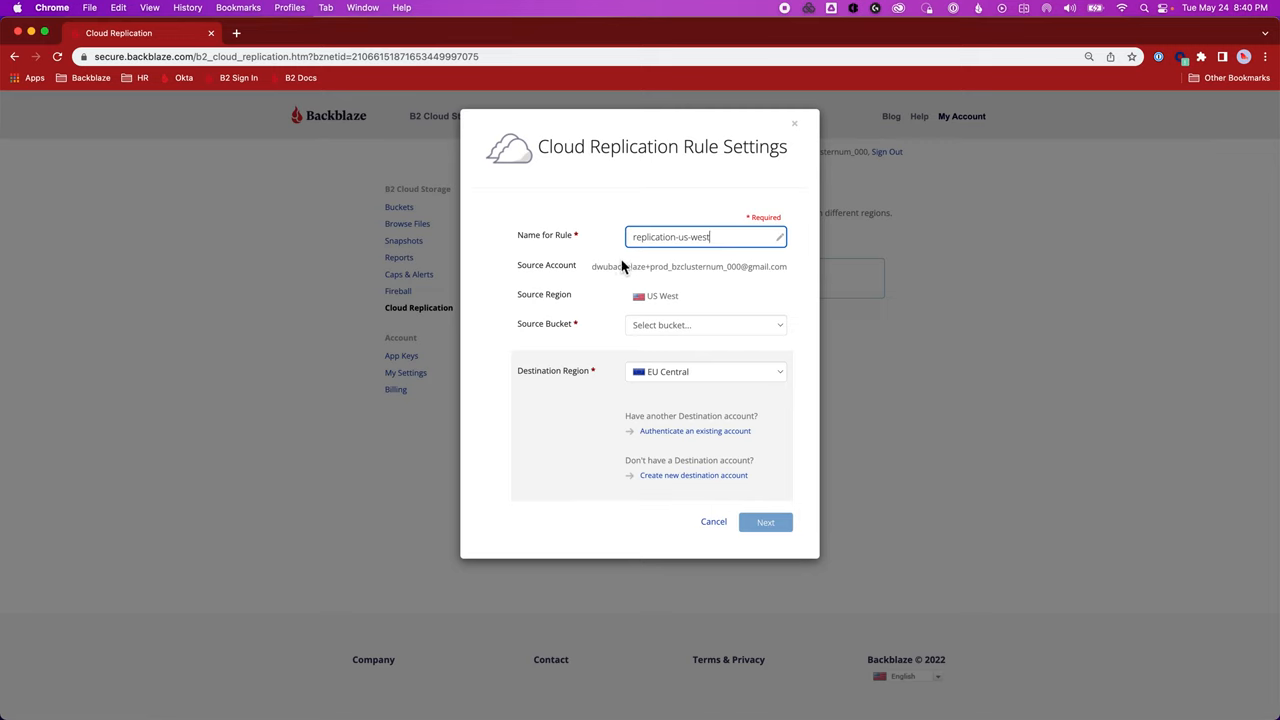
{"action": "mouse_move", "coordinate": [701, 265]}
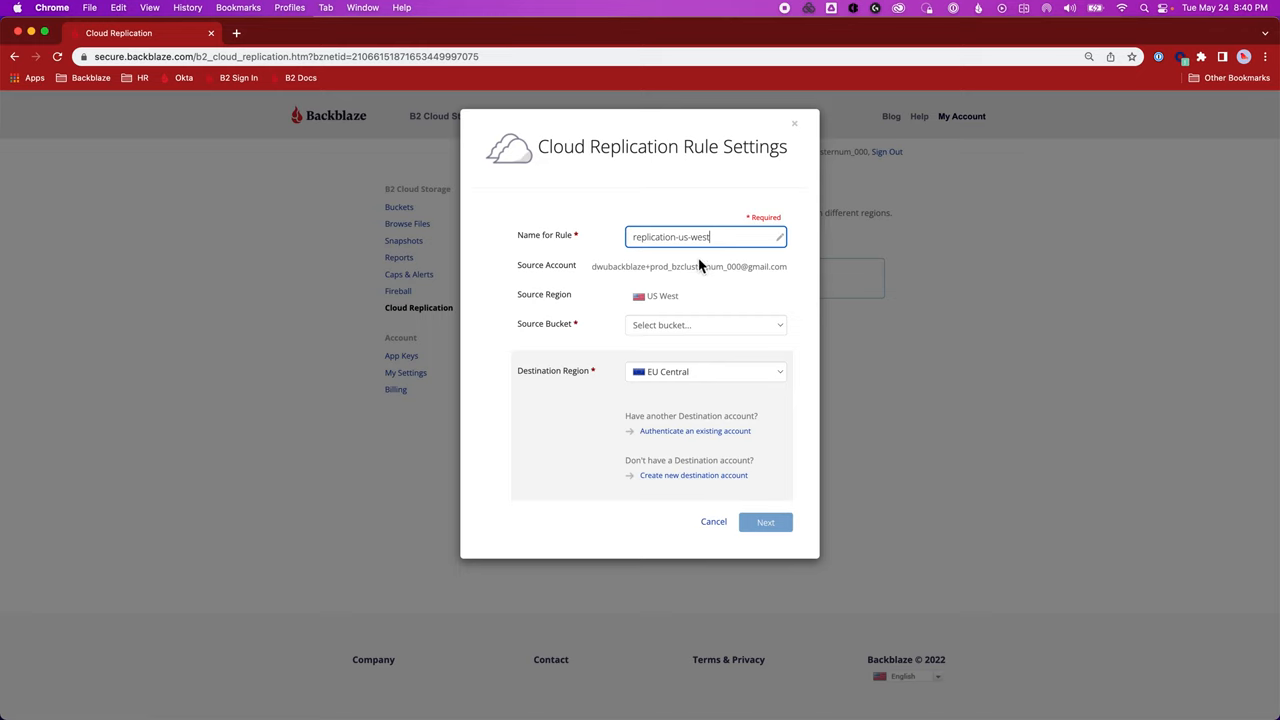
{"action": "mouse_move", "coordinate": [686, 329]}
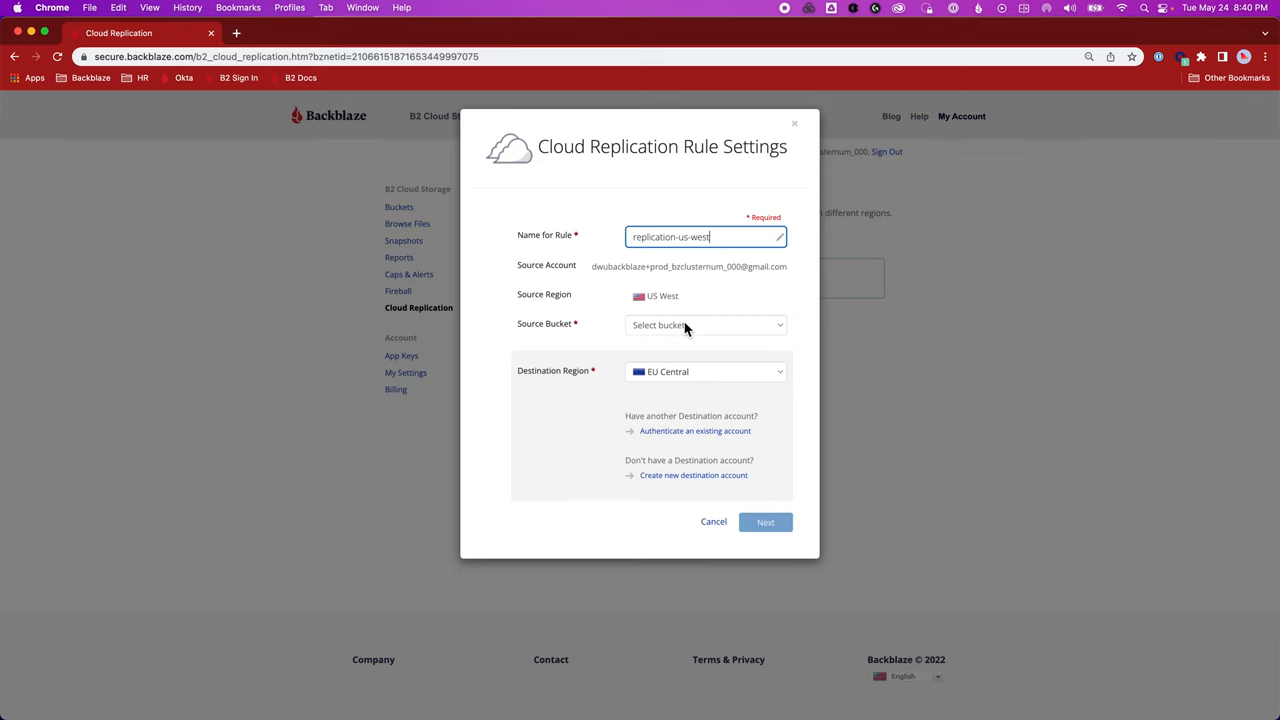
{"action": "left_click", "coordinate": [705, 325]}
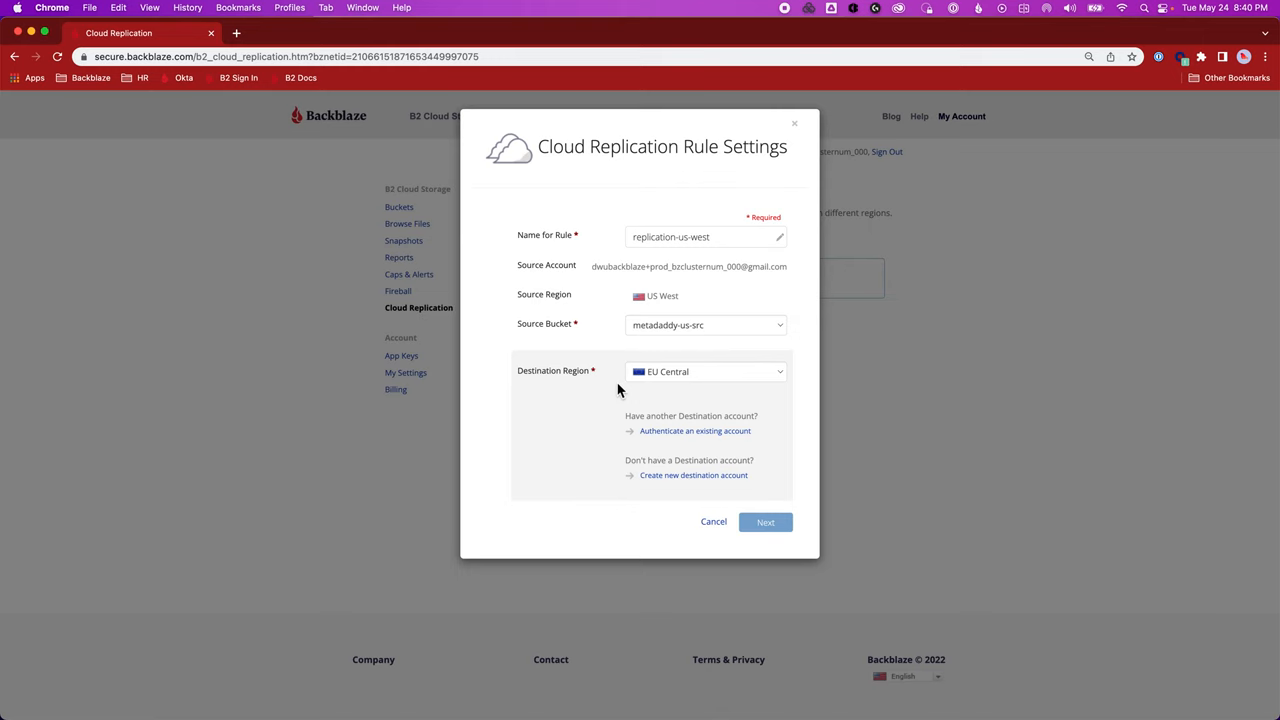
{"action": "left_click", "coordinate": [705, 371]}
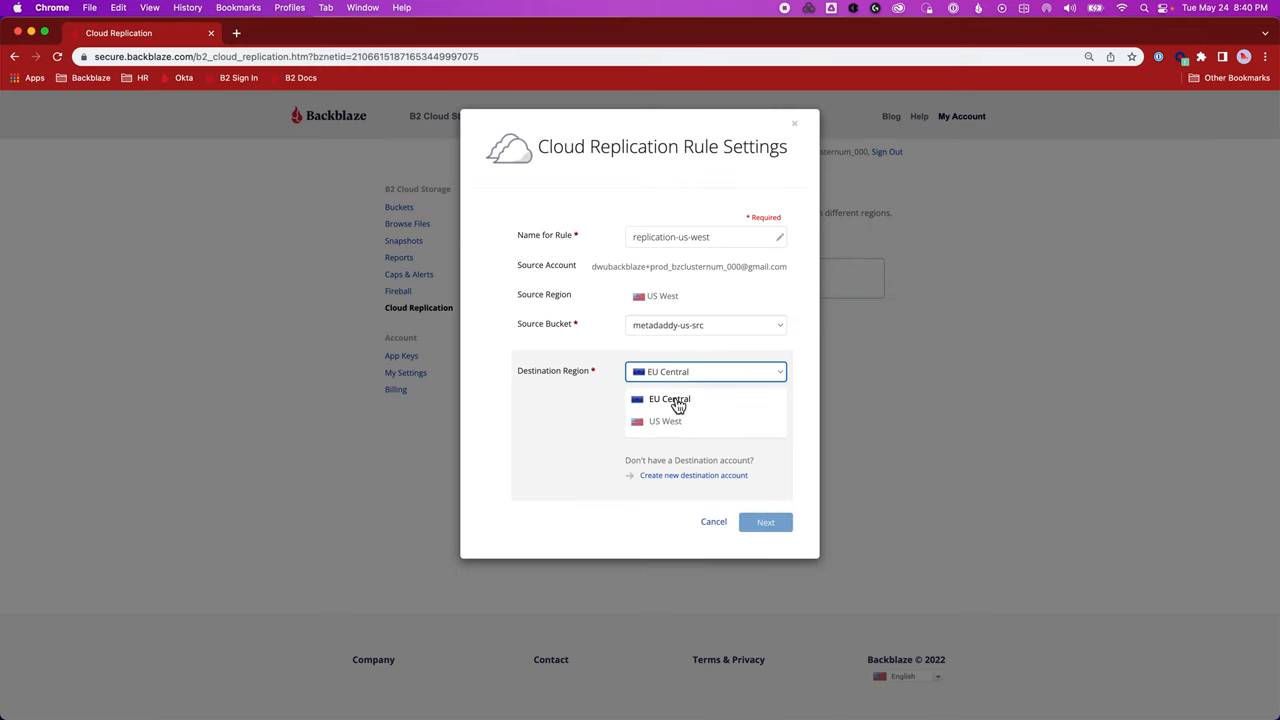
{"action": "left_click", "coordinate": [665, 420]}
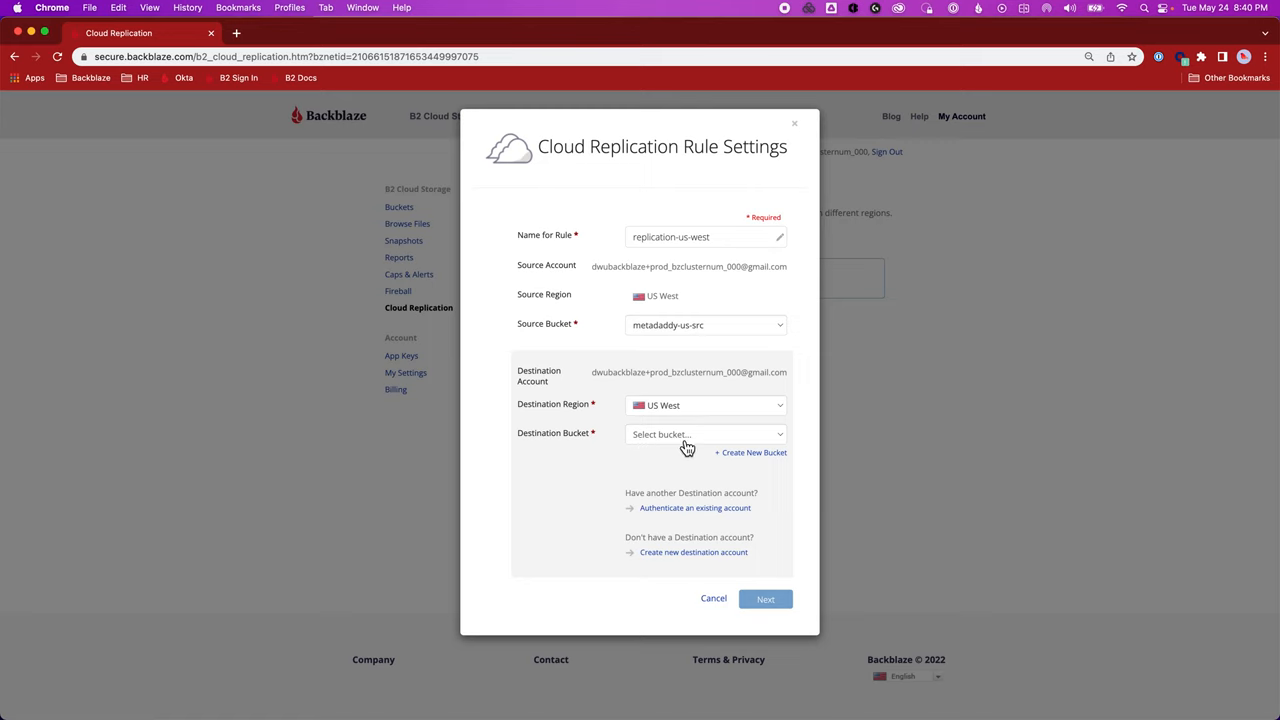
{"action": "mouse_move", "coordinate": [700, 490]}
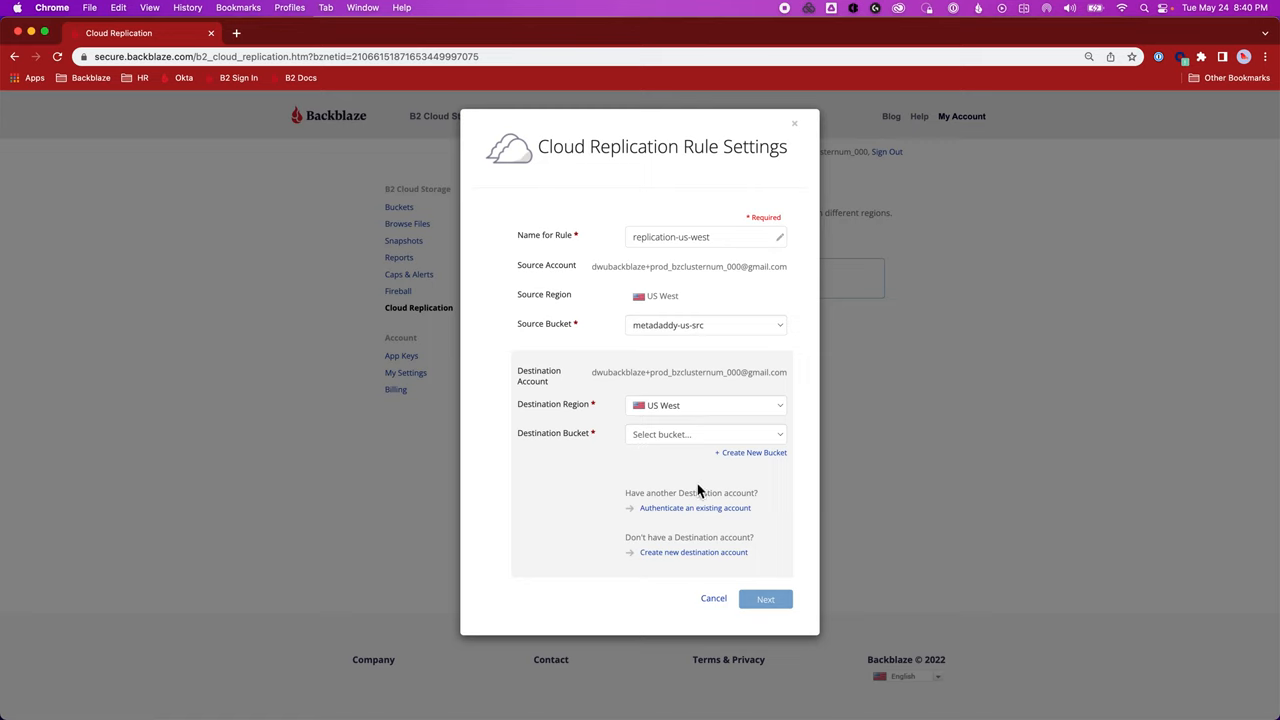
{"action": "mouse_move", "coordinate": [688, 467]}
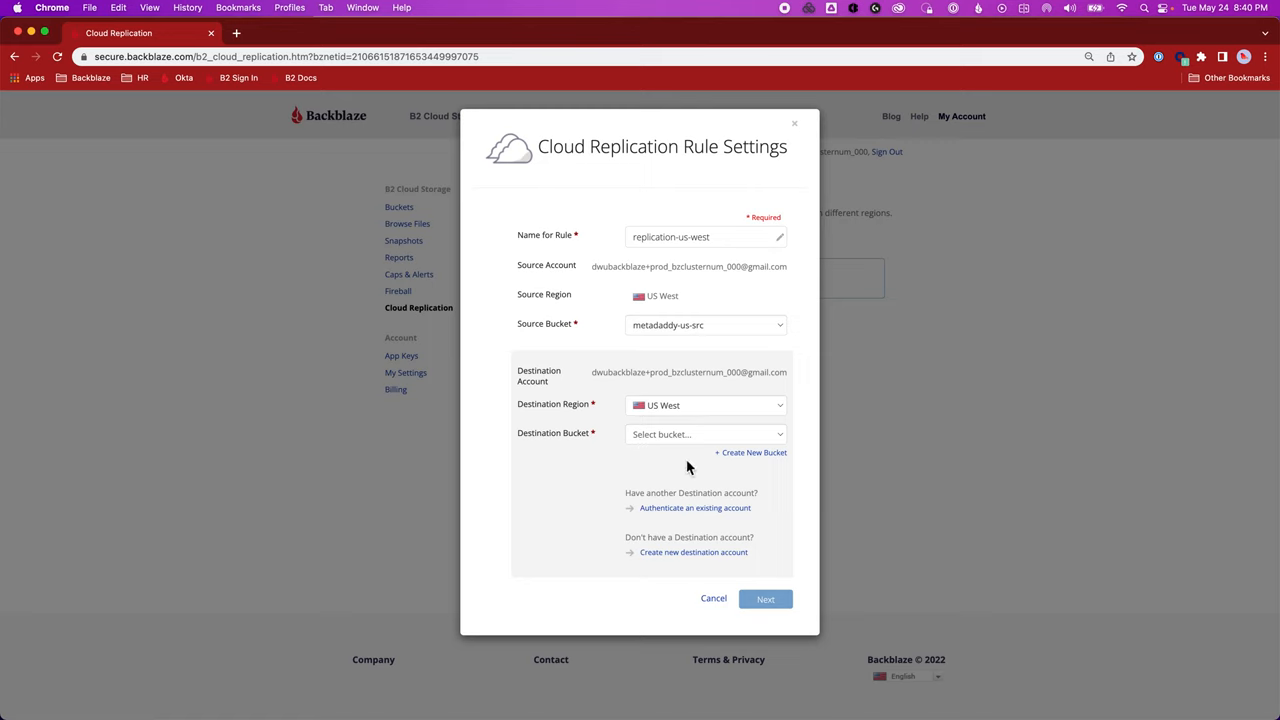
{"action": "left_click", "coordinate": [705, 434]}
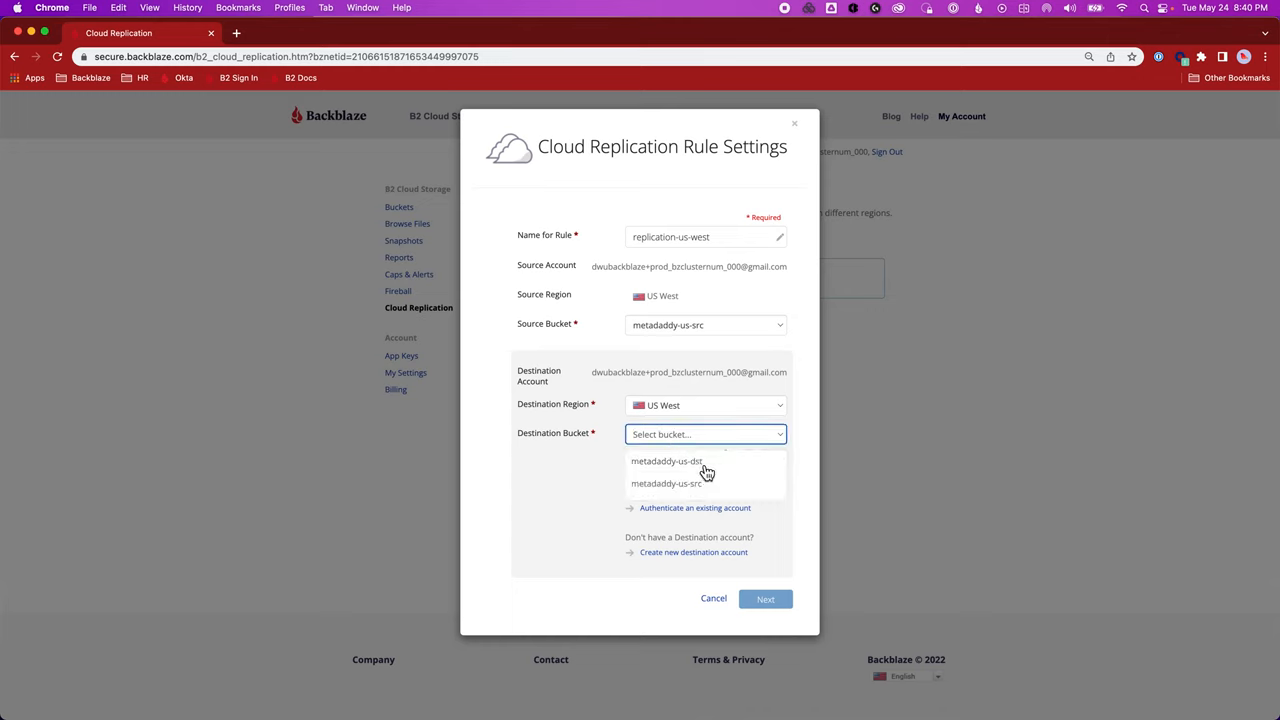
{"action": "left_click", "coordinate": [667, 461]}
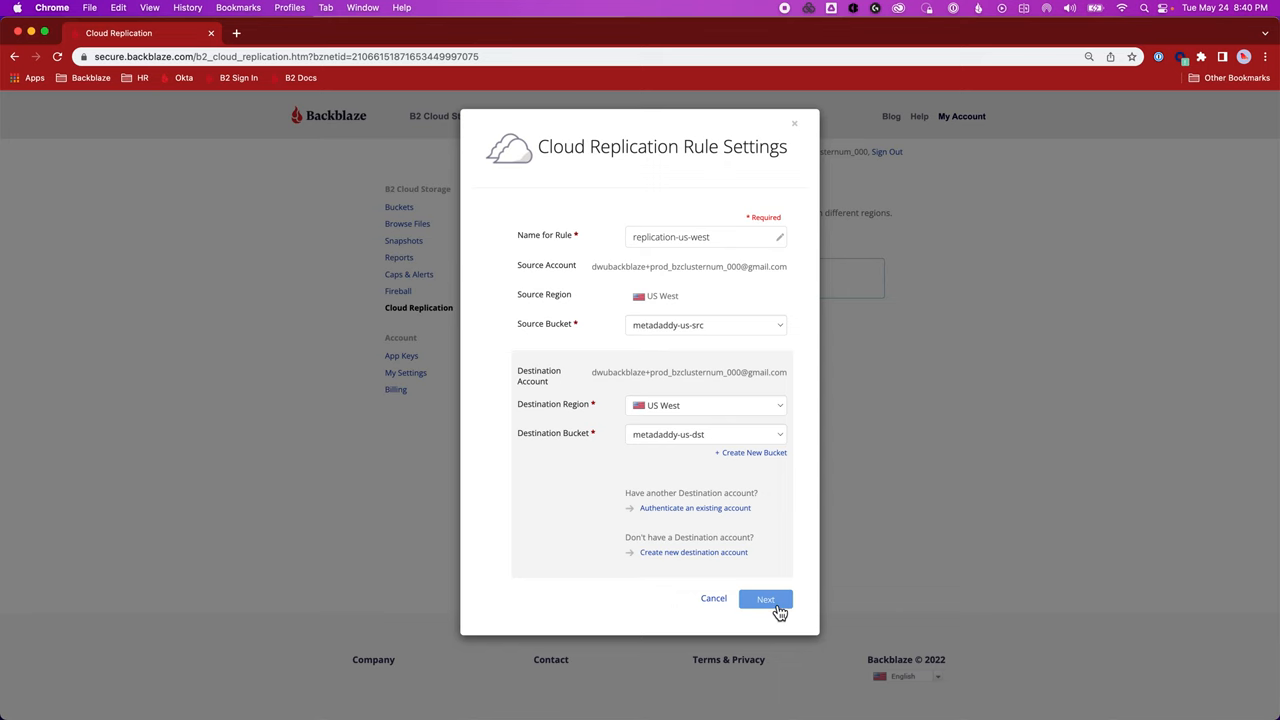
{"action": "left_click", "coordinate": [765, 599]}
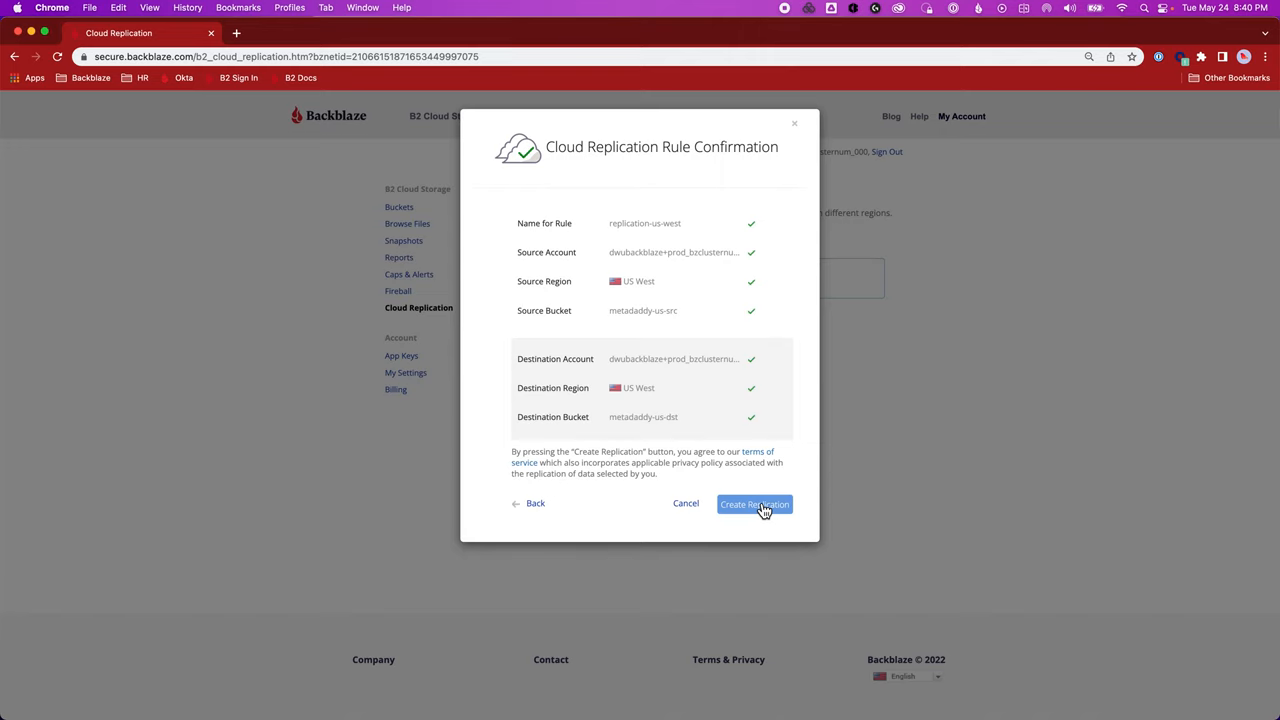
{"action": "mouse_move", "coordinate": [706, 443]}
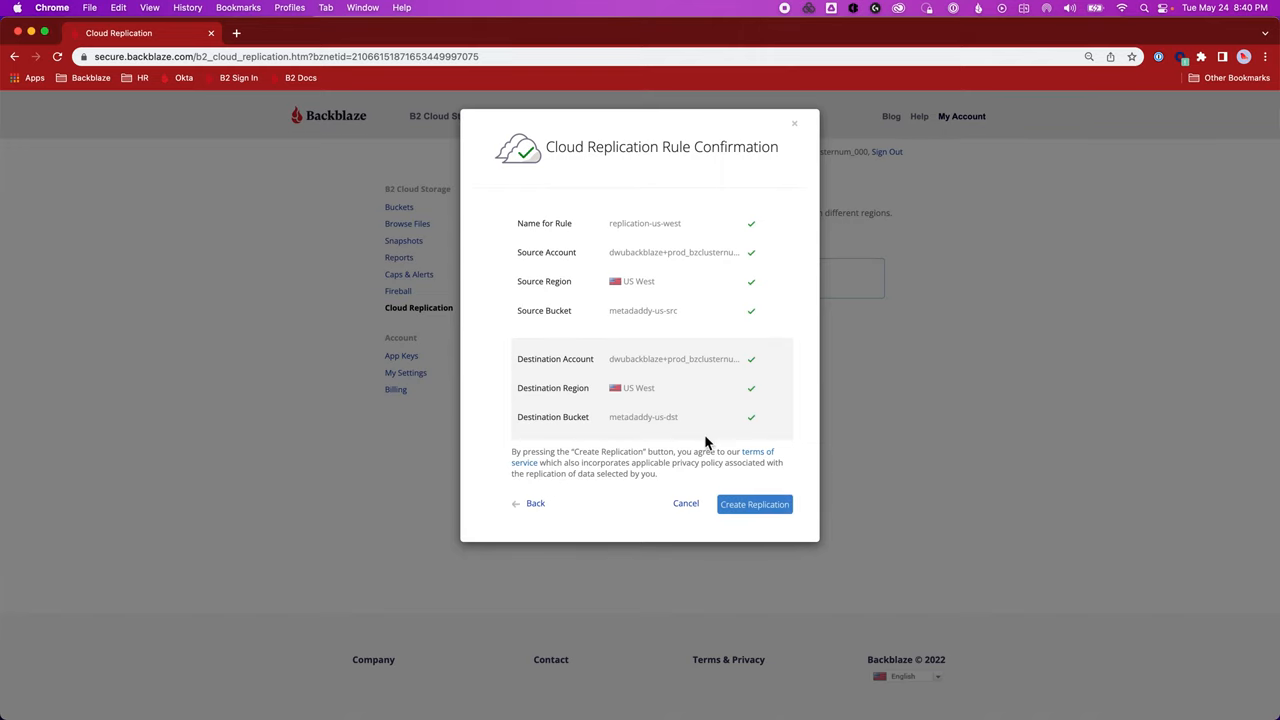
{"action": "left_click", "coordinate": [754, 504]}
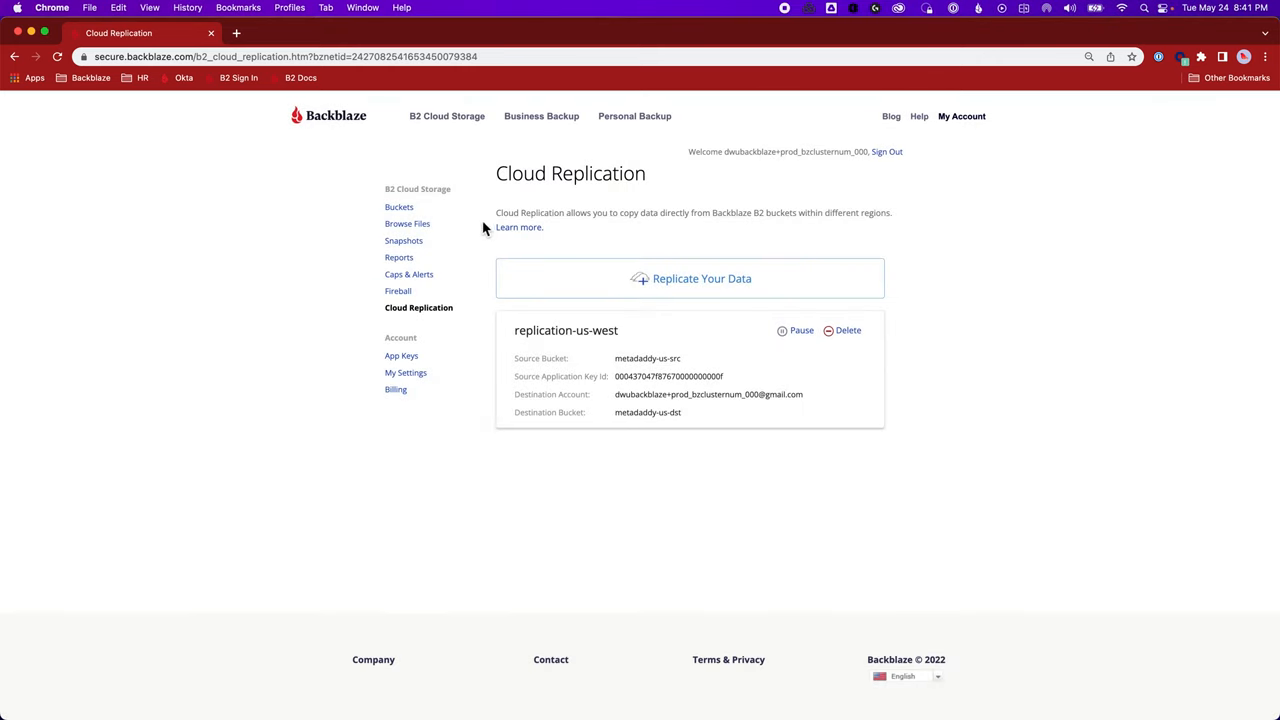
Return to Browse Files: metadaddy-us-src shows 23.9 KB, metadaddy-us-dst 0 bytes
{"action": "left_click", "coordinate": [407, 223]}
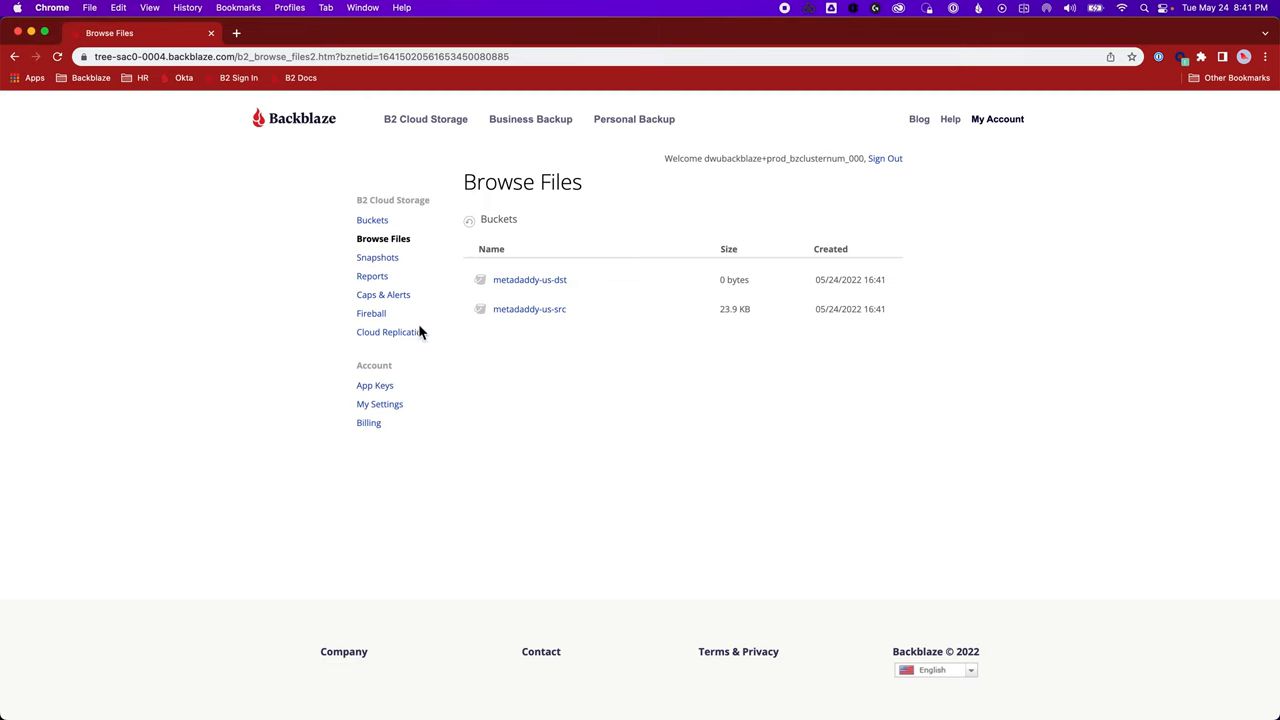
{"action": "mouse_move", "coordinate": [482, 300]}
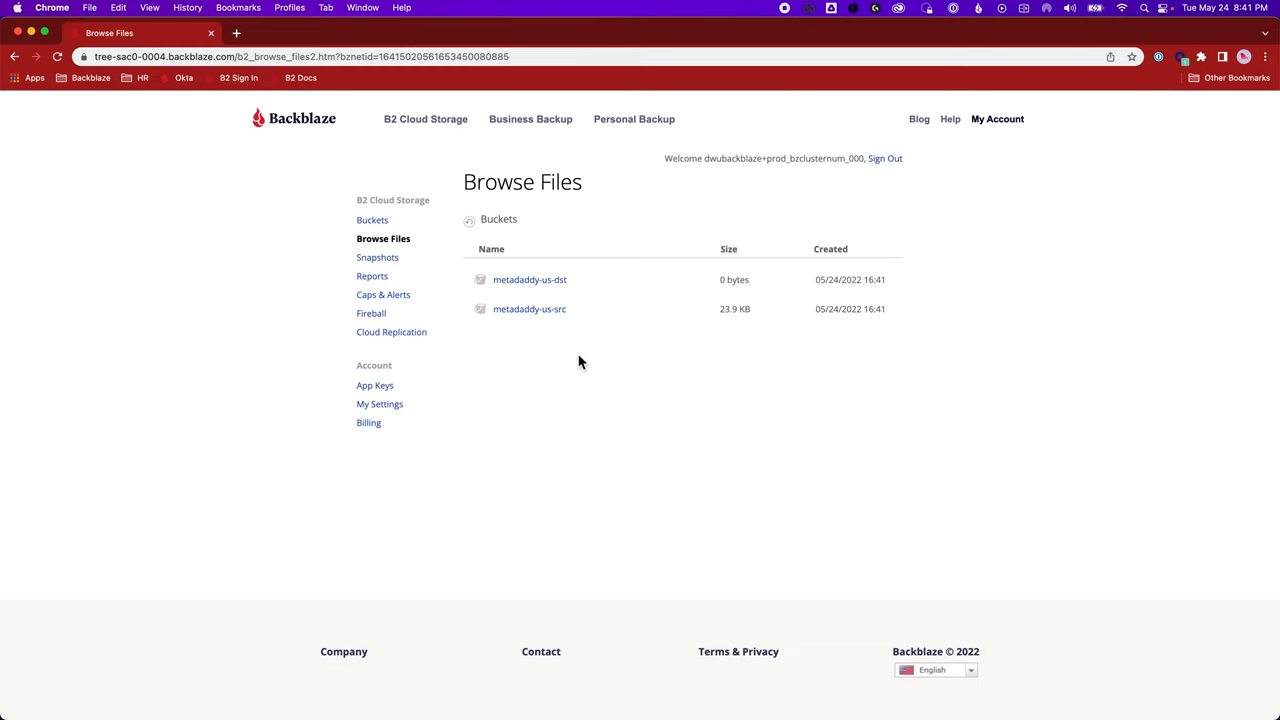
{"action": "mouse_move", "coordinate": [586, 356]}
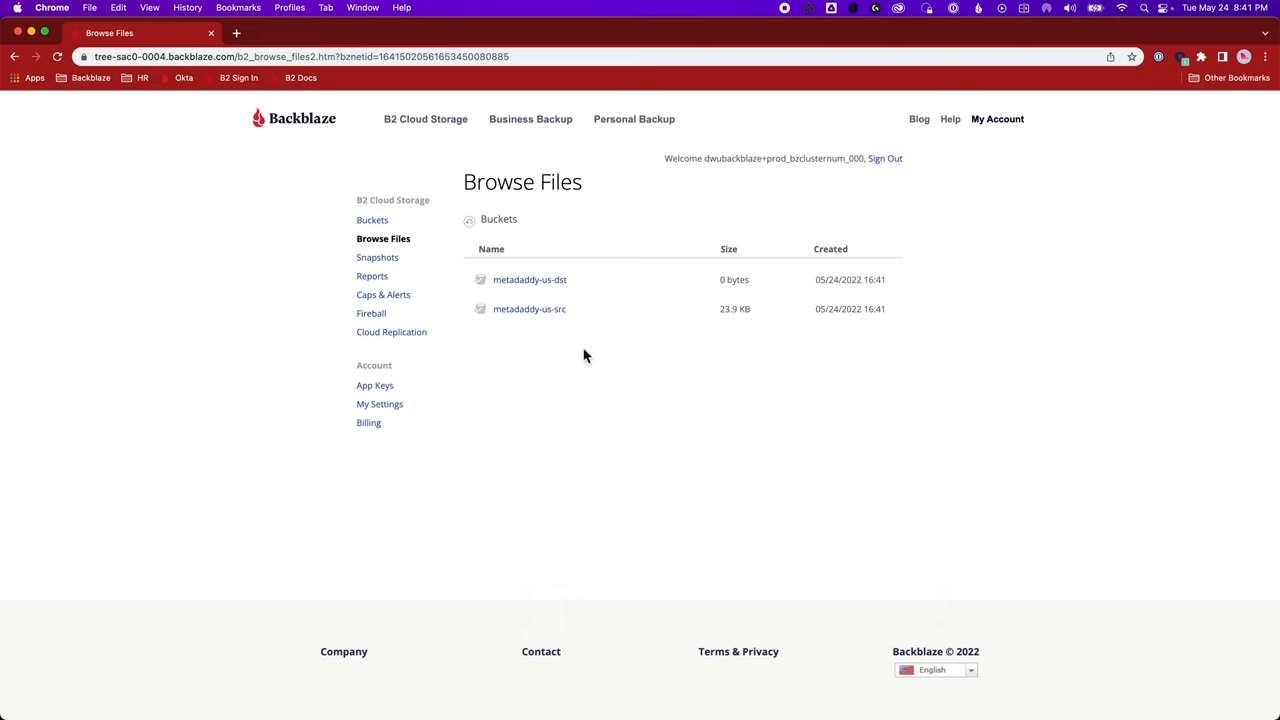
{"action": "mouse_move", "coordinate": [578, 353]}
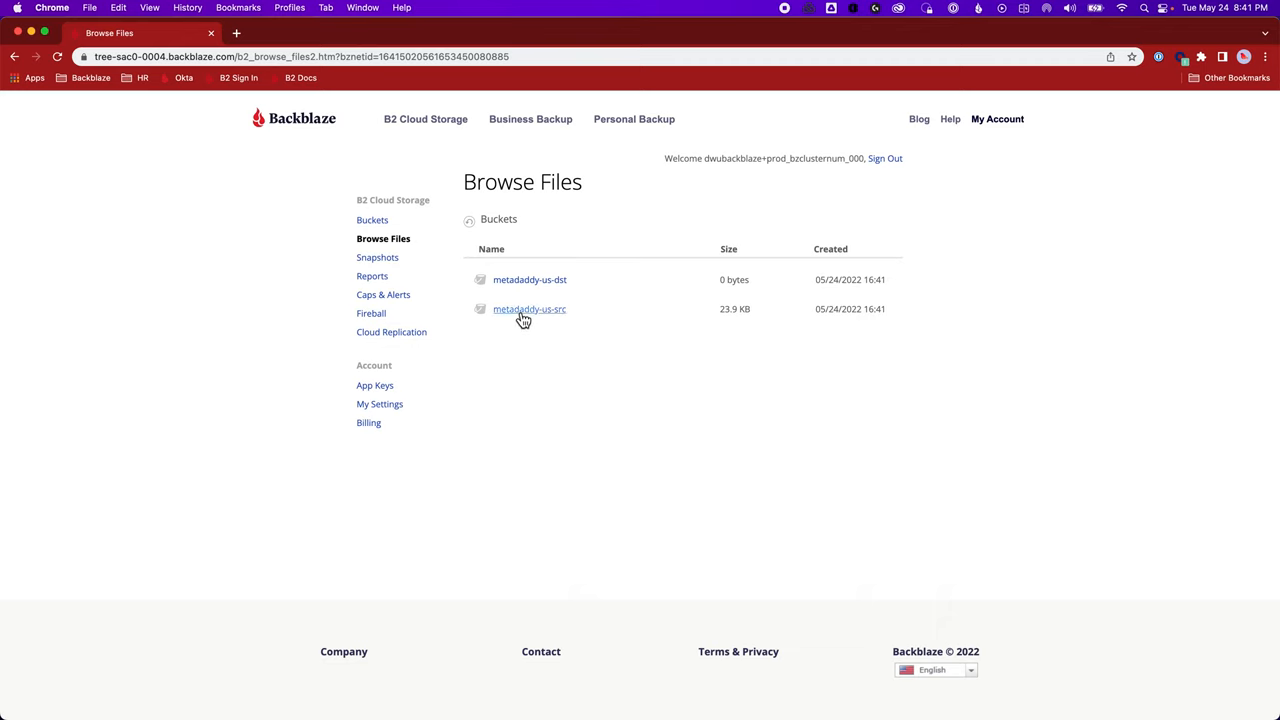
Upload Backblaze logo red transparent.png and 5megabyte-test-file into metadaddy-us-src
{"action": "left_click", "coordinate": [528, 309]}
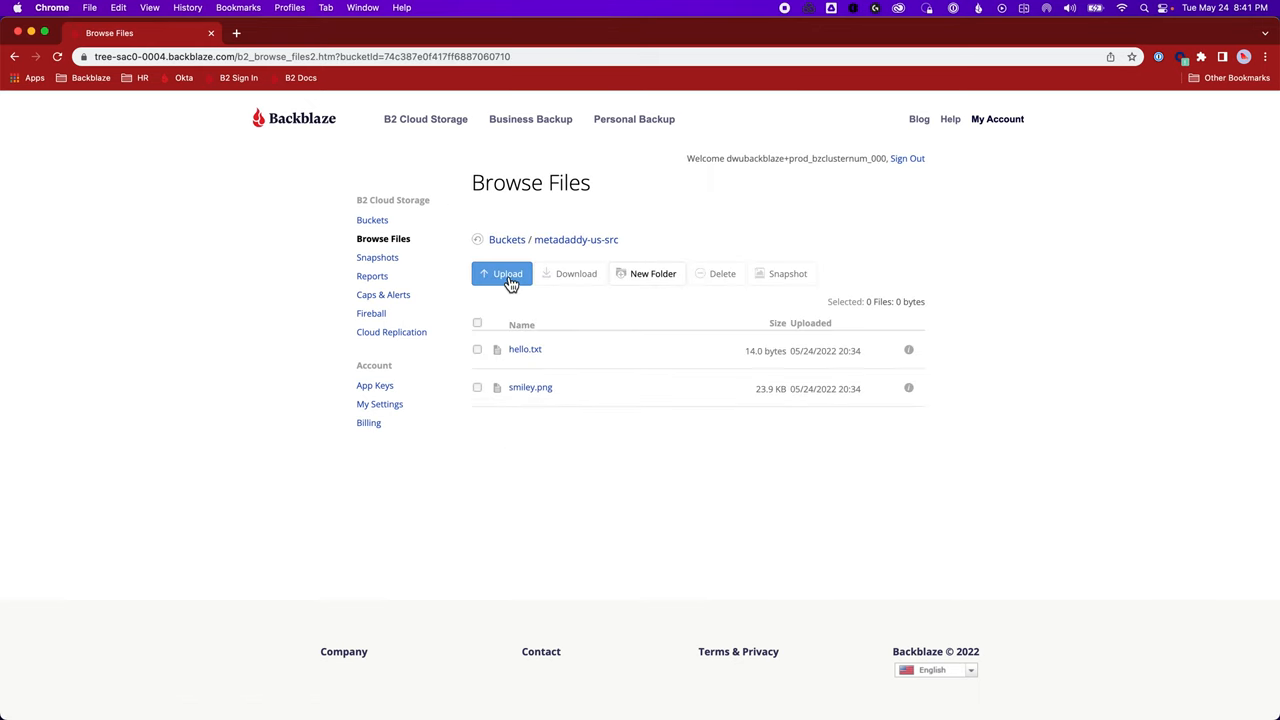
{"action": "left_click", "coordinate": [502, 273]}
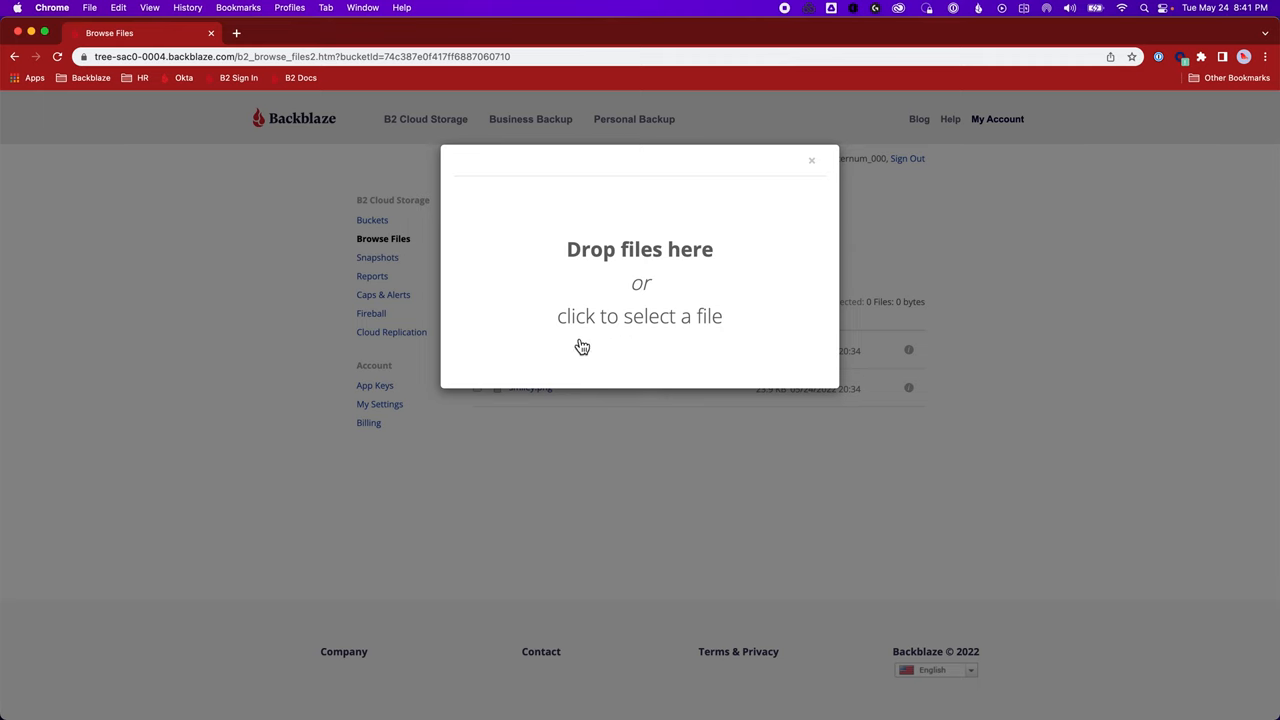
{"action": "left_click", "coordinate": [639, 315]}
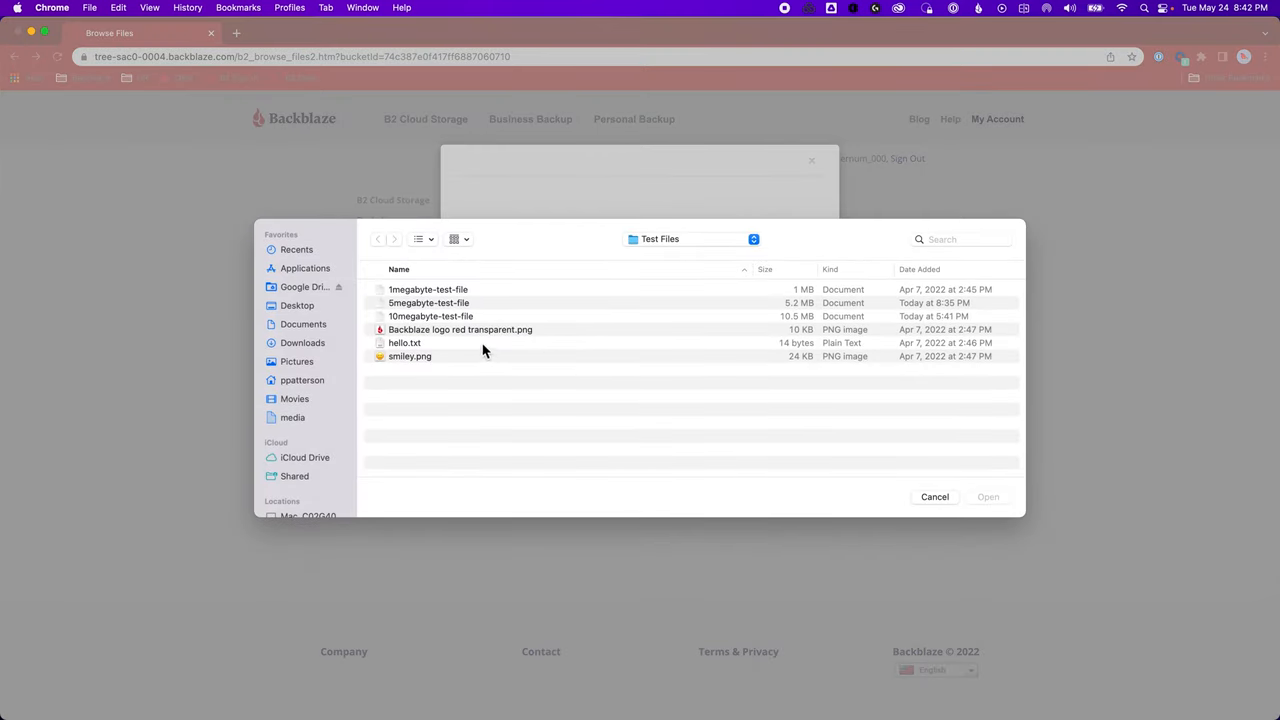
{"action": "mouse_move", "coordinate": [438, 355]}
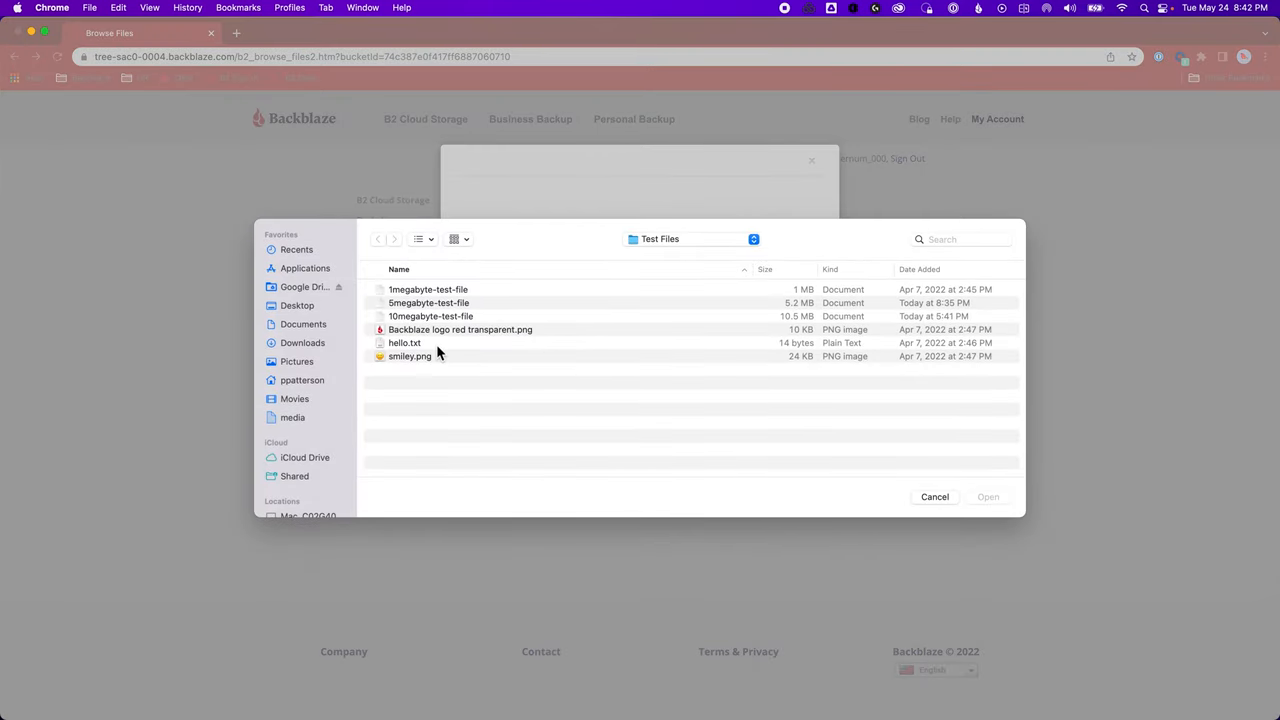
{"action": "left_click", "coordinate": [460, 329]}
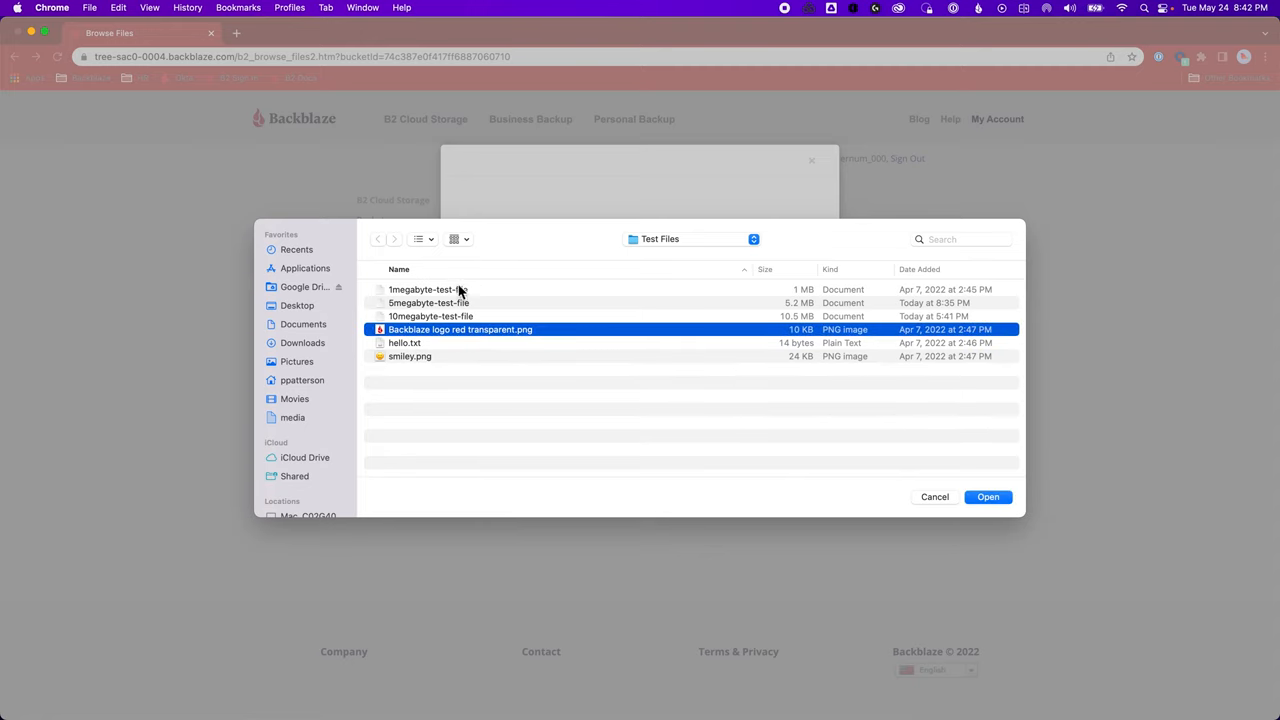
{"action": "mouse_move", "coordinate": [474, 323]}
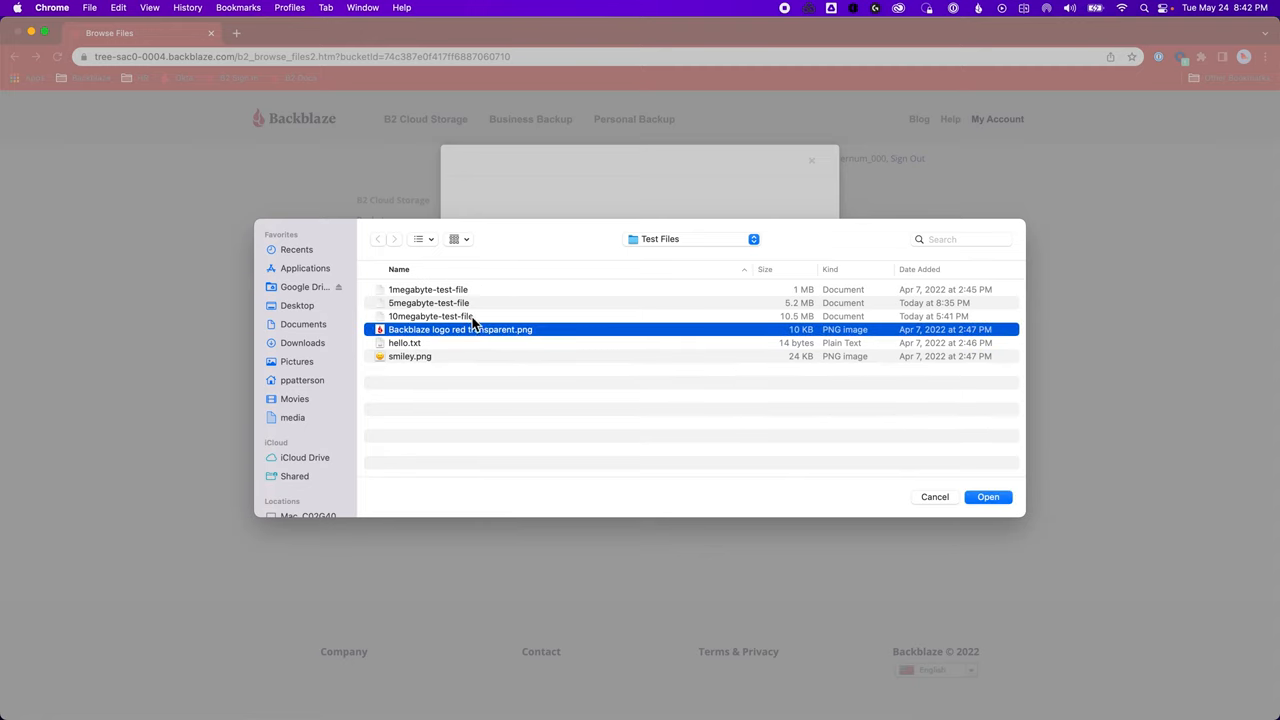
{"action": "left_click", "coordinate": [428, 303]}
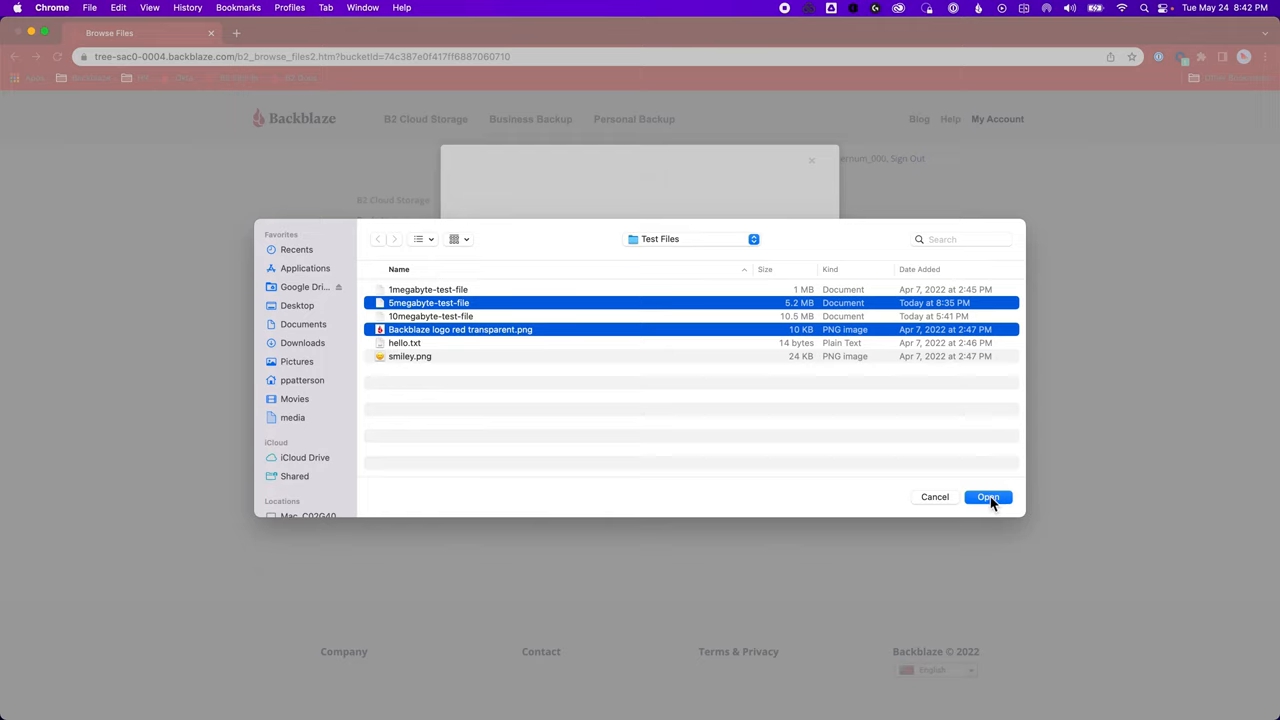
{"action": "left_click", "coordinate": [987, 497]}
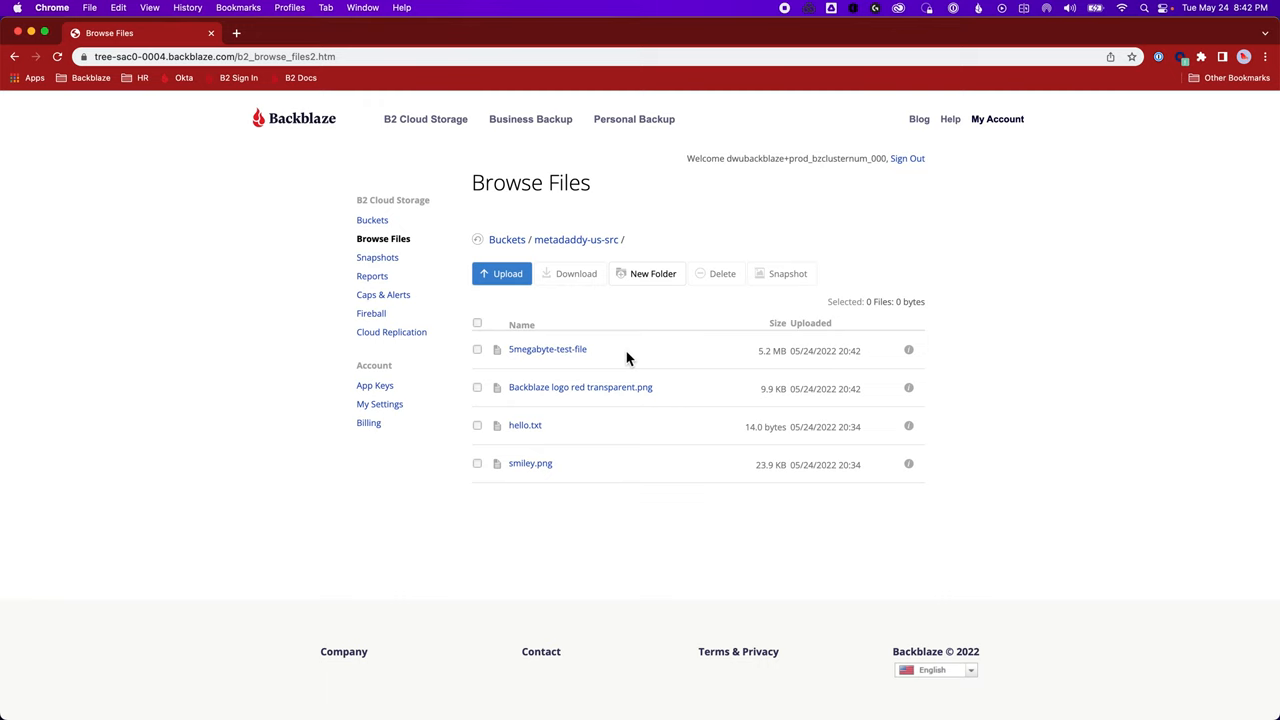
{"action": "mouse_move", "coordinate": [922, 396]}
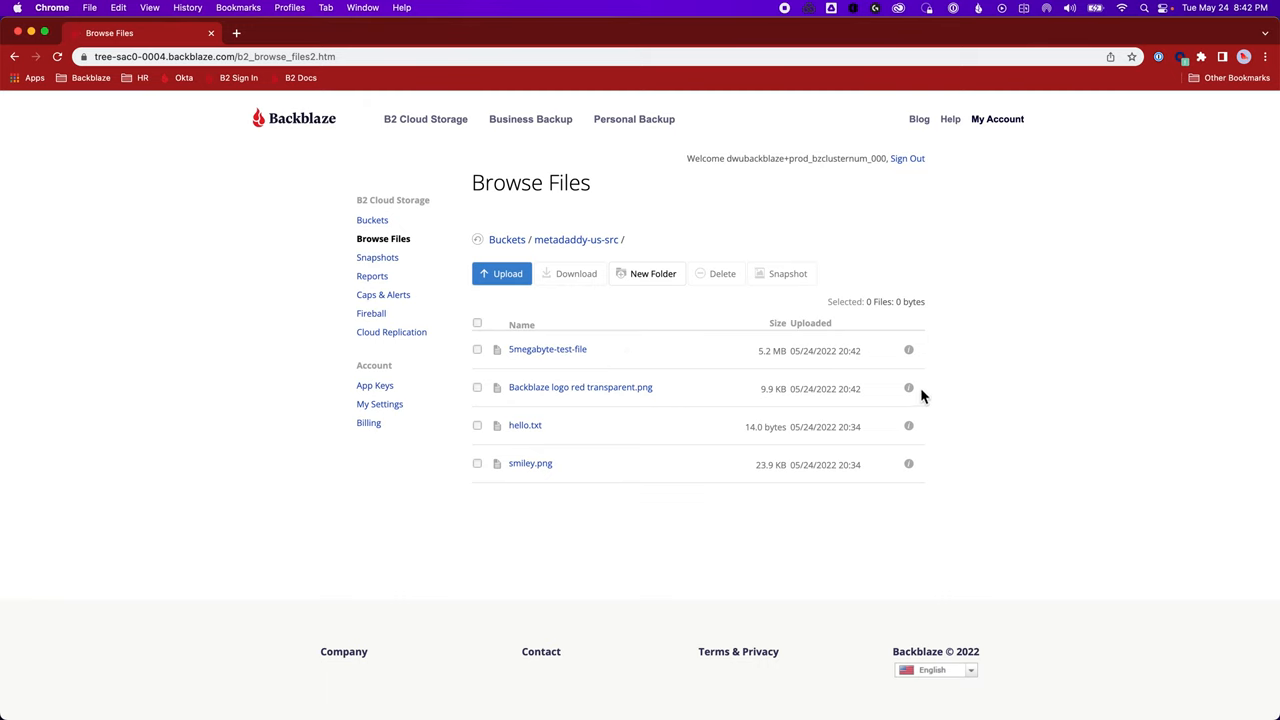
Confirm the logo file's replication status is pending, then return to the bucket list
{"action": "left_click", "coordinate": [908, 388]}
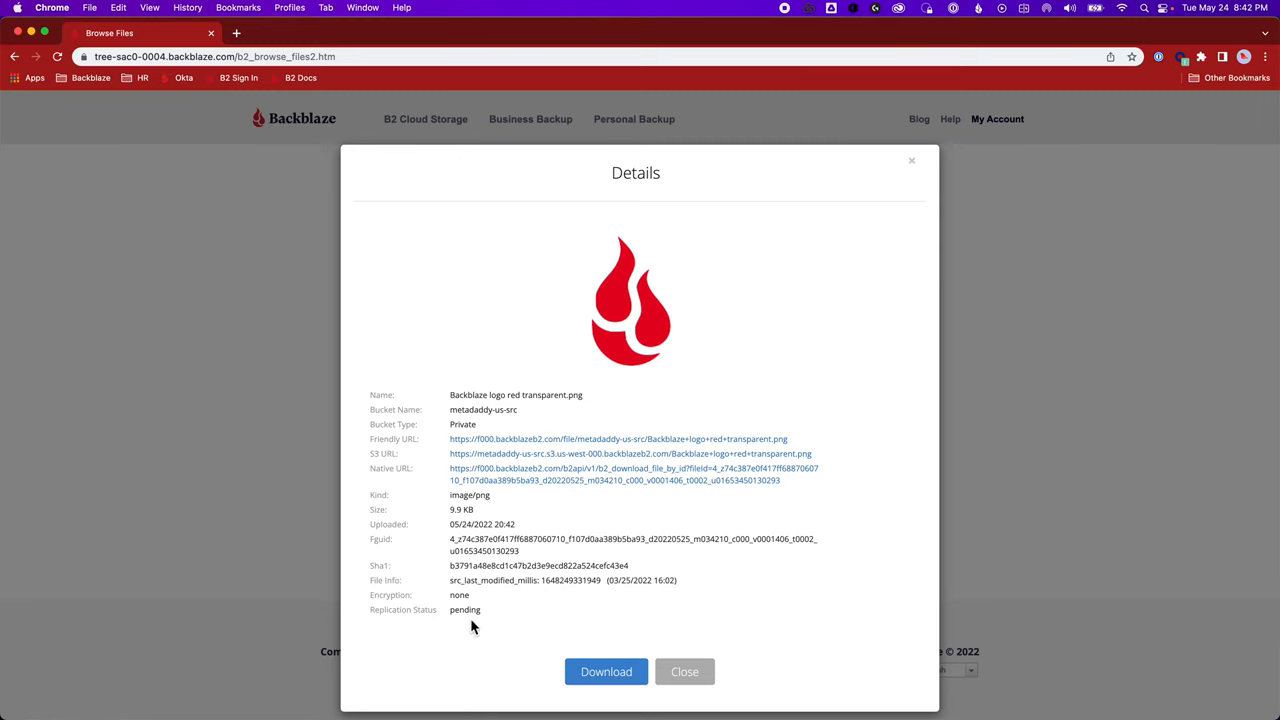
{"action": "mouse_move", "coordinate": [658, 668]}
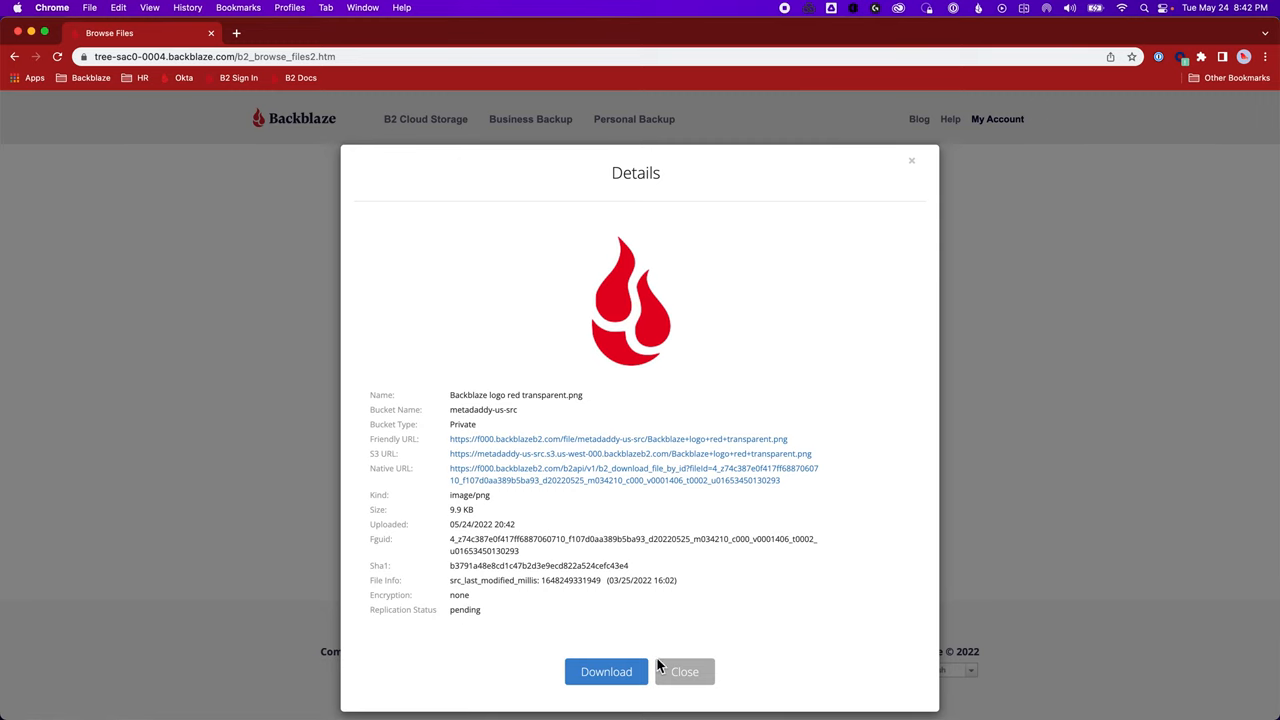
{"action": "left_click", "coordinate": [684, 671]}
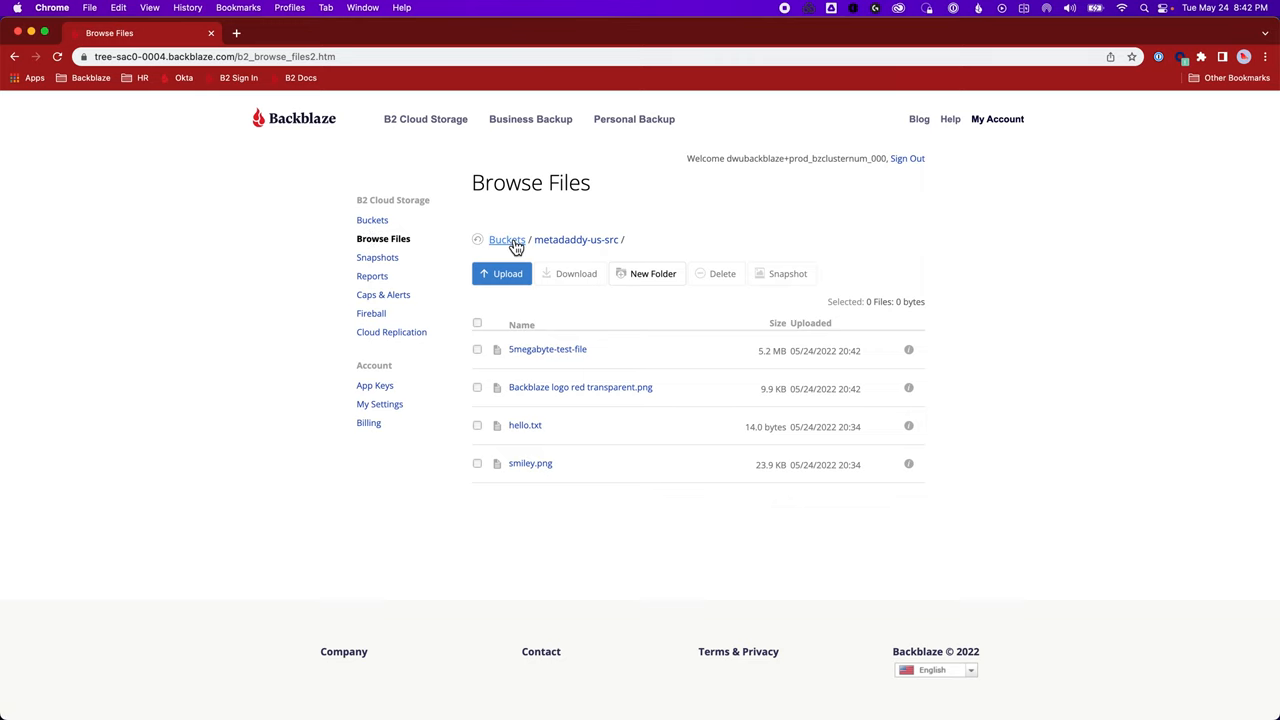
{"action": "left_click", "coordinate": [506, 239]}
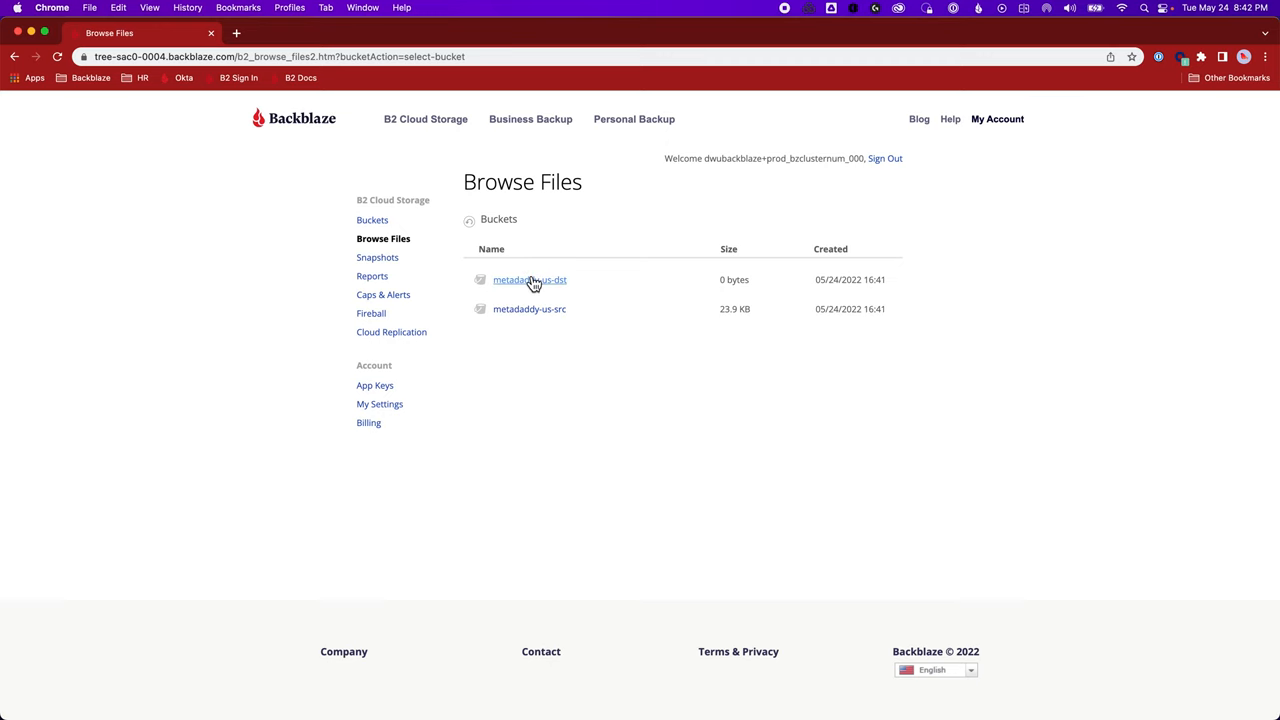
{"action": "left_click", "coordinate": [529, 280]}
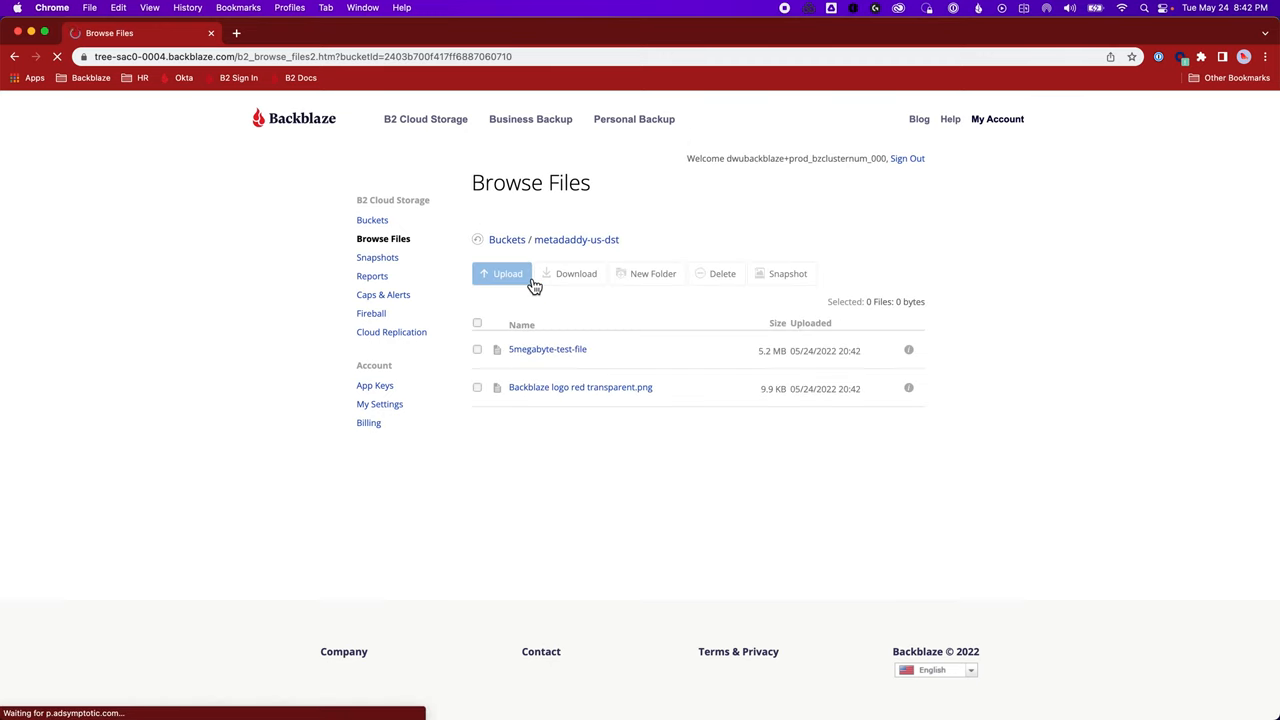
{"action": "mouse_move", "coordinate": [508, 273]}
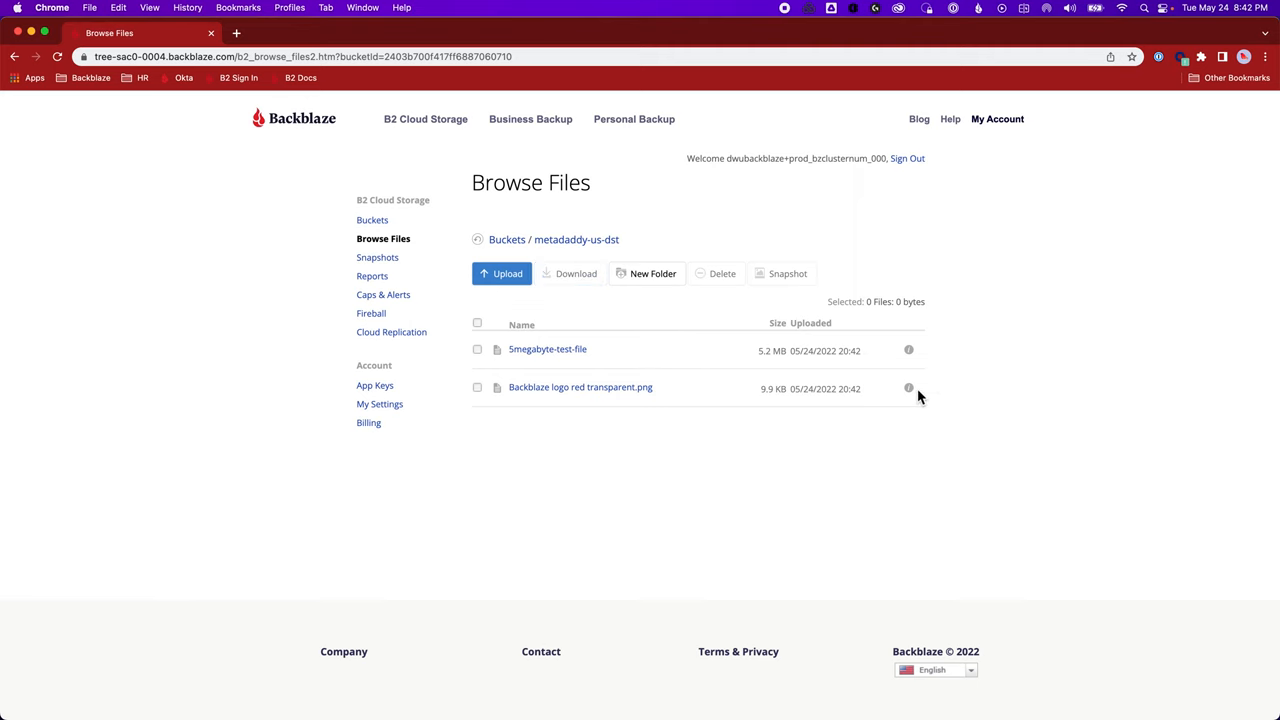
{"action": "left_click", "coordinate": [908, 388]}
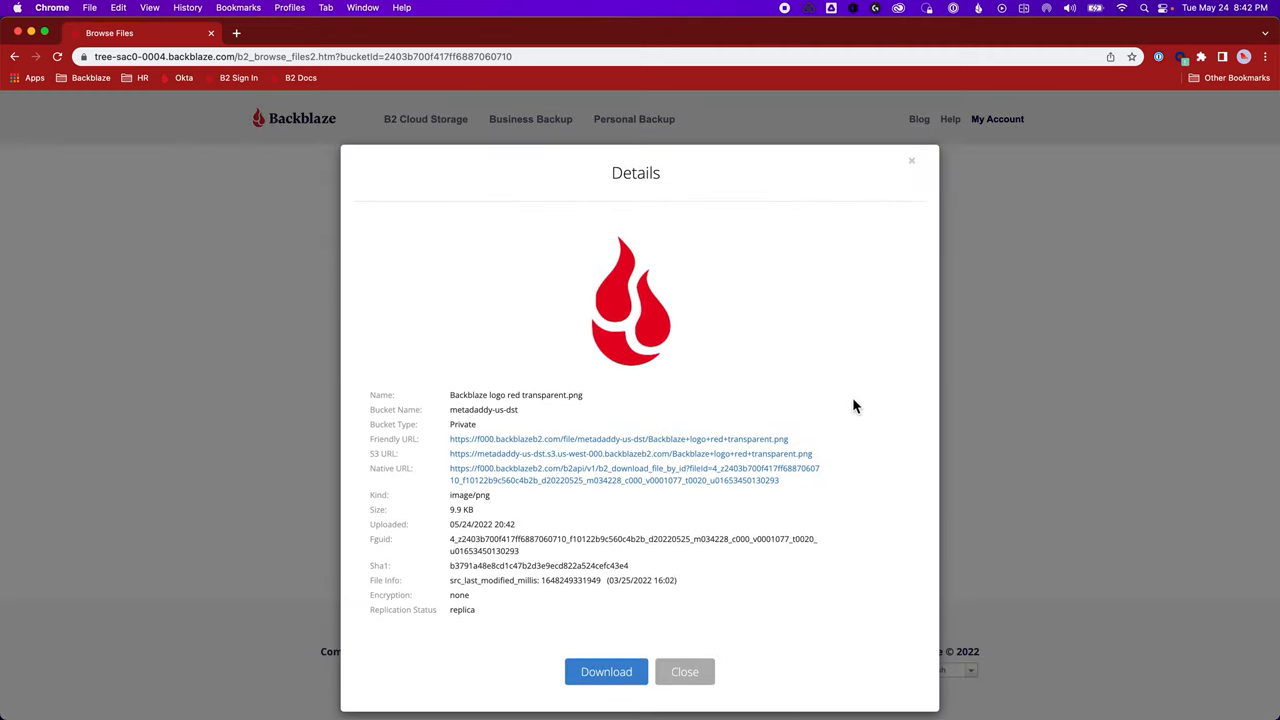
{"action": "mouse_move", "coordinate": [445, 626]}
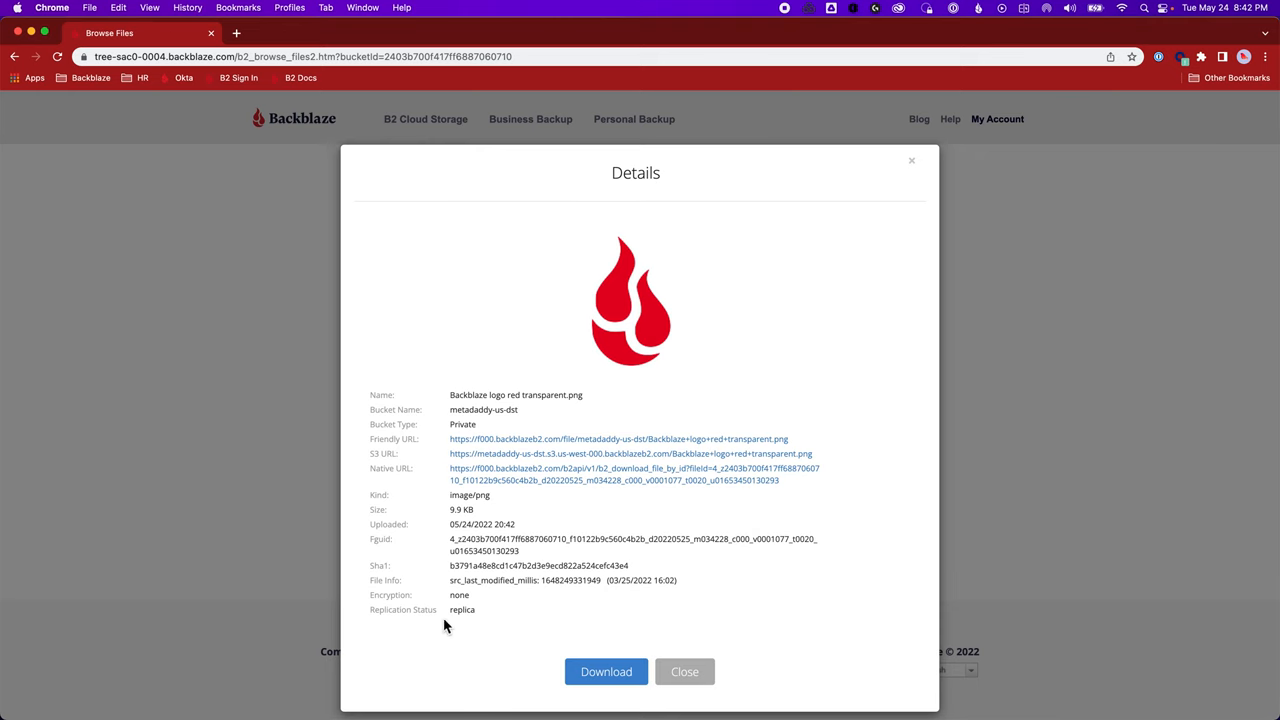
{"action": "mouse_move", "coordinate": [685, 671]}
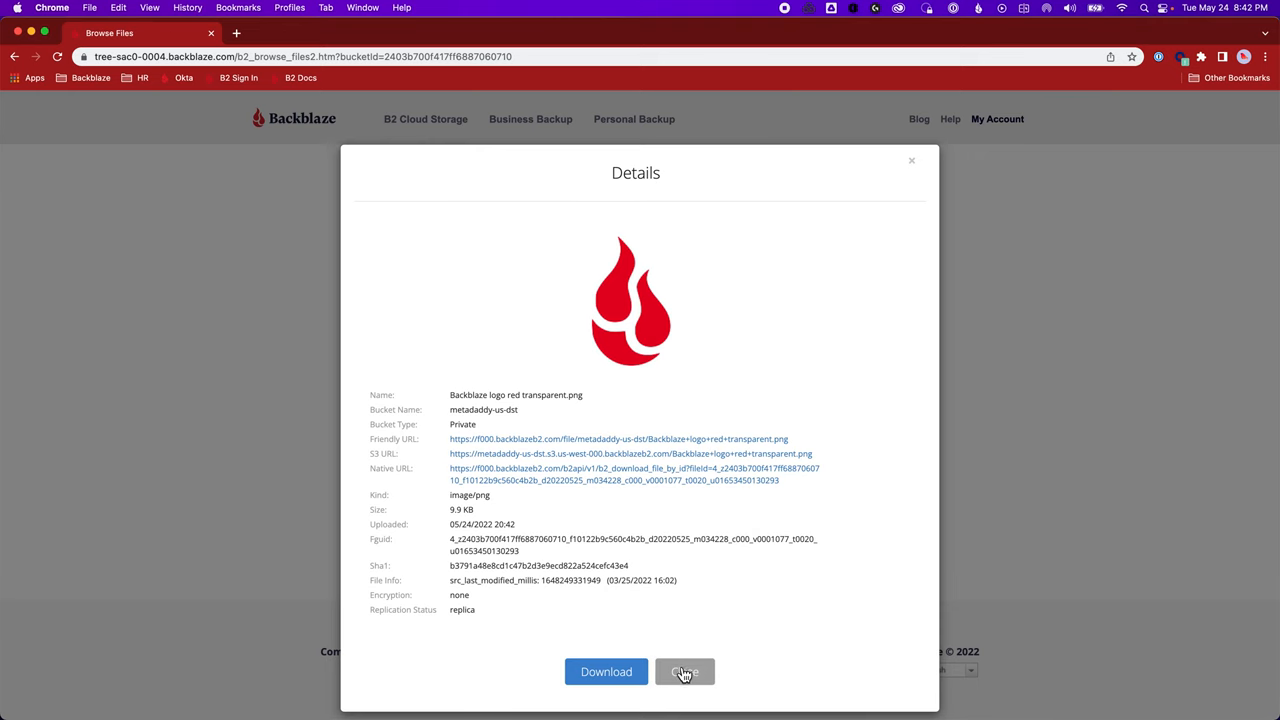
{"action": "left_click", "coordinate": [684, 671]}
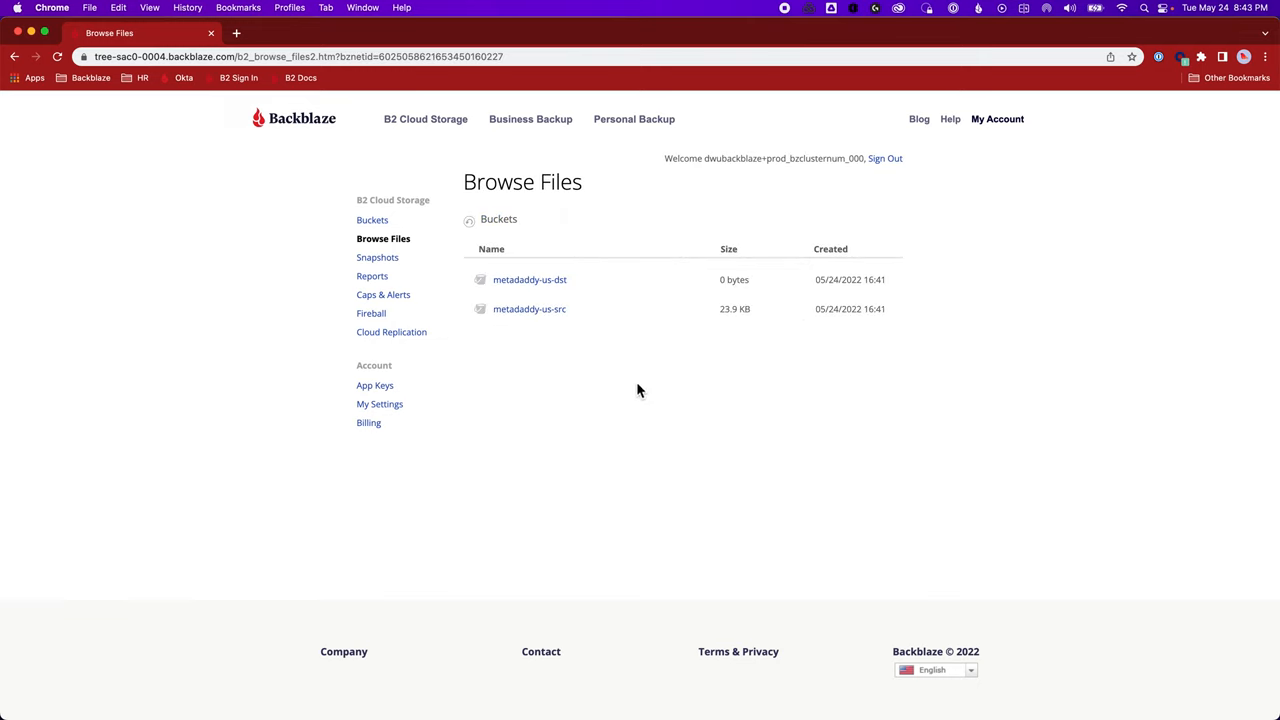
{"action": "mouse_move", "coordinate": [1167, 425]}
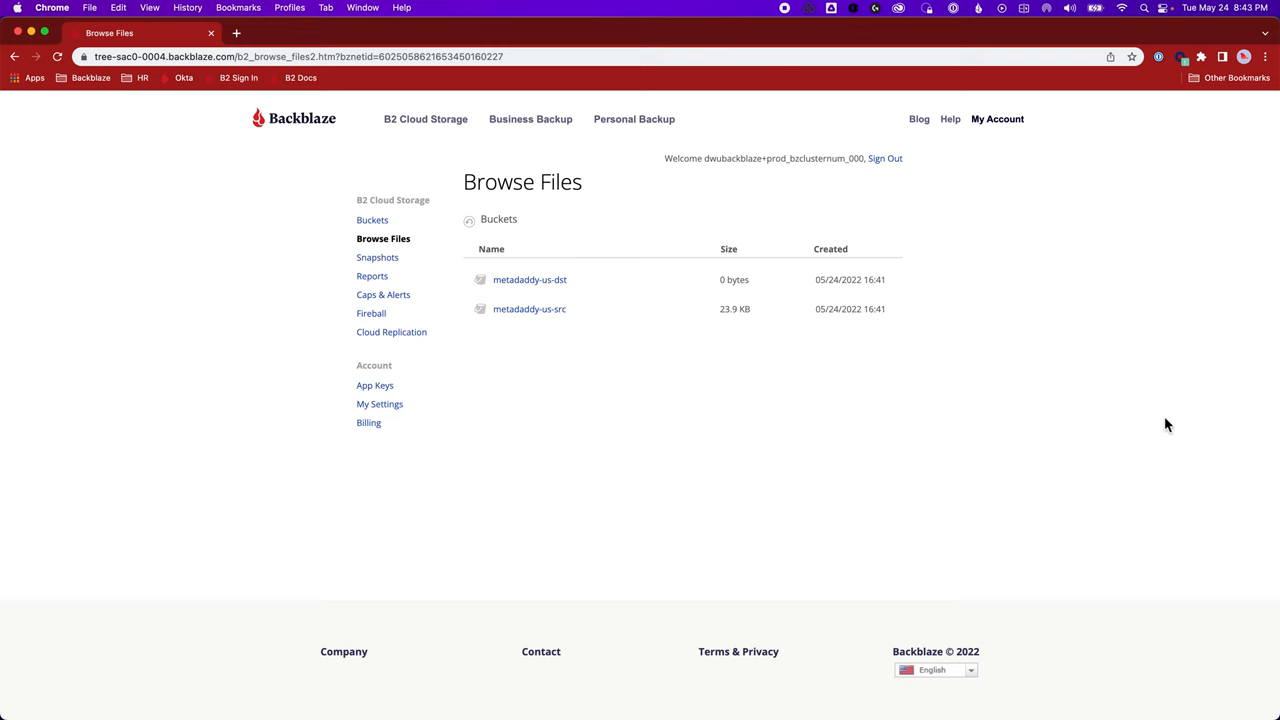
{"action": "mouse_move", "coordinate": [1274, 400]}
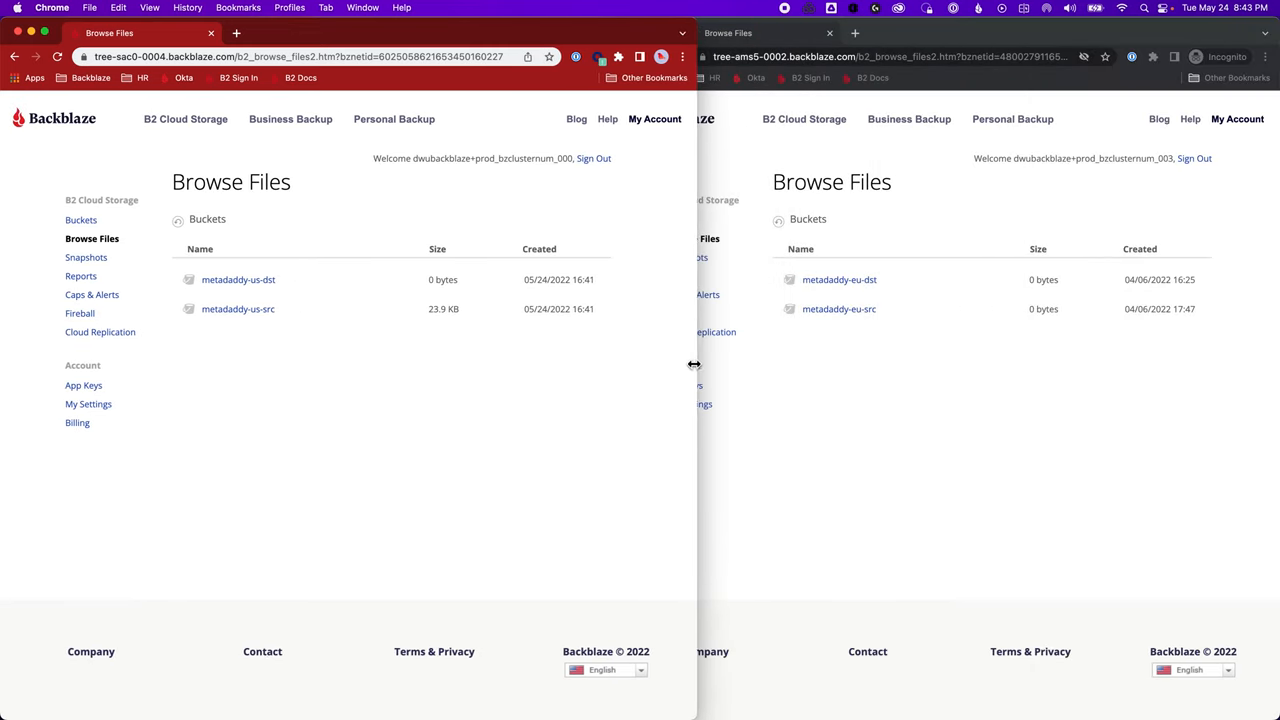
Dock the US window left and show the EU account's metadaddy-eu-dst and metadaddy-eu-src buckets
{"action": "left_click_drag", "start_coordinate": [695, 365], "coordinate": [622, 374]}
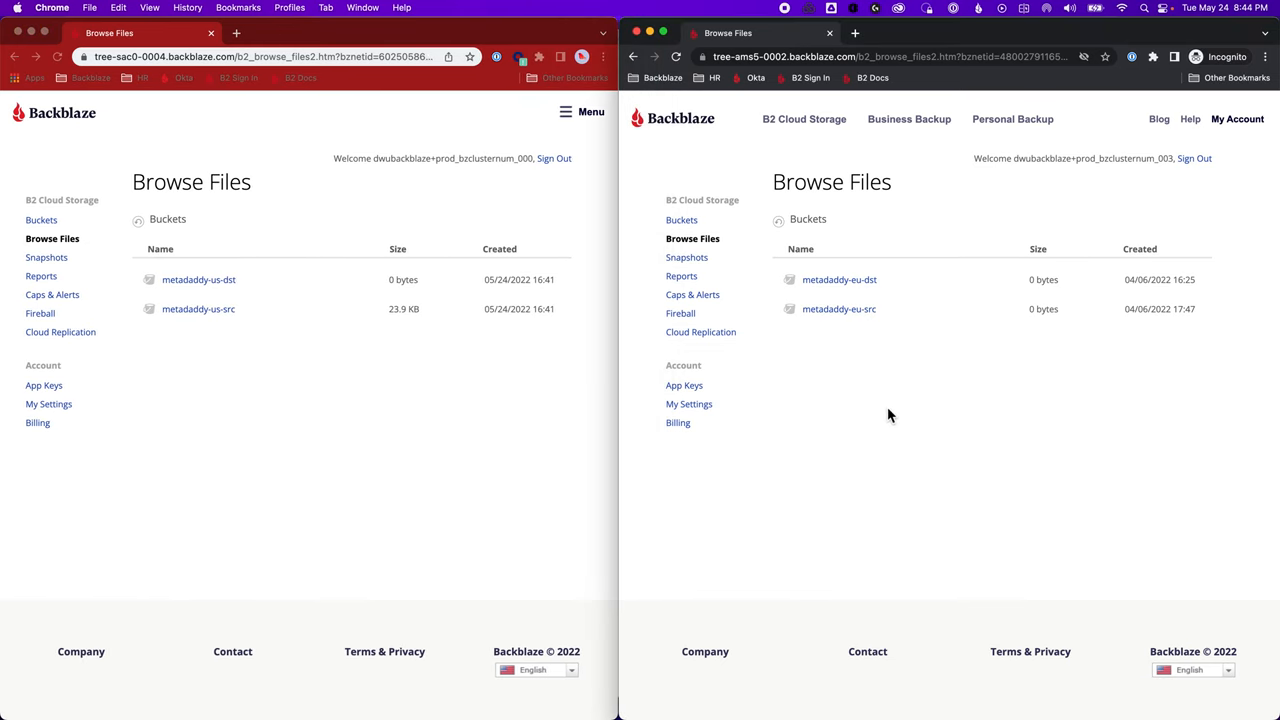
{"action": "mouse_move", "coordinate": [745, 252]}
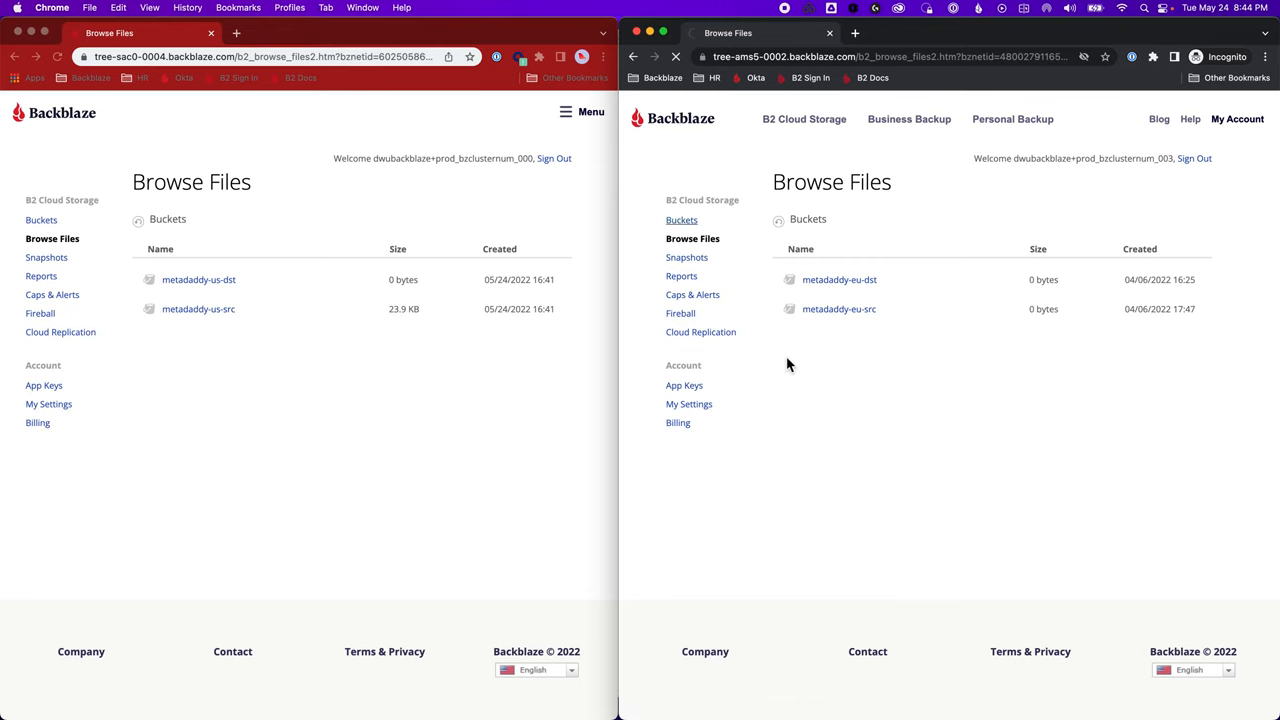
{"action": "left_click", "coordinate": [681, 220]}
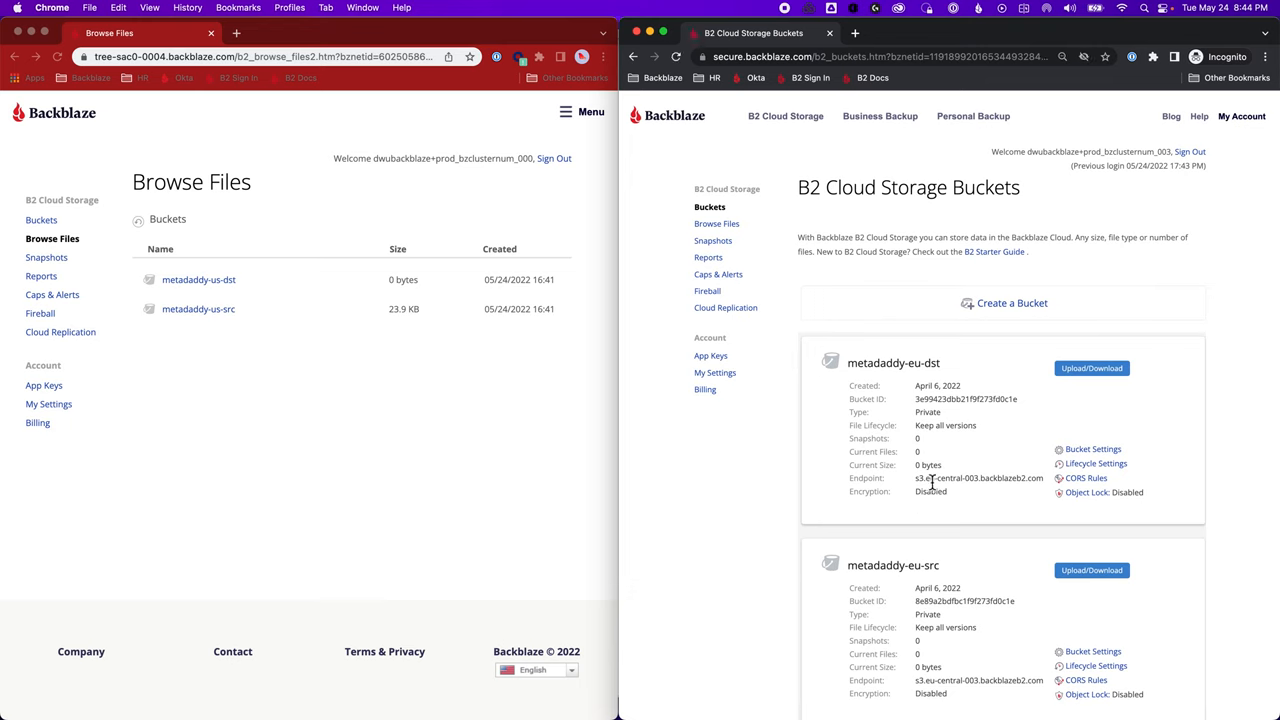
{"action": "mouse_move", "coordinate": [938, 667]}
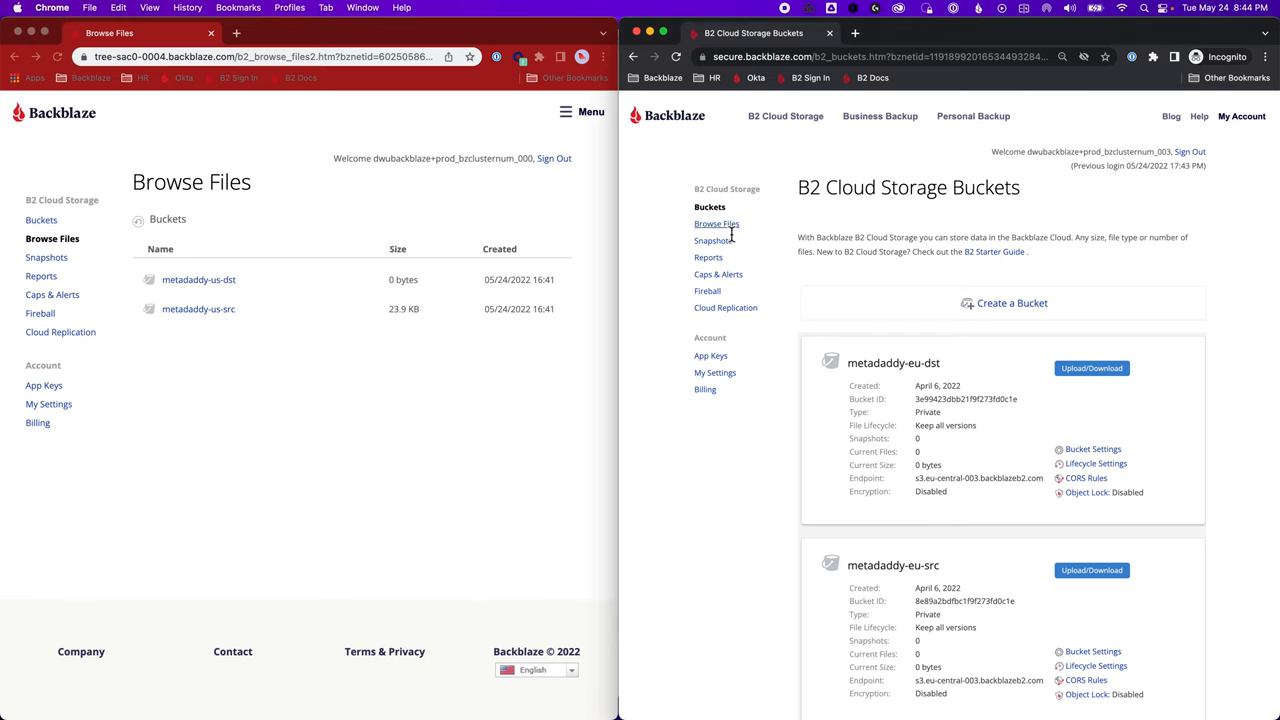
{"action": "left_click", "coordinate": [716, 223]}
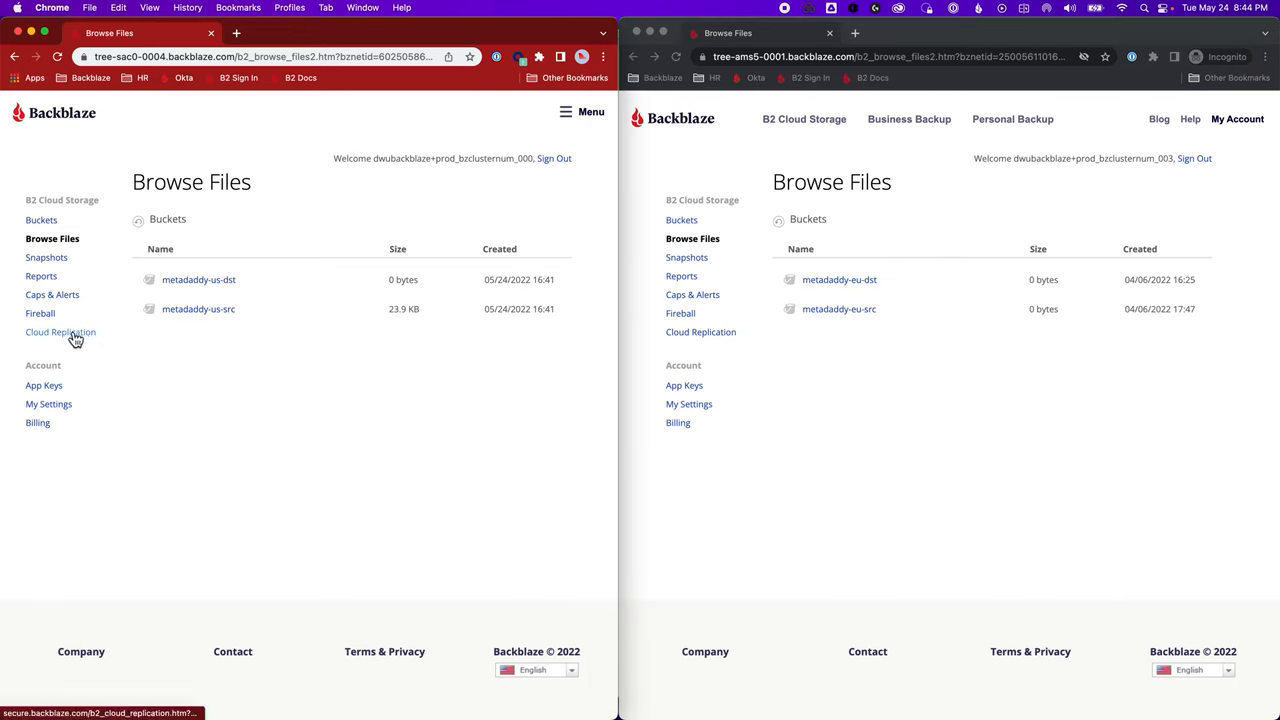
{"action": "mouse_move", "coordinate": [61, 331]}
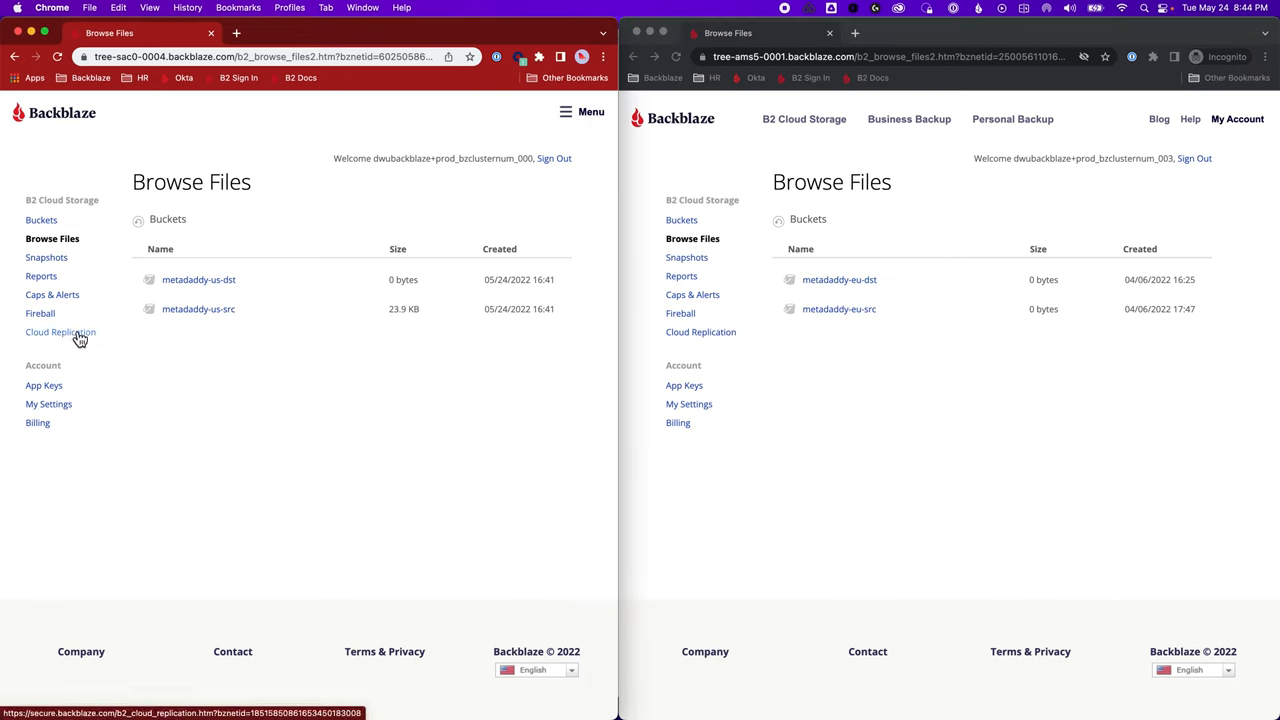
Create replication-us-to-eu from metadaddy-us-src to metadaddy-eu-dst using a saved destination login
{"action": "left_click", "coordinate": [60, 332]}
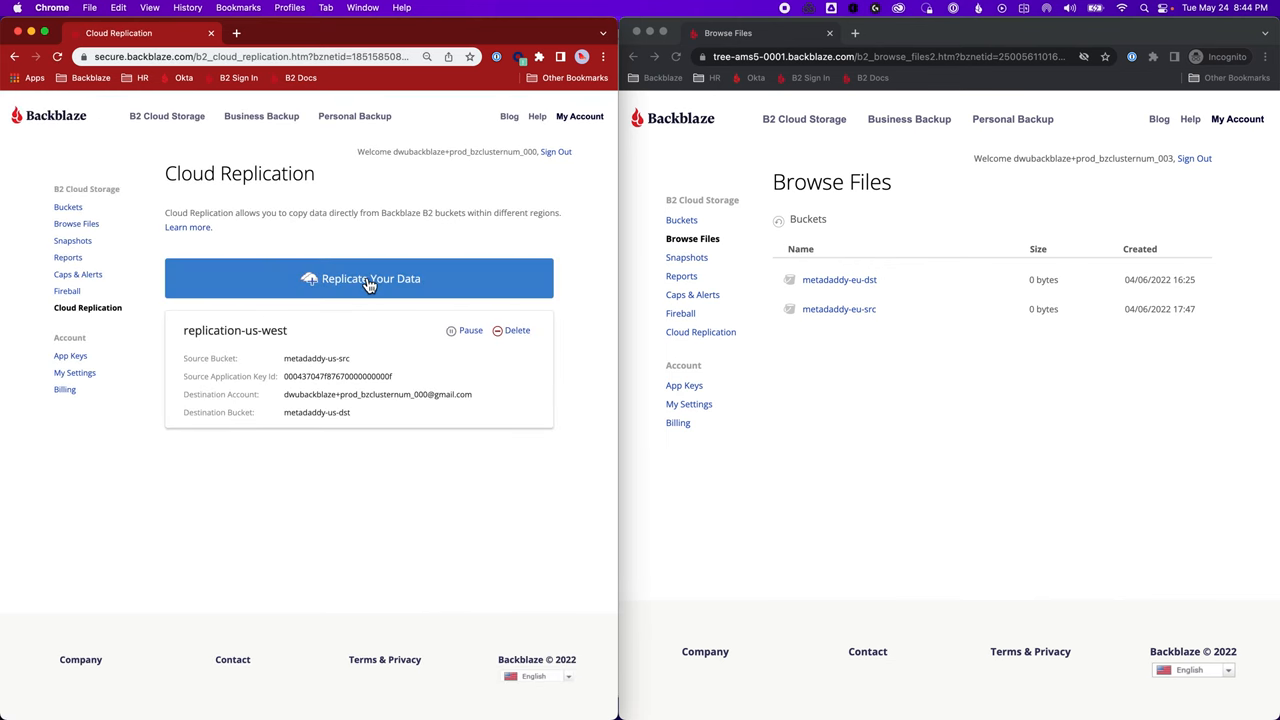
{"action": "left_click", "coordinate": [360, 278]}
{"action": "type", "text": "replication-us-to-eu"}
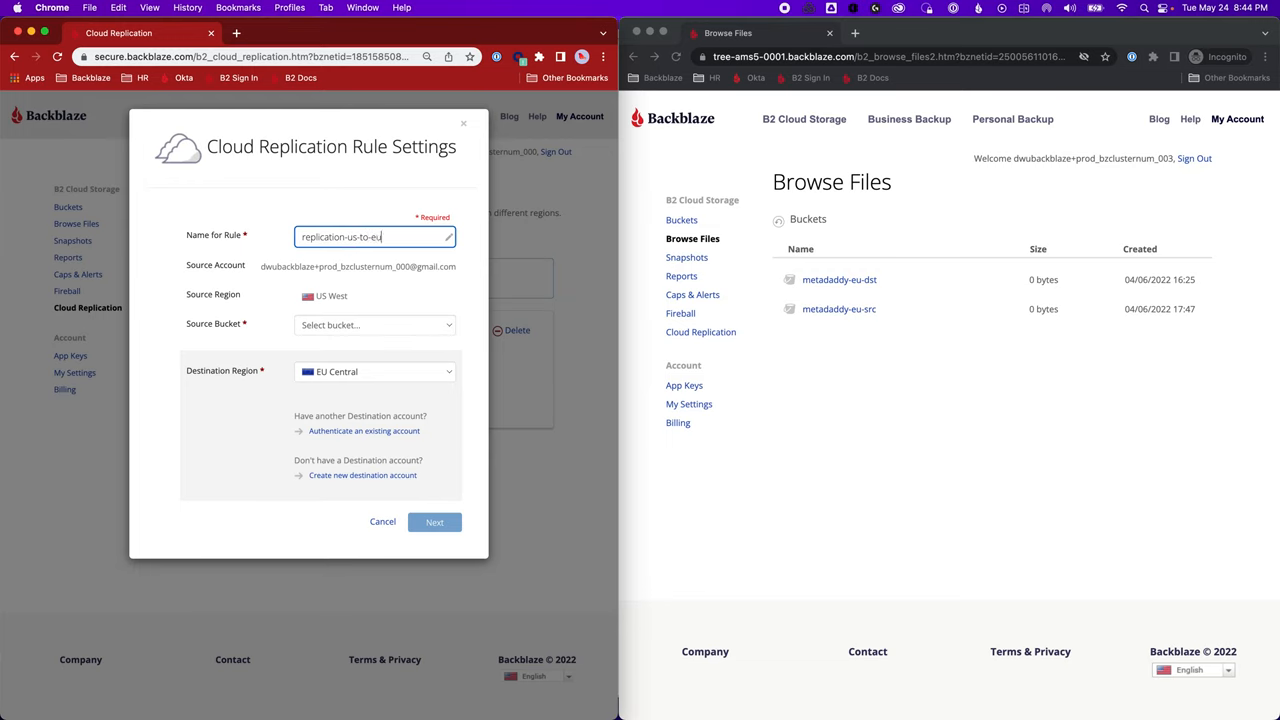
{"action": "left_click", "coordinate": [375, 324]}
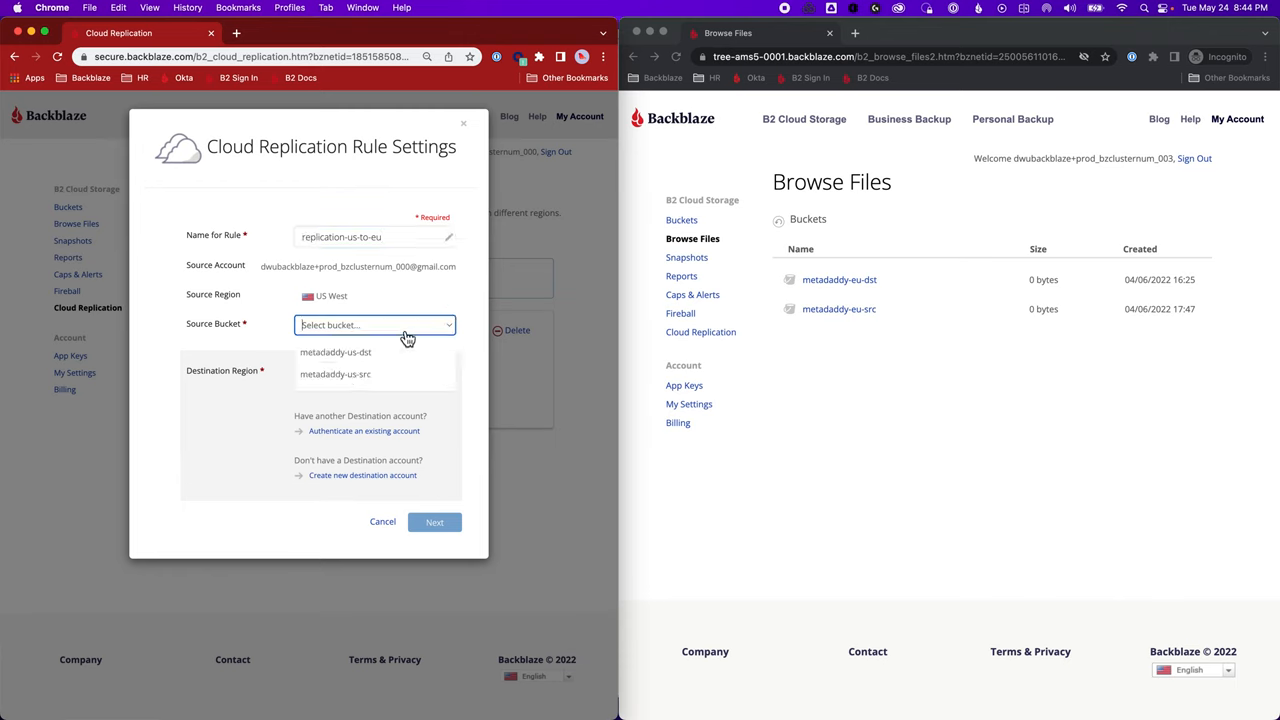
{"action": "left_click", "coordinate": [335, 374]}
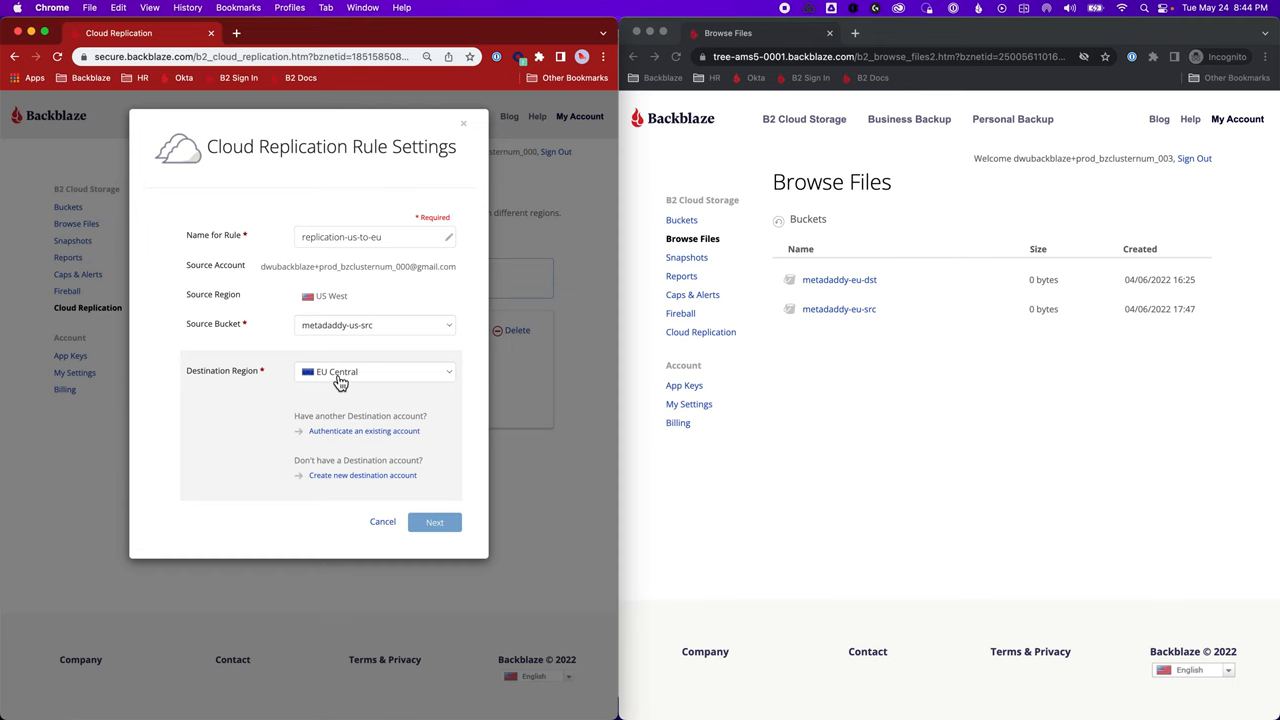
{"action": "mouse_move", "coordinate": [383, 435]}
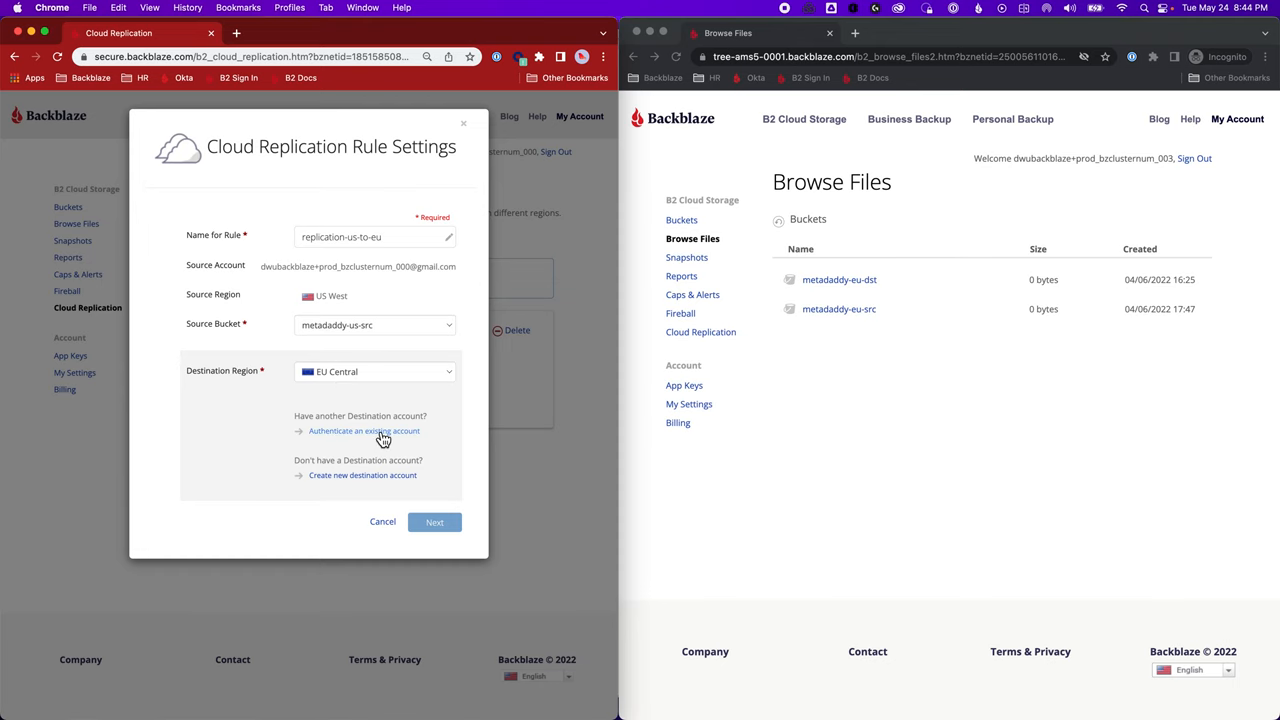
{"action": "left_click", "coordinate": [363, 431]}
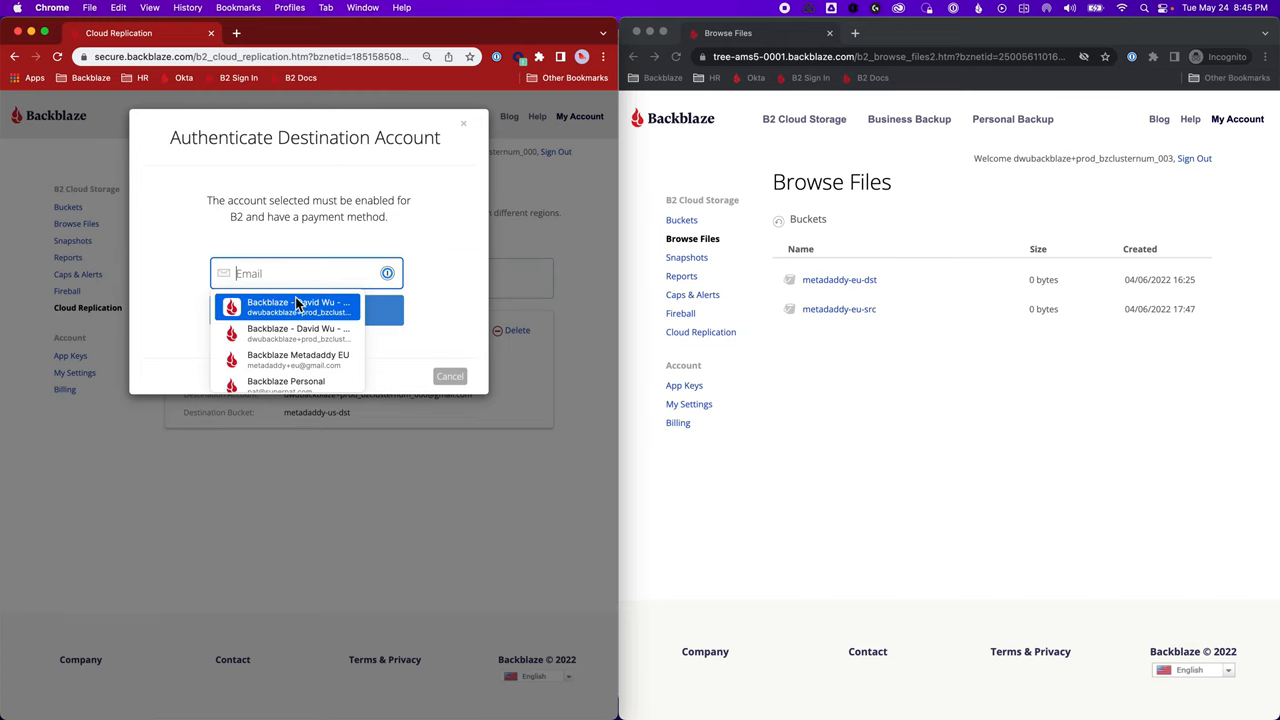
{"action": "left_click", "coordinate": [298, 307]}
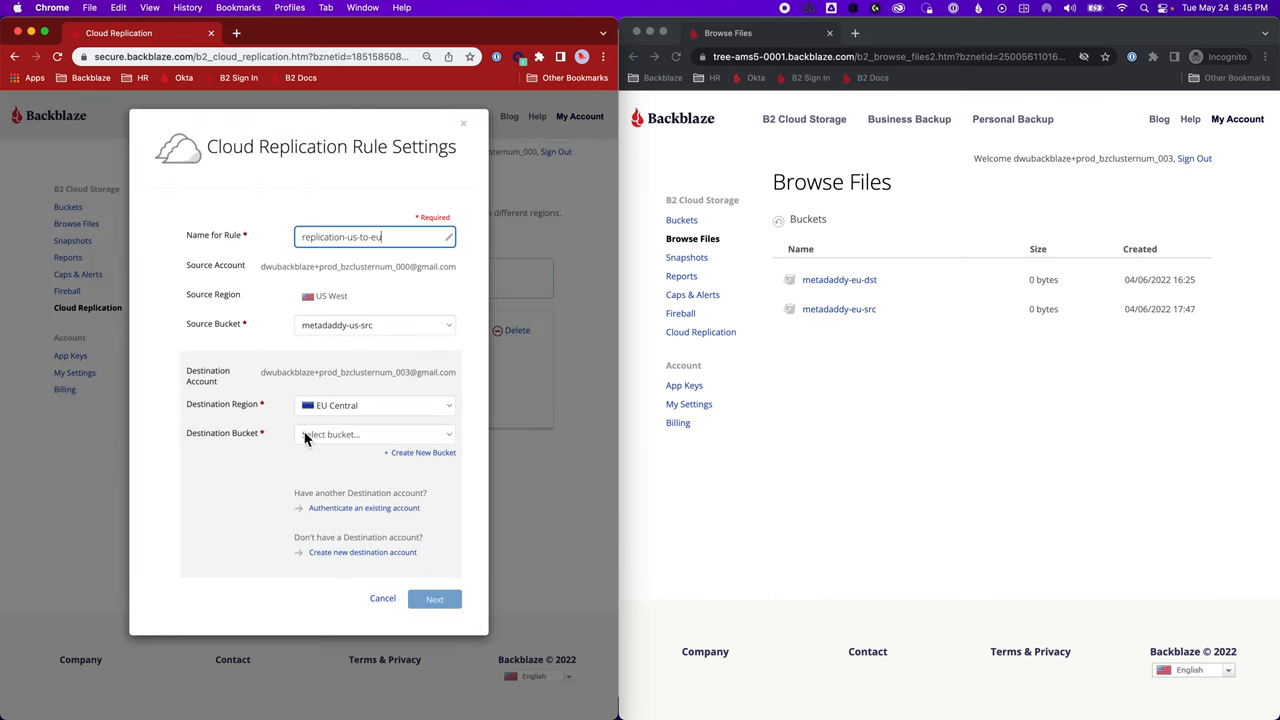
{"action": "left_click", "coordinate": [375, 434]}
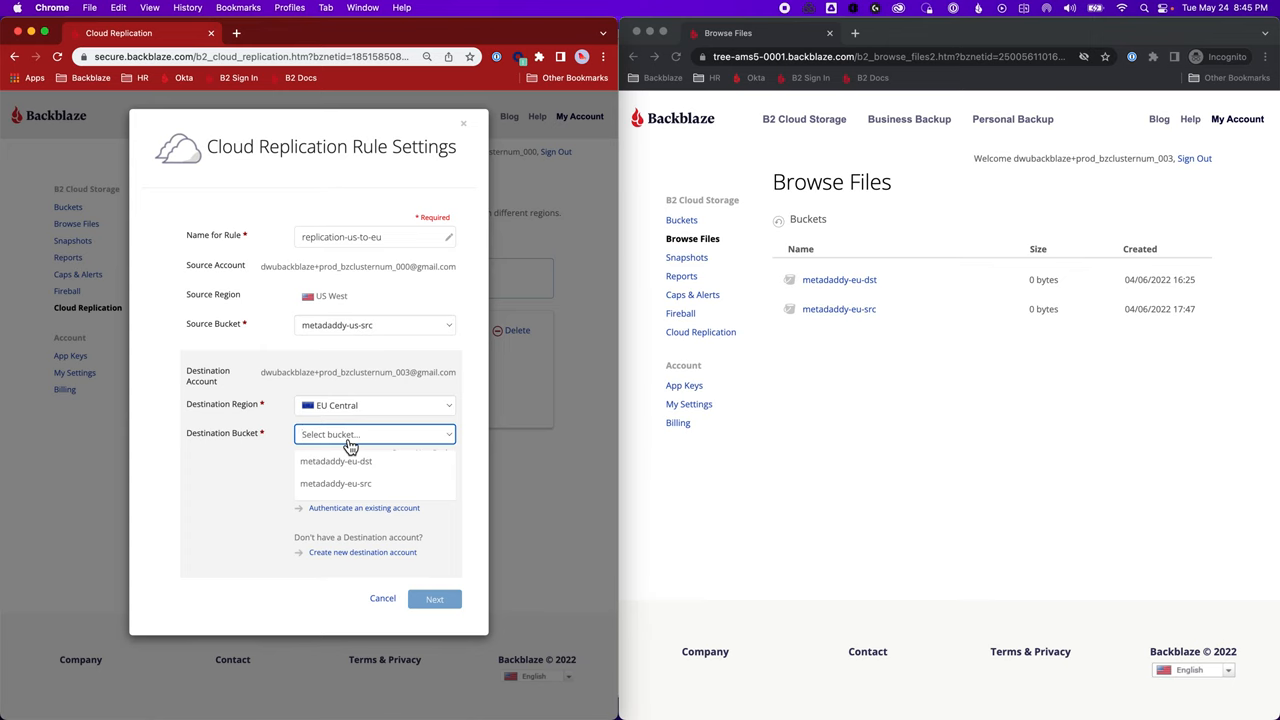
{"action": "mouse_move", "coordinate": [622, 448]}
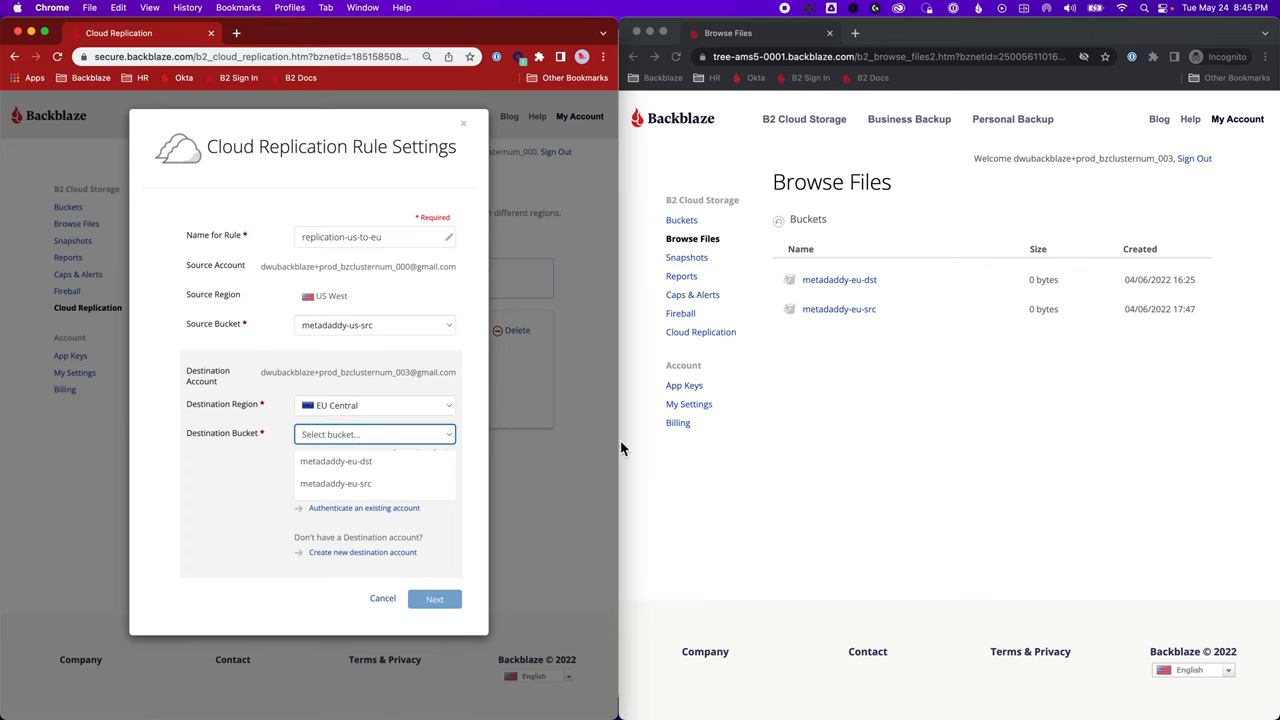
{"action": "left_click", "coordinate": [335, 461]}
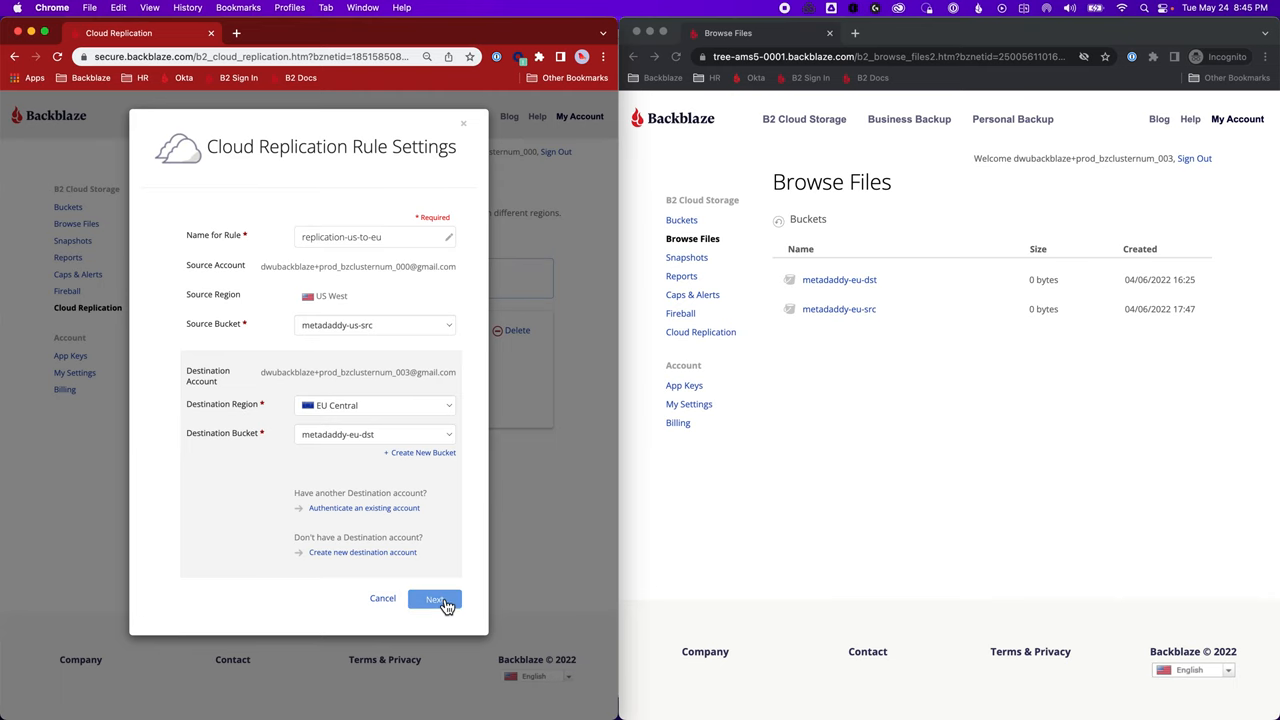
{"action": "left_click", "coordinate": [434, 599]}
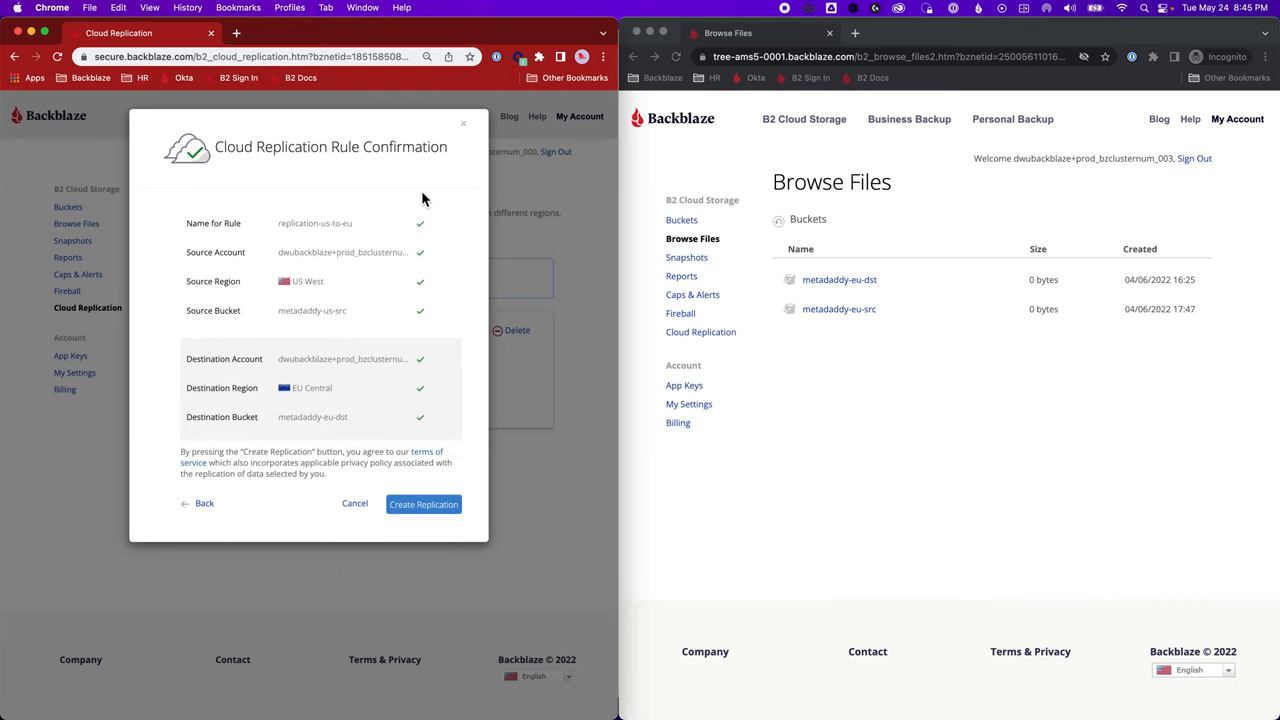
{"action": "mouse_move", "coordinate": [337, 325]}
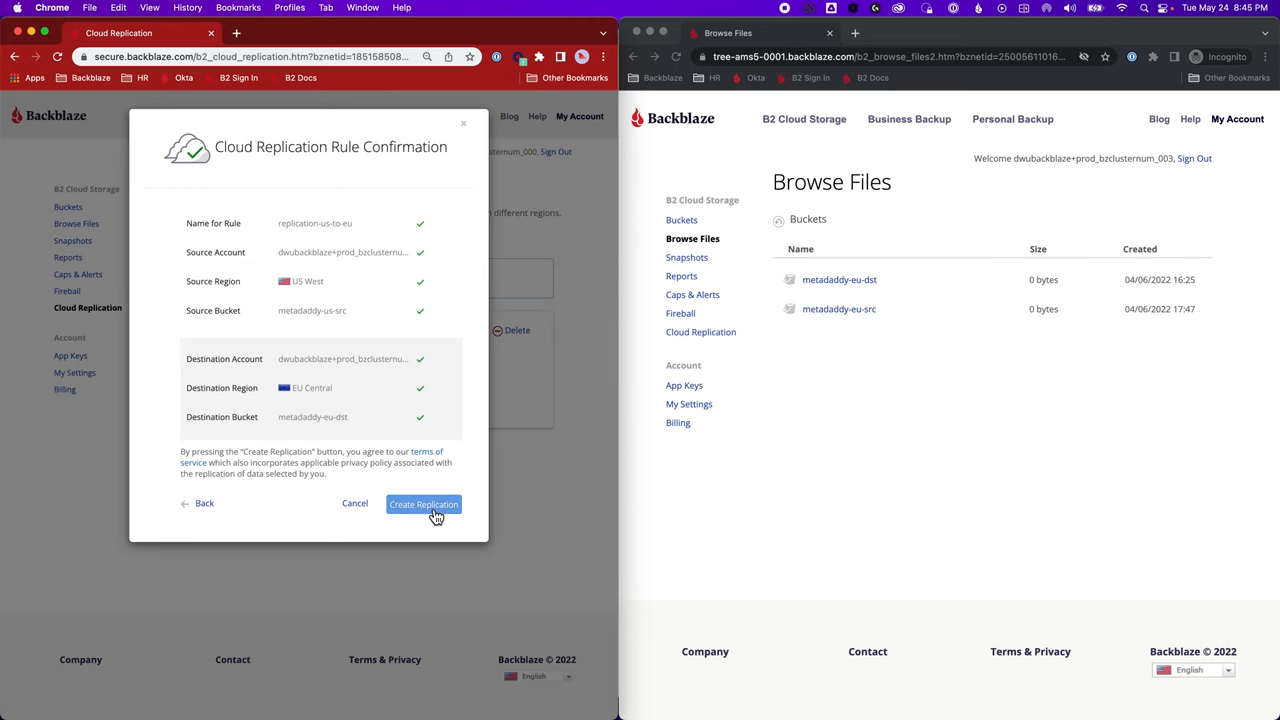
{"action": "left_click", "coordinate": [423, 504]}
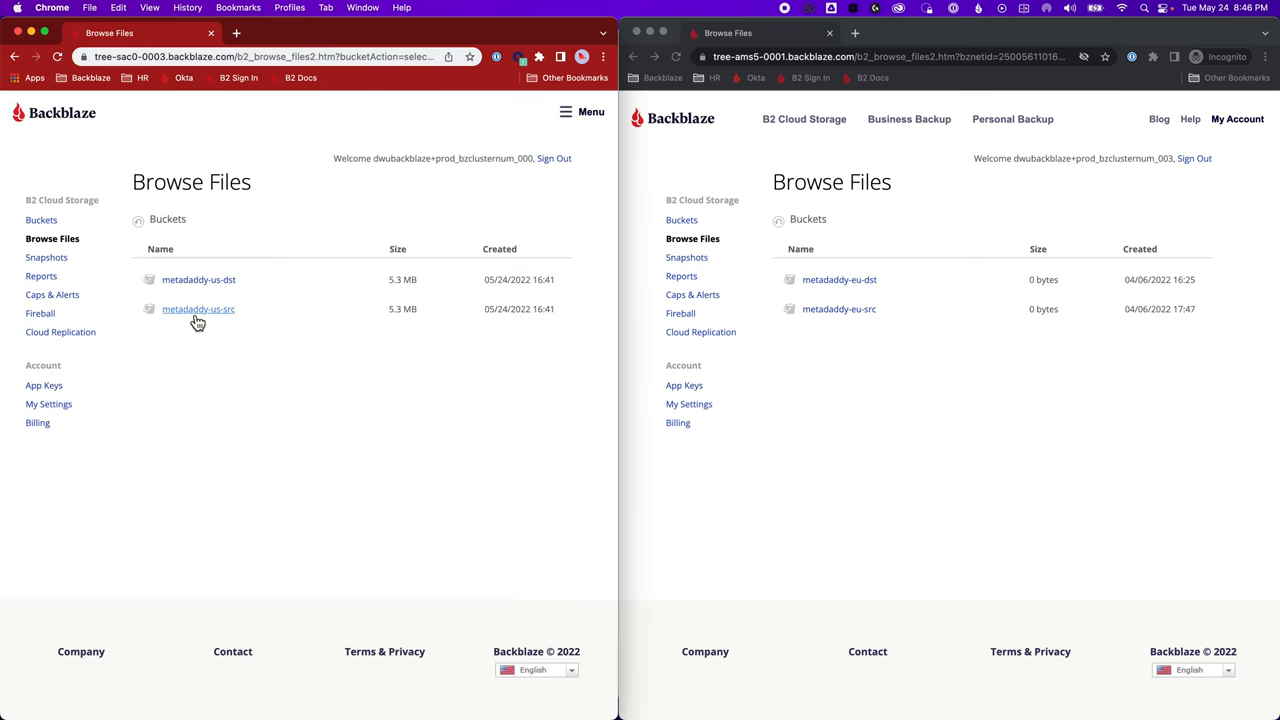
Upload 1megabyte-test-file and 10megabyte-test-file into metadaddy-us-src
{"action": "left_click", "coordinate": [198, 309]}
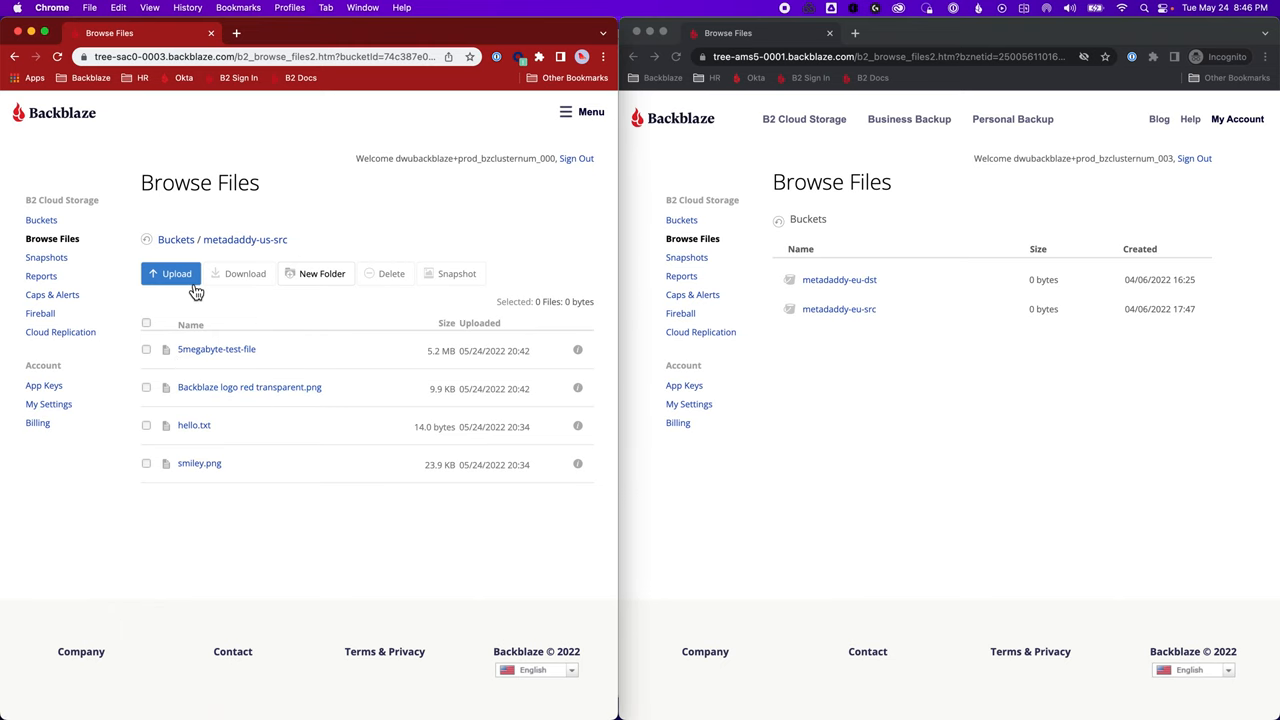
{"action": "left_click", "coordinate": [170, 273]}
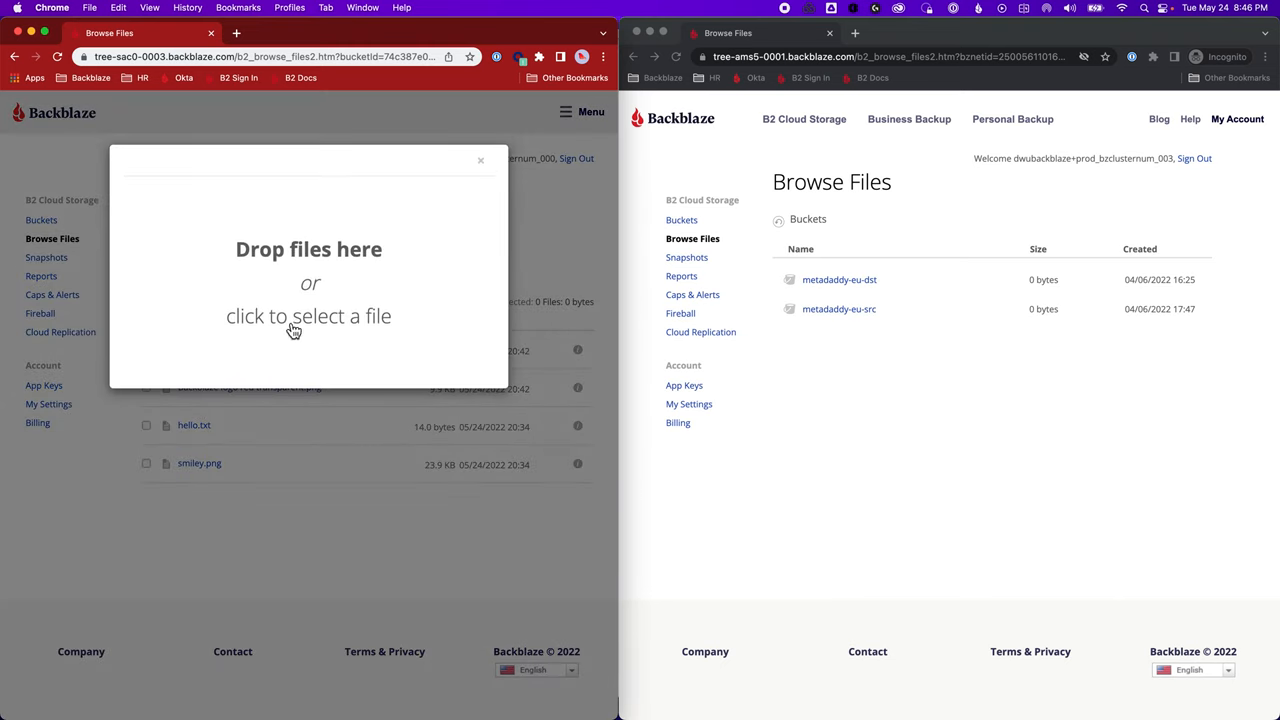
{"action": "left_click", "coordinate": [309, 316]}
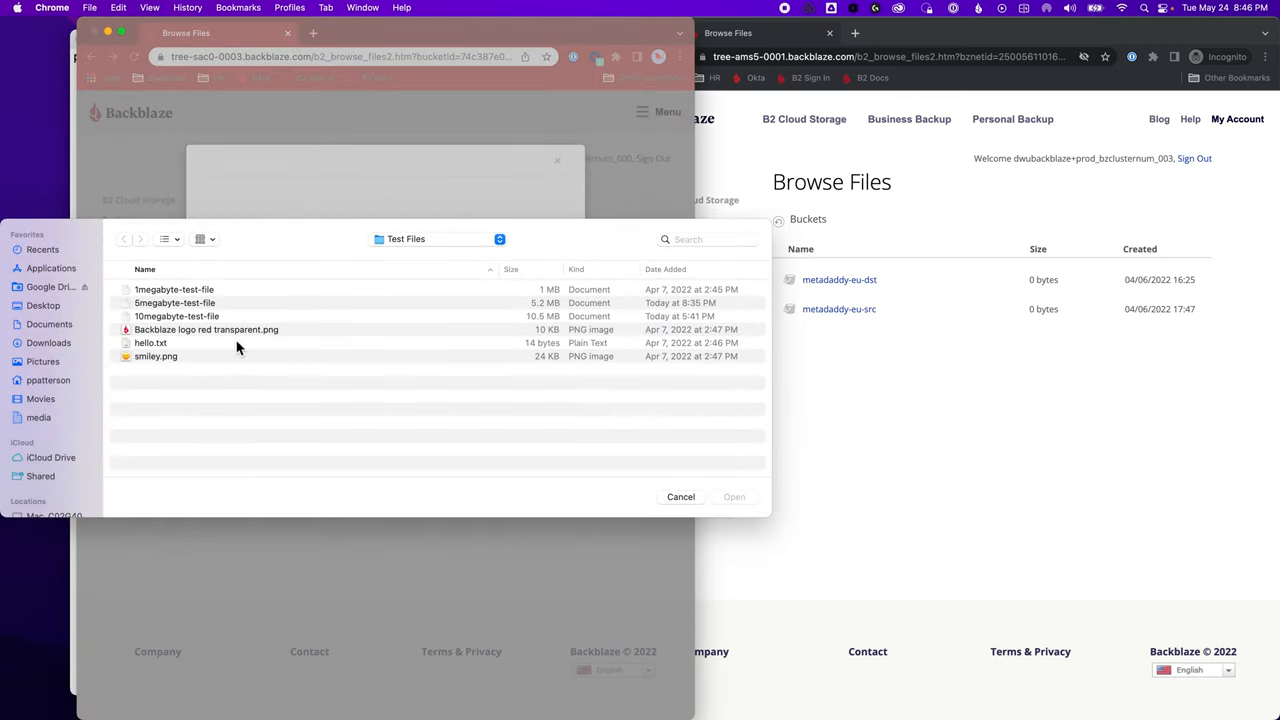
{"action": "left_click", "coordinate": [174, 289]}
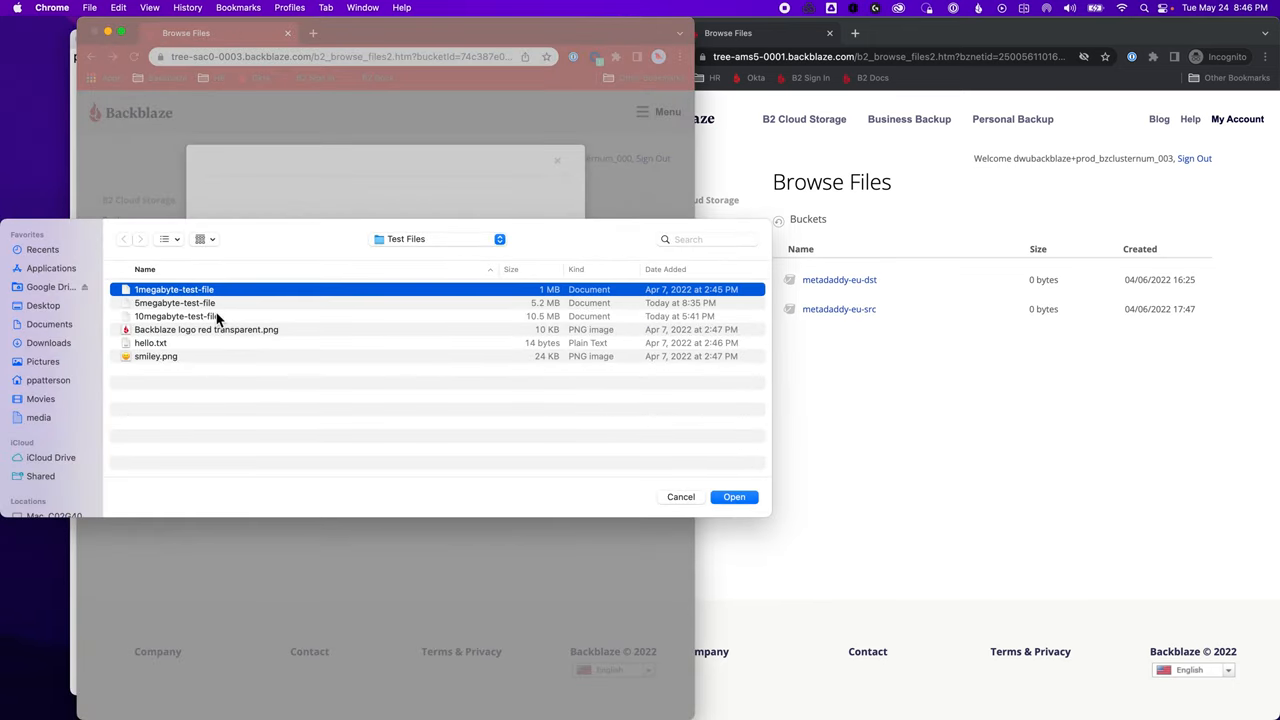
{"action": "left_click", "coordinate": [177, 316]}
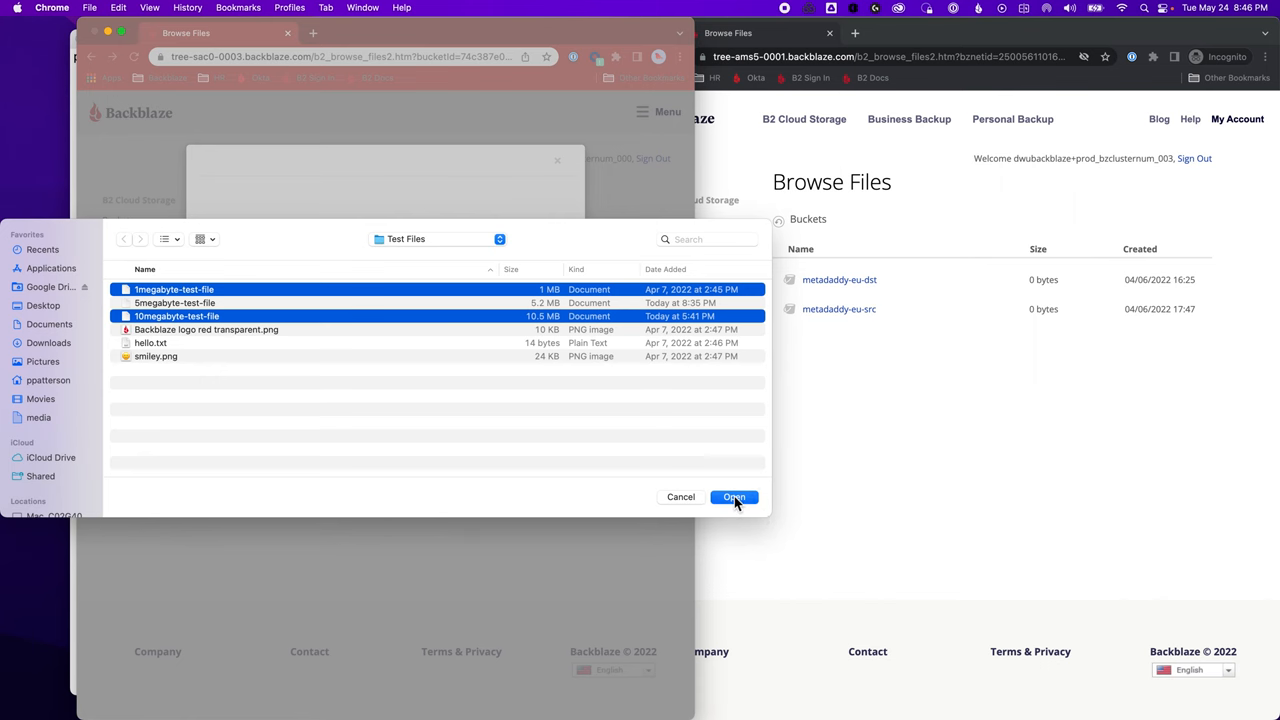
{"action": "left_click", "coordinate": [734, 497]}
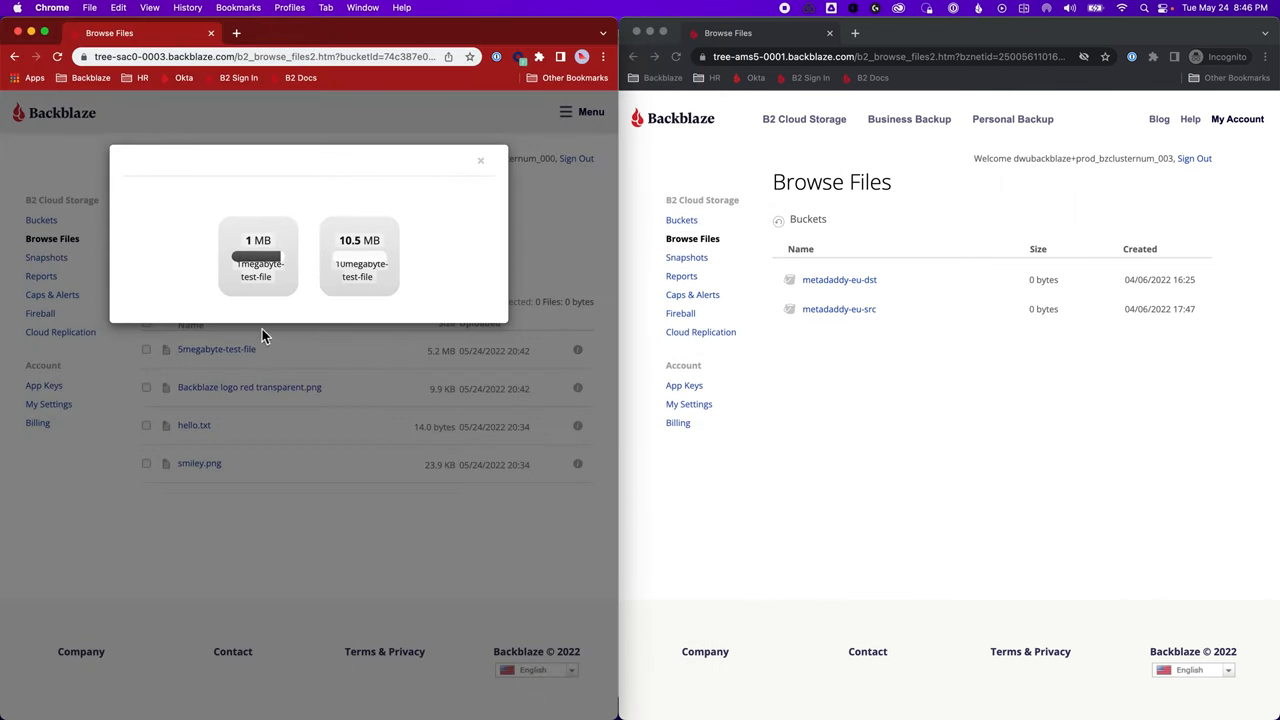
{"action": "mouse_move", "coordinate": [275, 340]}
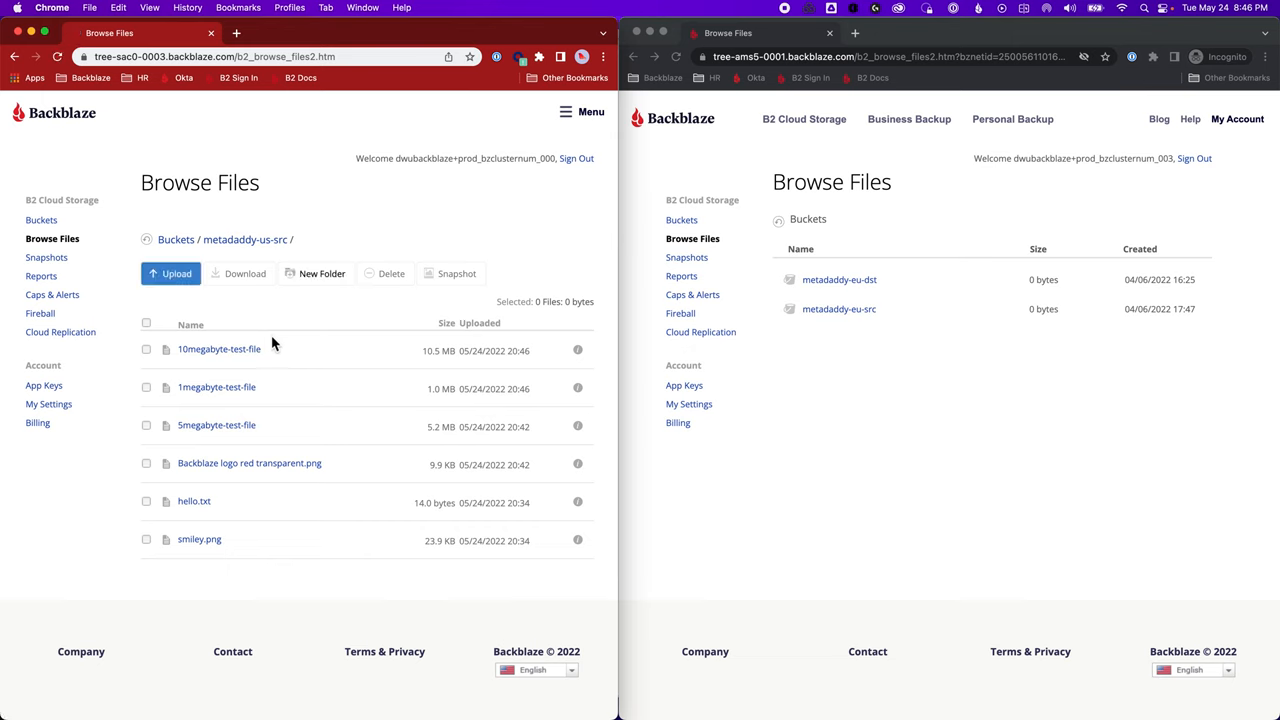
{"action": "mouse_move", "coordinate": [895, 392]}
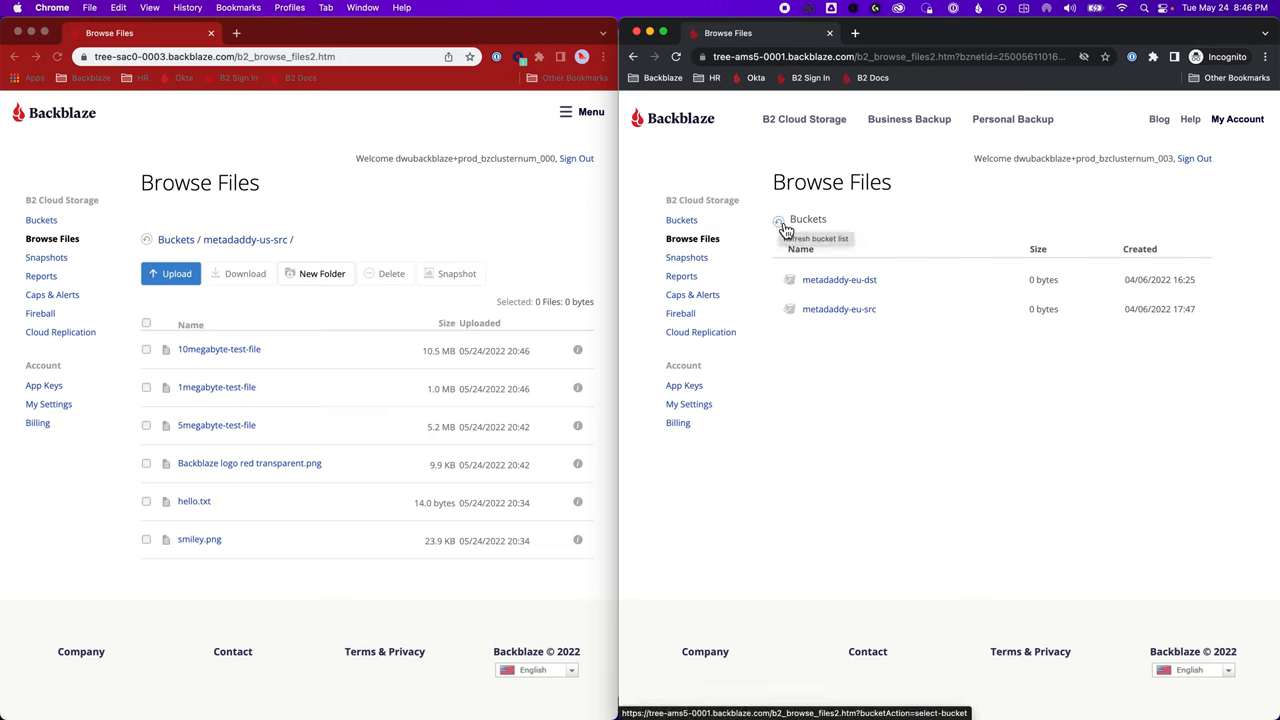
Open metadaddy-eu-dst and compare 1megabyte-test-file's completed source and replica details
{"action": "left_click", "coordinate": [779, 221]}
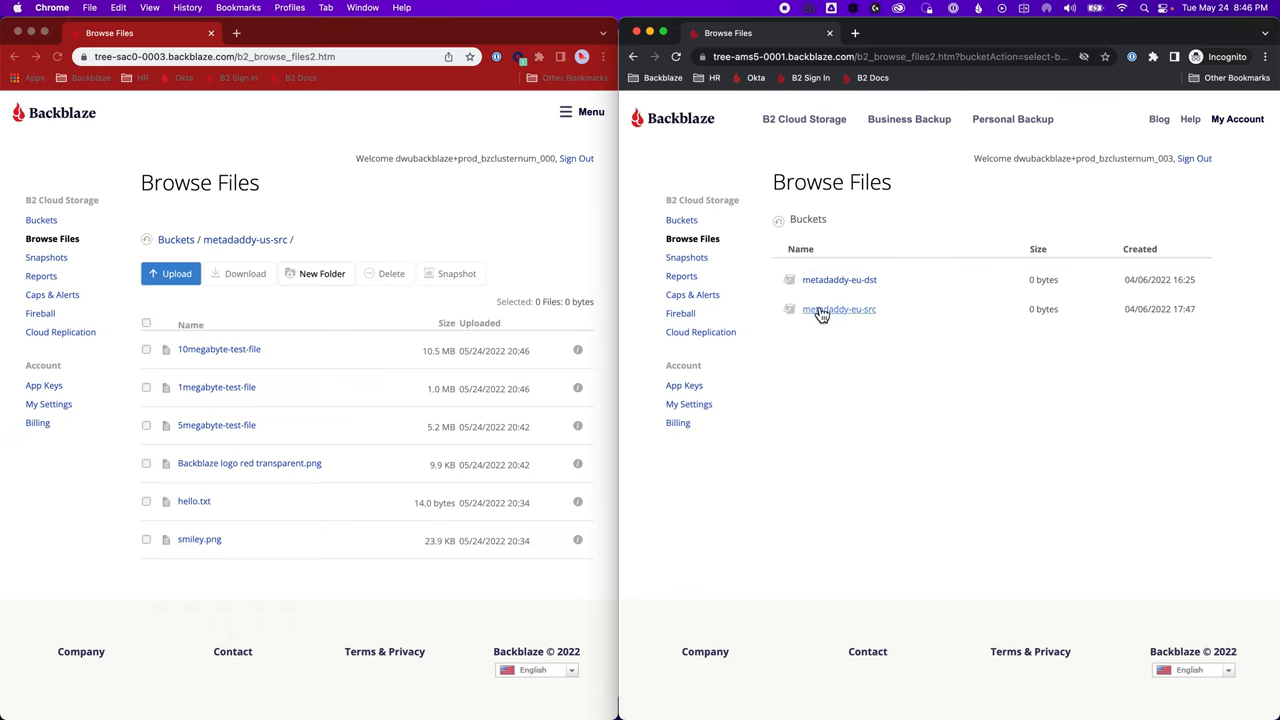
{"action": "mouse_move", "coordinate": [830, 289]}
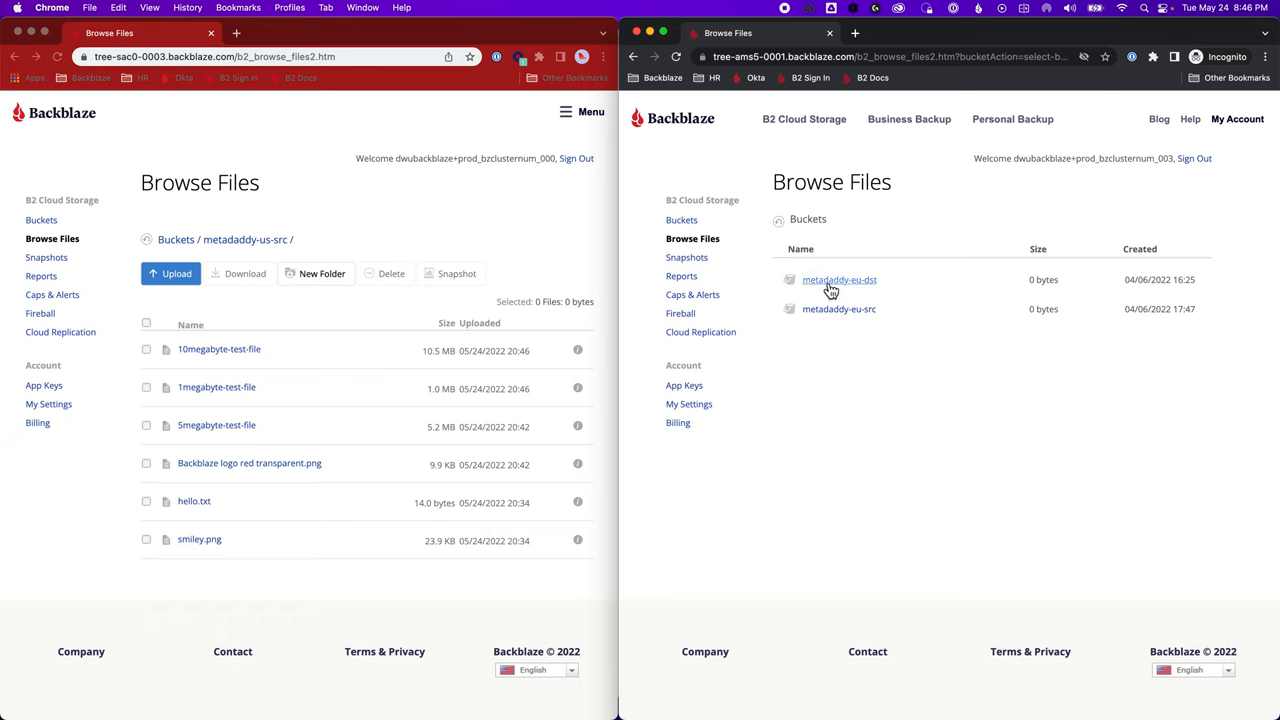
{"action": "left_click", "coordinate": [839, 279]}
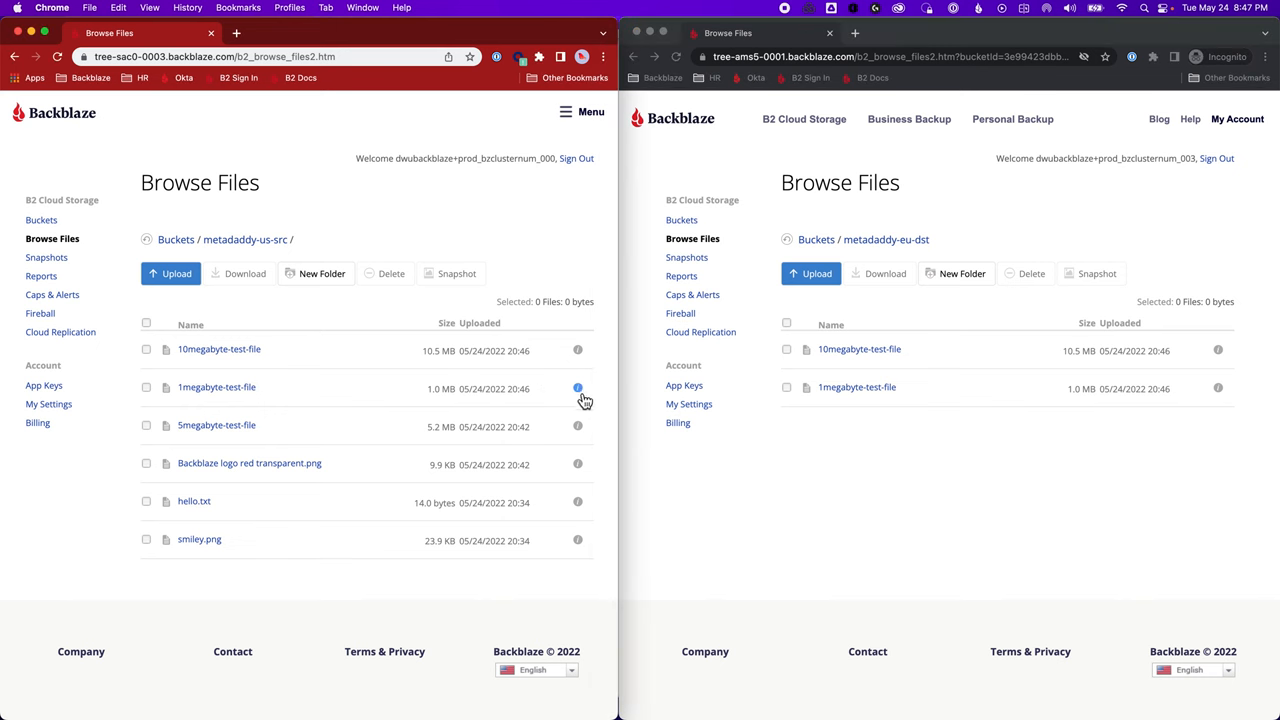
{"action": "left_click", "coordinate": [577, 388]}
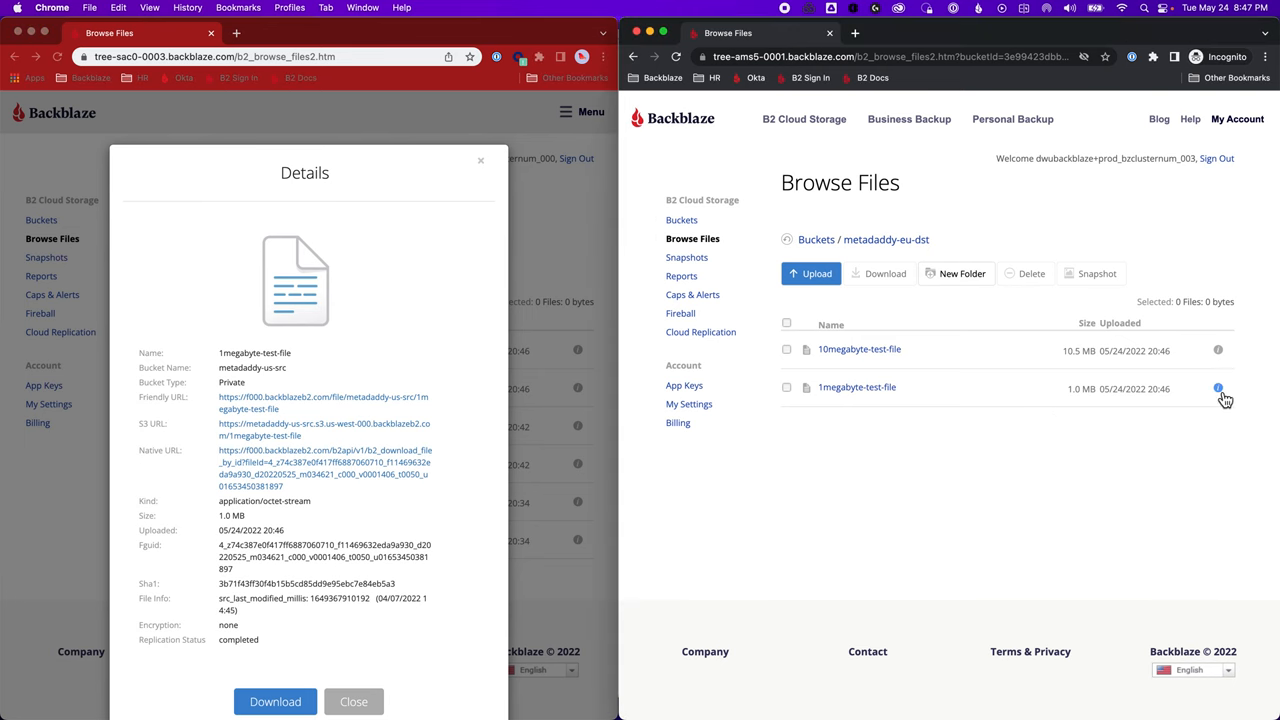
{"action": "left_click", "coordinate": [1218, 388]}
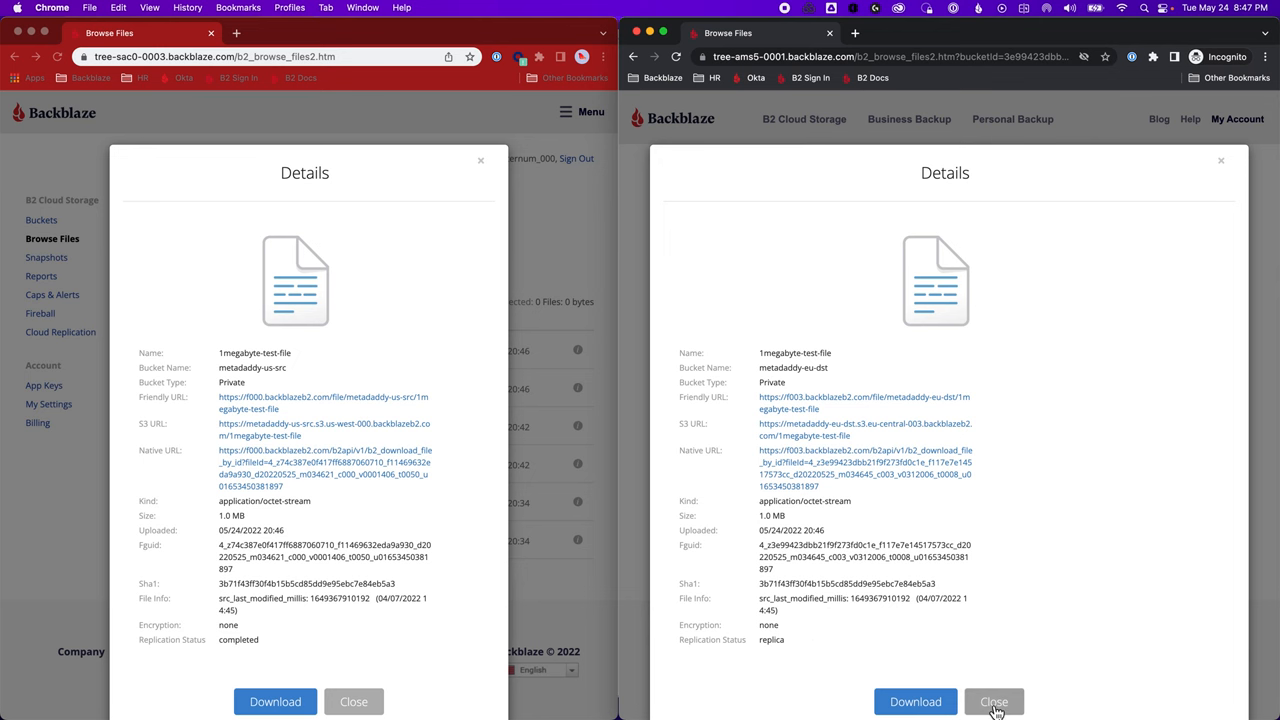
{"action": "left_click", "coordinate": [993, 701]}
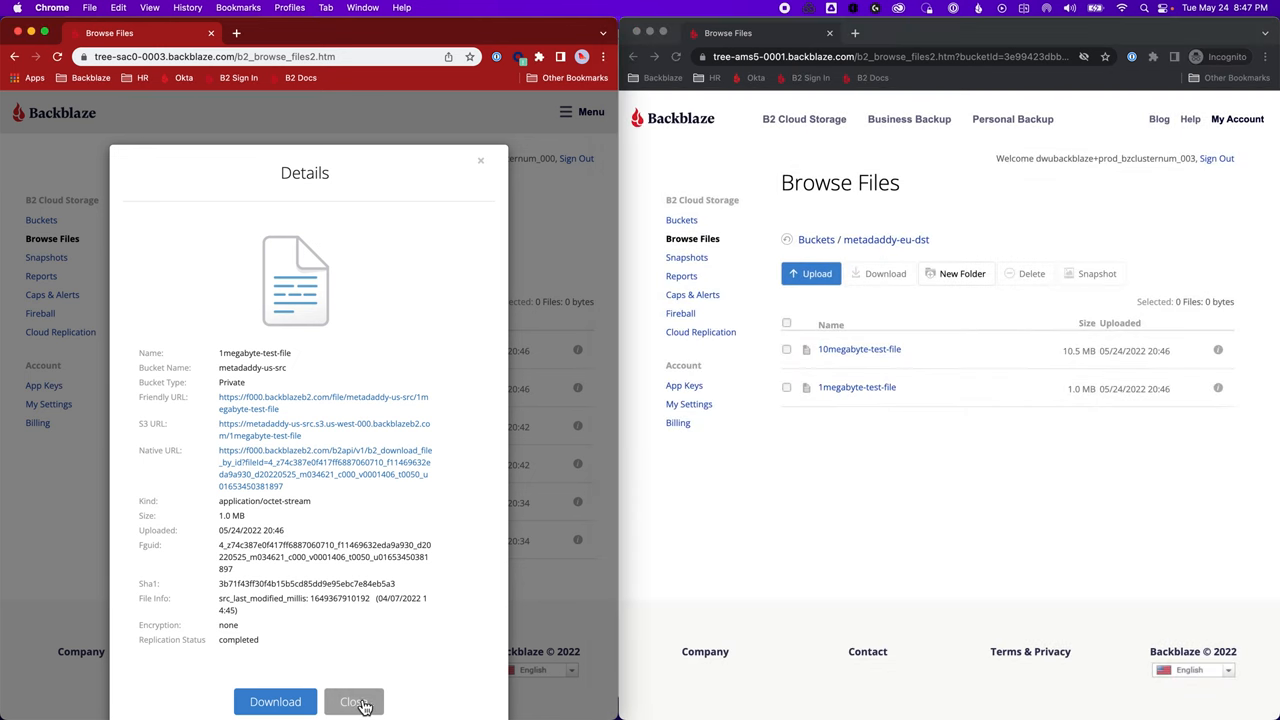
{"action": "left_click", "coordinate": [353, 701]}
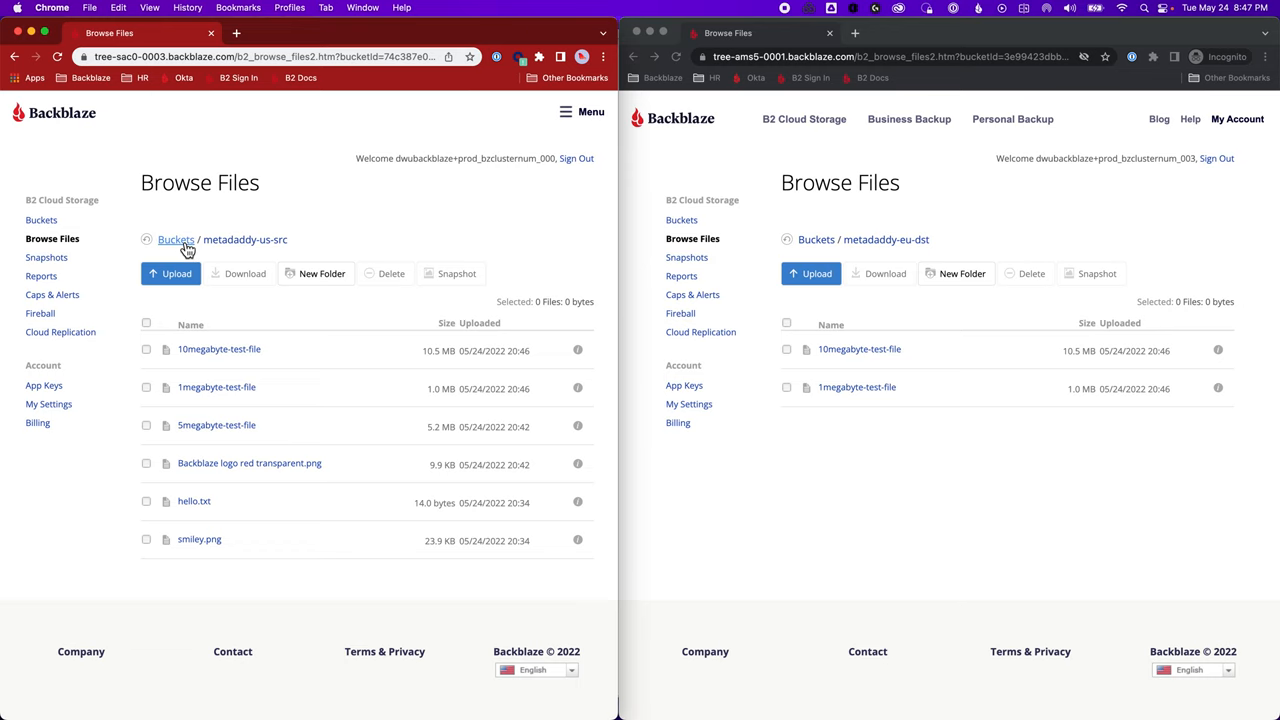
Check metadaddy-us-dst holds both test files, refresh the EU list, and view the replication rules
{"action": "left_click", "coordinate": [176, 239]}
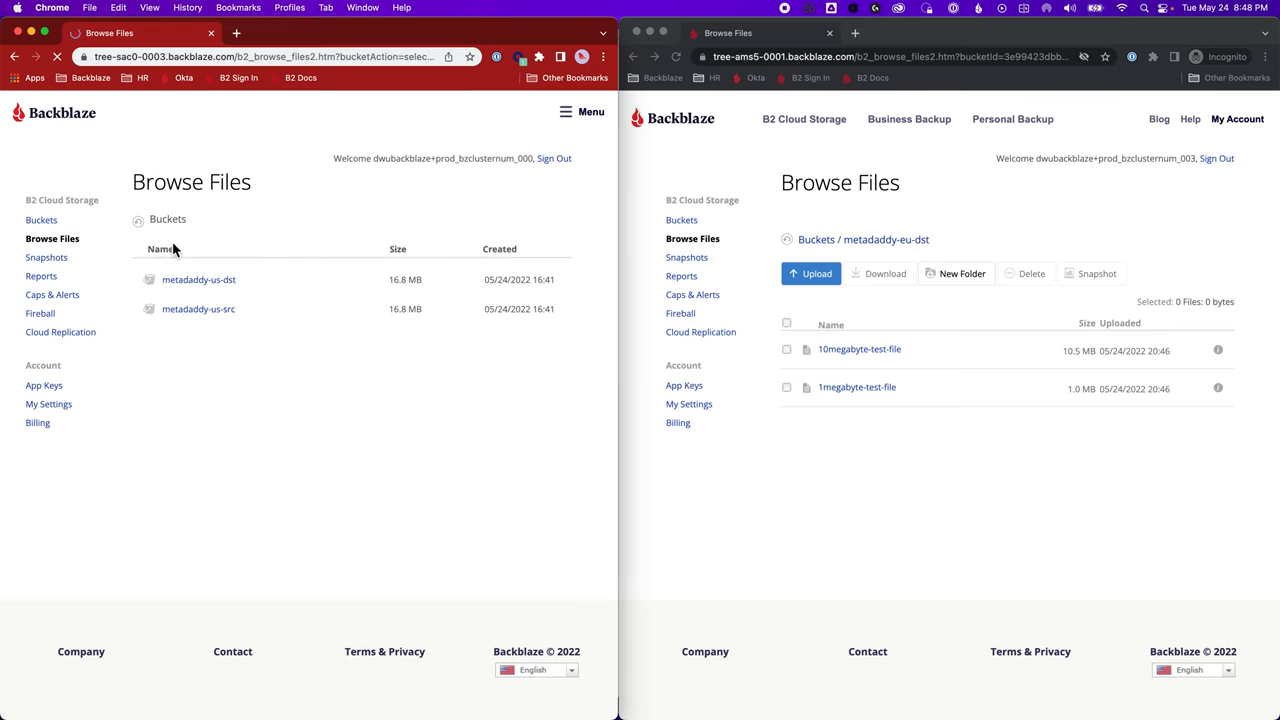
{"action": "left_click", "coordinate": [198, 279]}
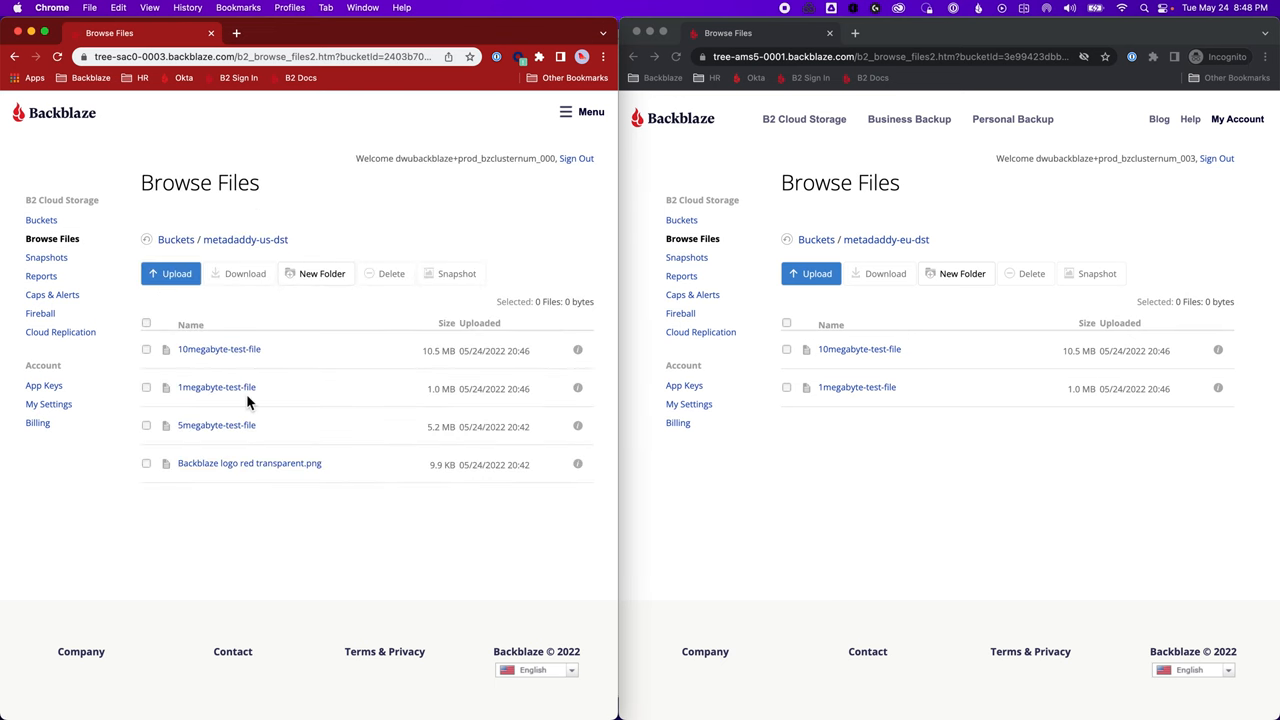
{"action": "mouse_move", "coordinate": [239, 538]}
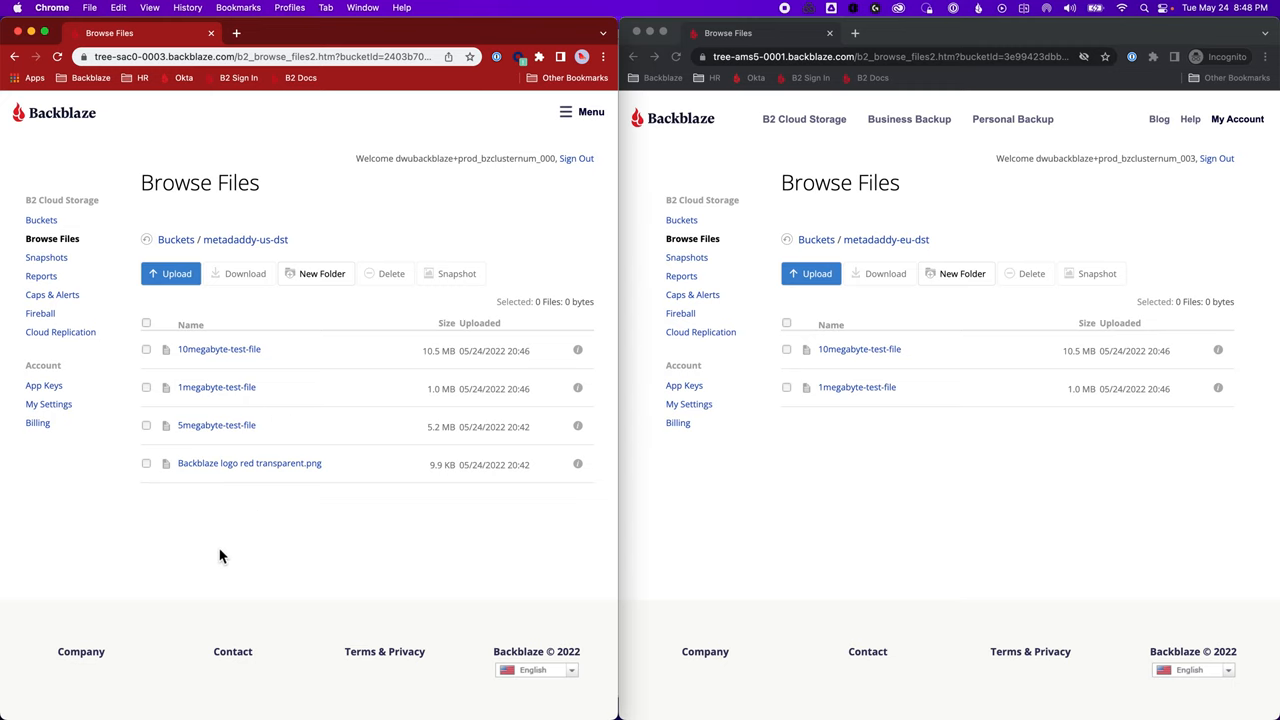
{"action": "mouse_move", "coordinate": [857, 505]}
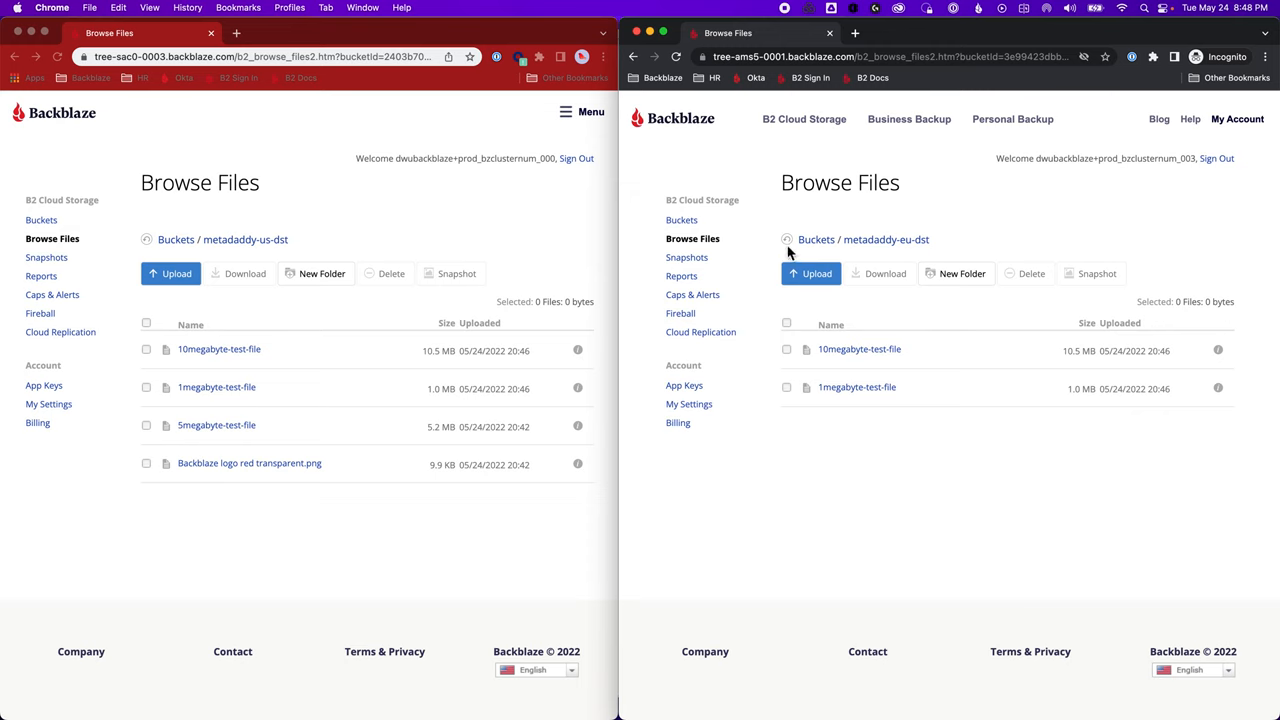
{"action": "left_click", "coordinate": [787, 240]}
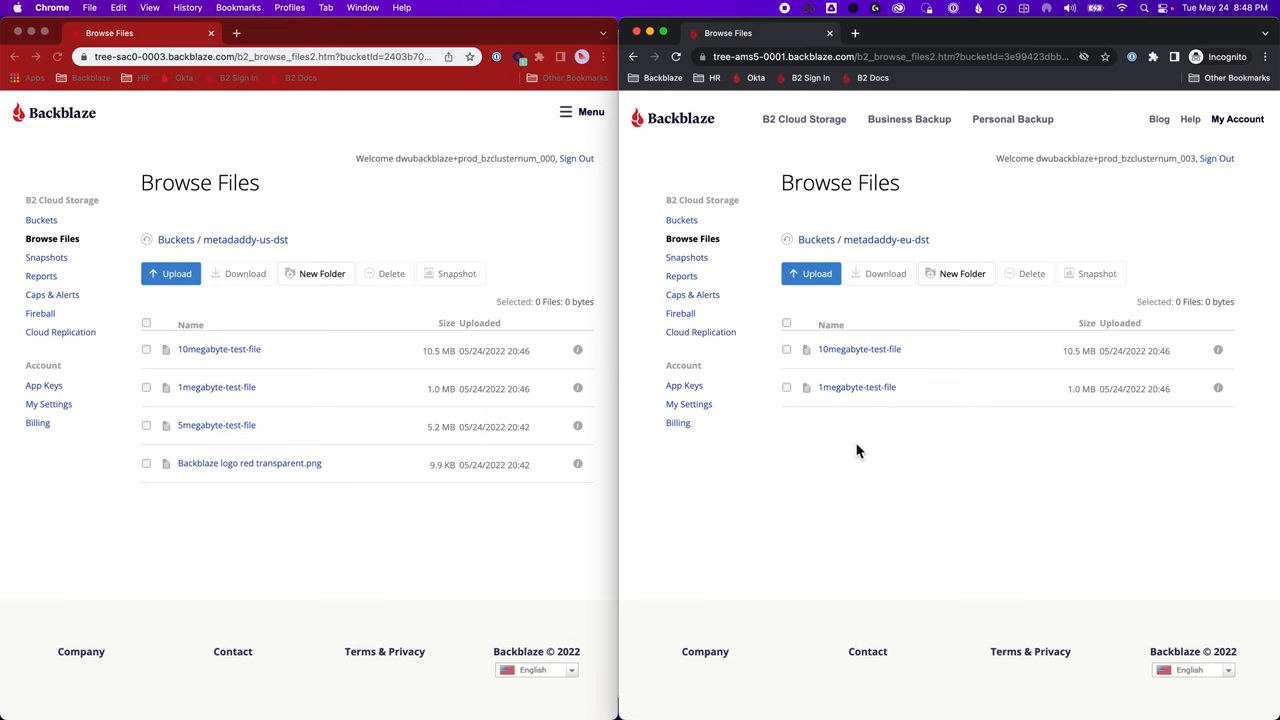
{"action": "mouse_move", "coordinate": [65, 332]}
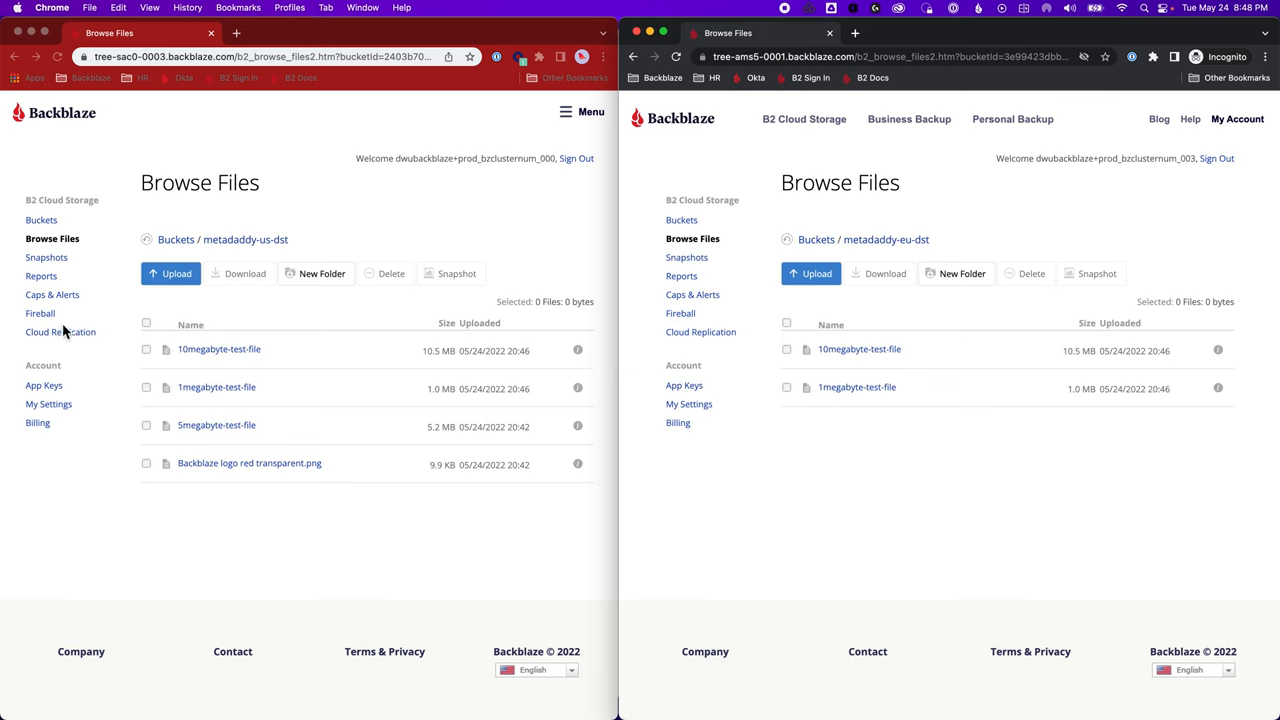
{"action": "left_click", "coordinate": [60, 331]}
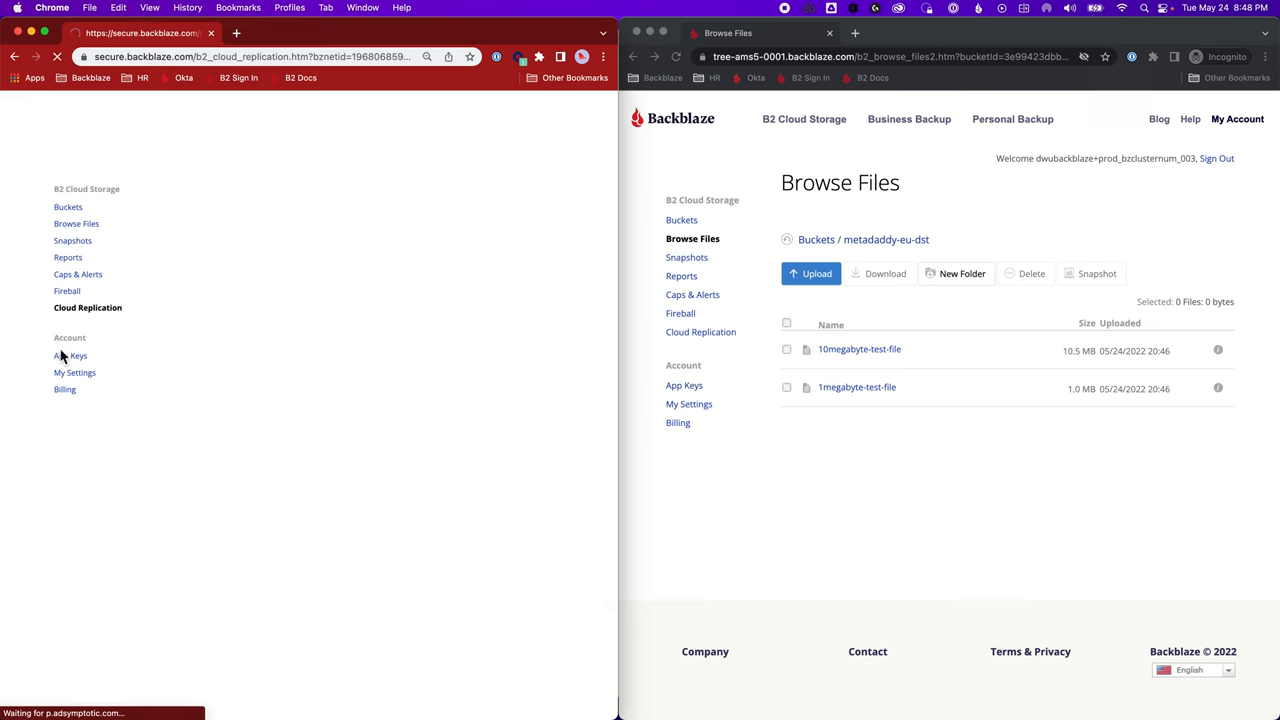
{"action": "left_click", "coordinate": [87, 307]}
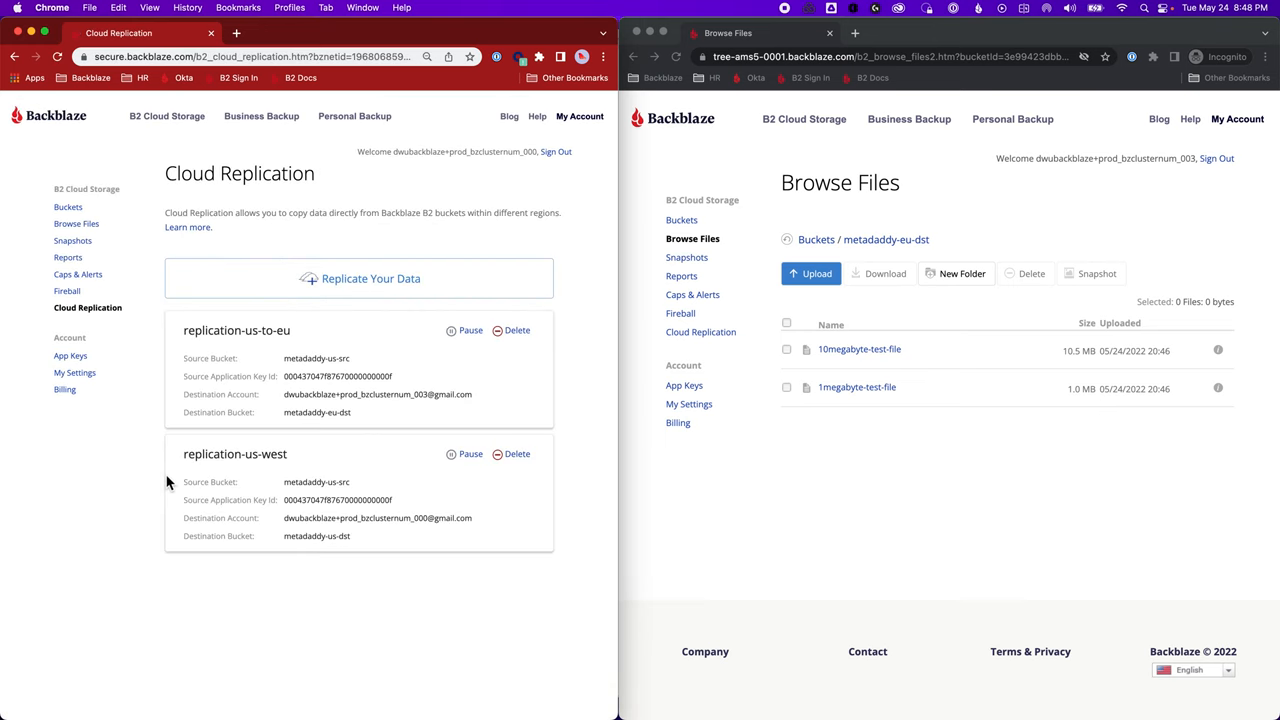